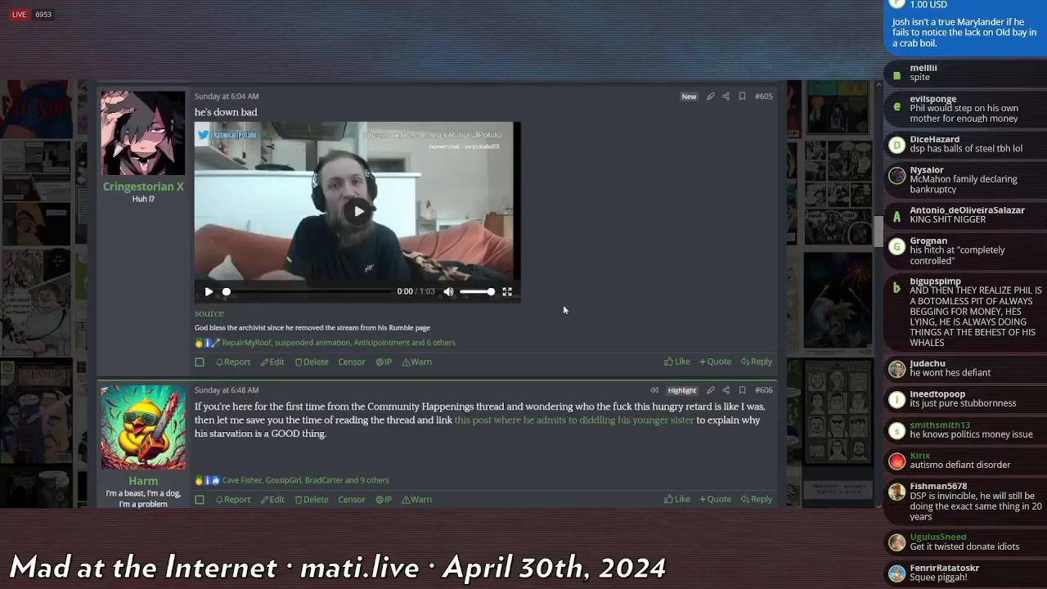
mouse_move(557, 306)
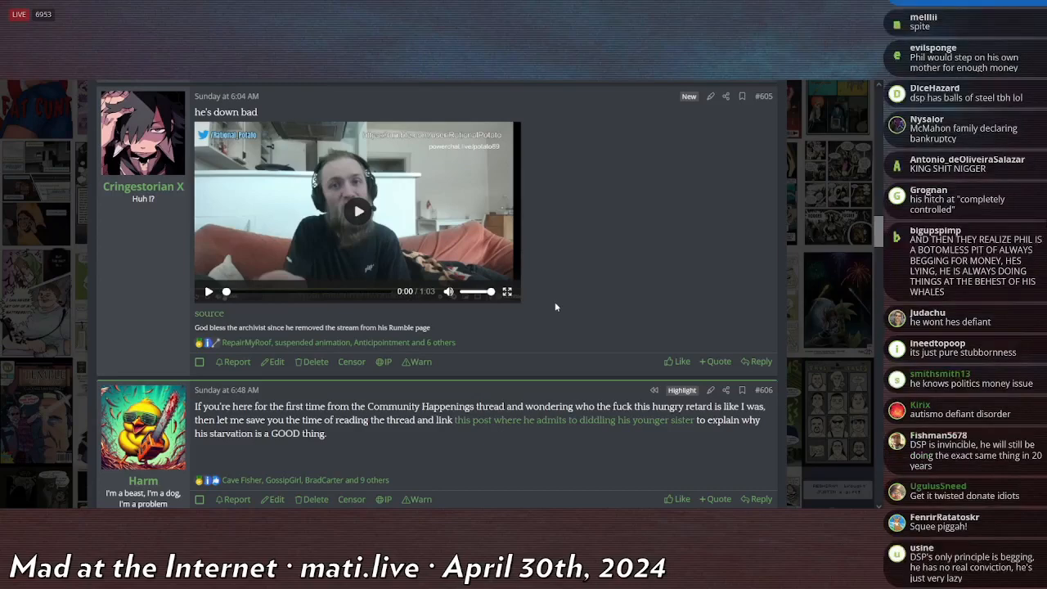
Step: Scroll through the Kiwi Farms thread's Dec 4, 2018 opening post about the stream.me streamer Kittystyle
scroll(down, 3)
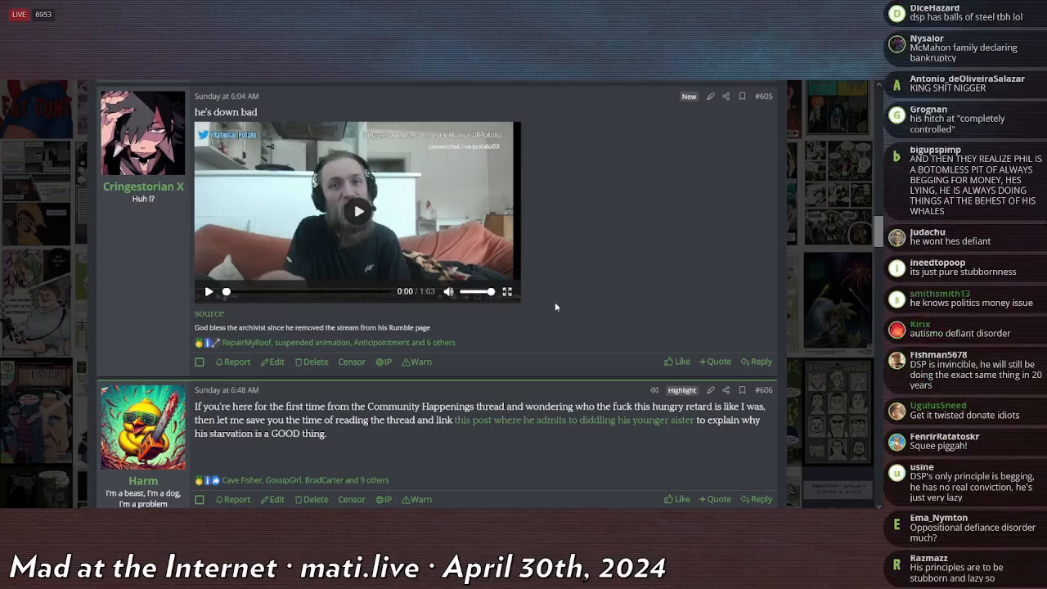
scroll(down, 3)
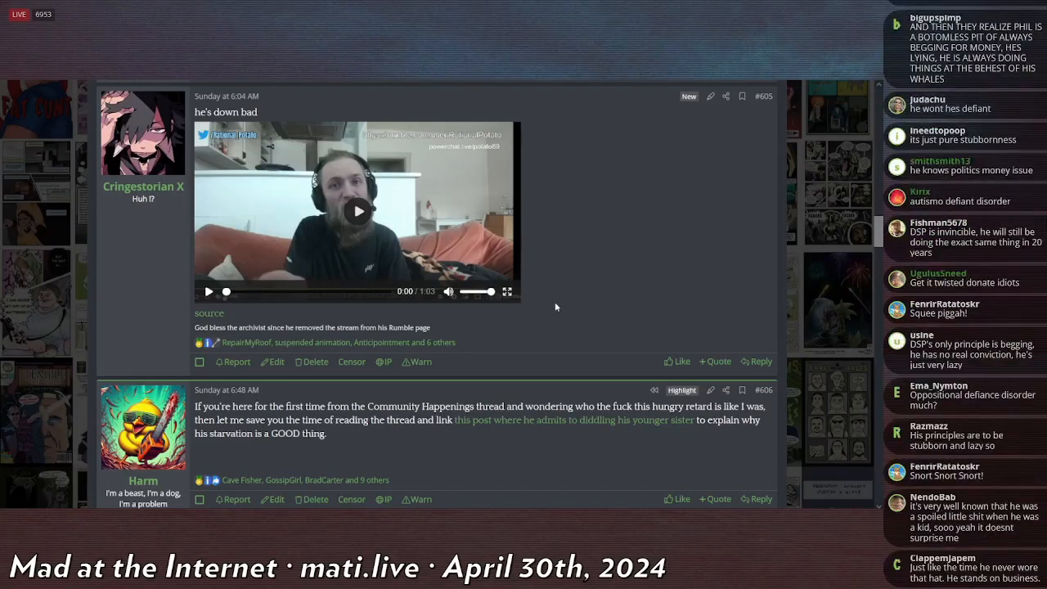
scroll(down, 3)
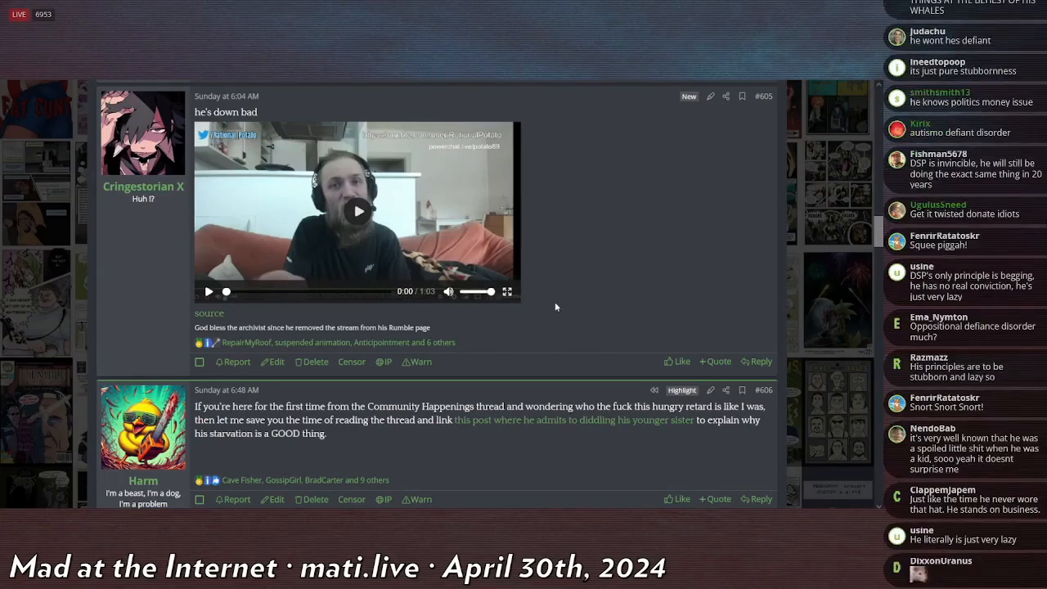
scroll(down, 3)
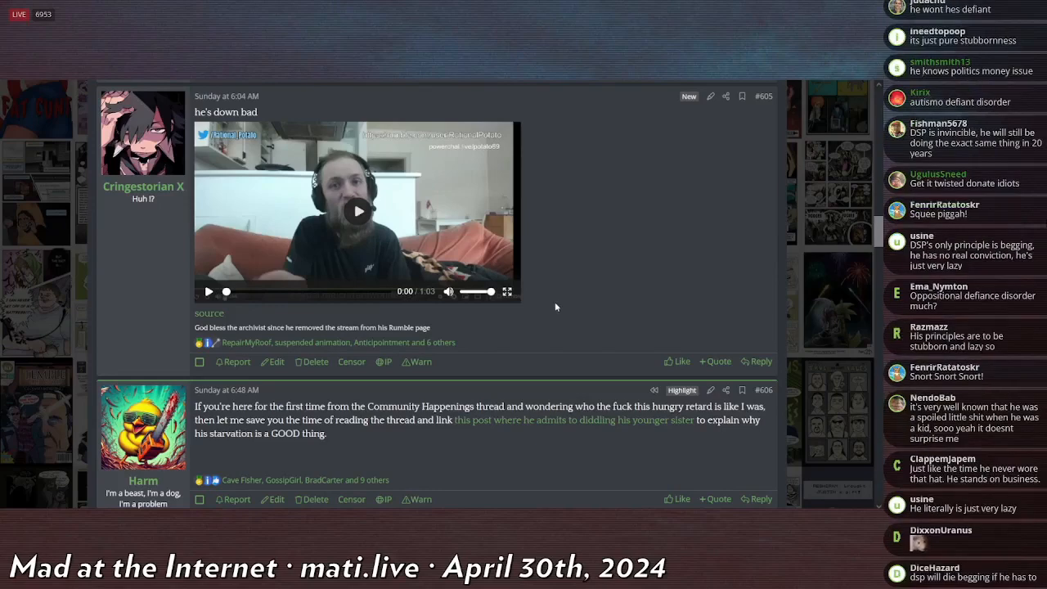
scroll(down, 3)
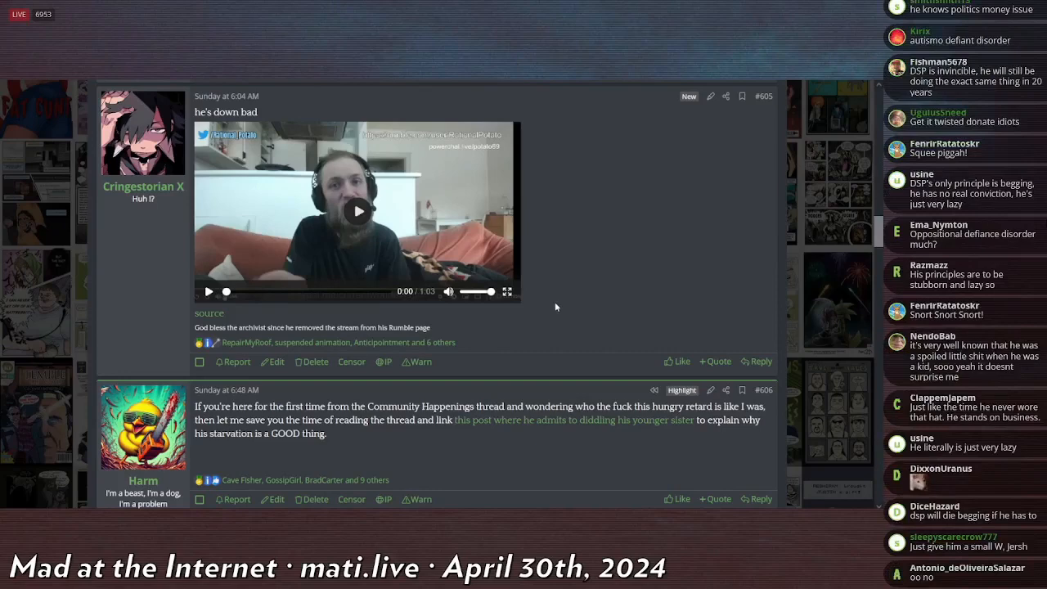
scroll(down, 3)
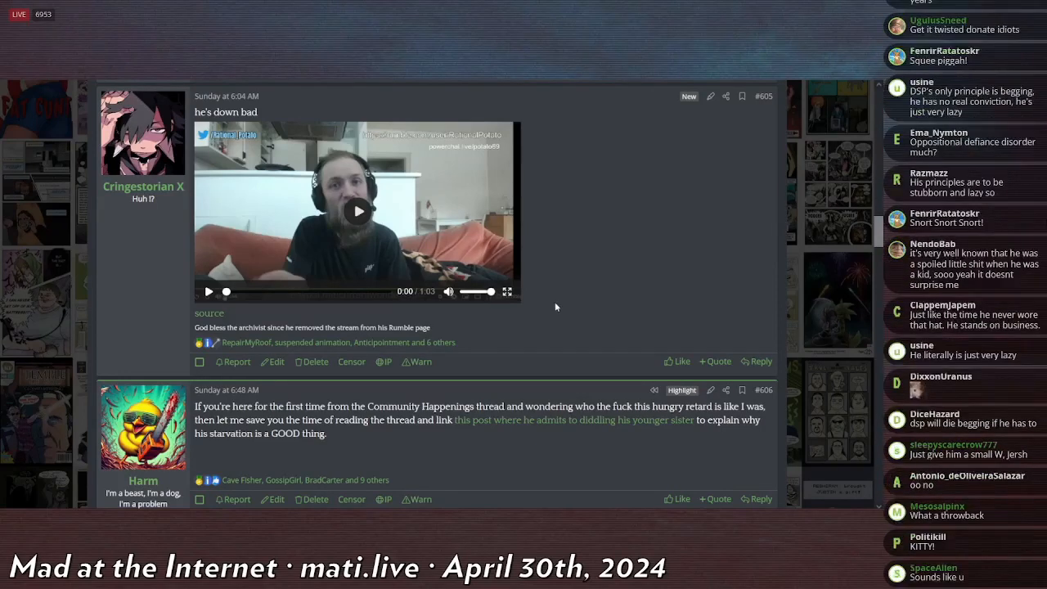
scroll(down, 3)
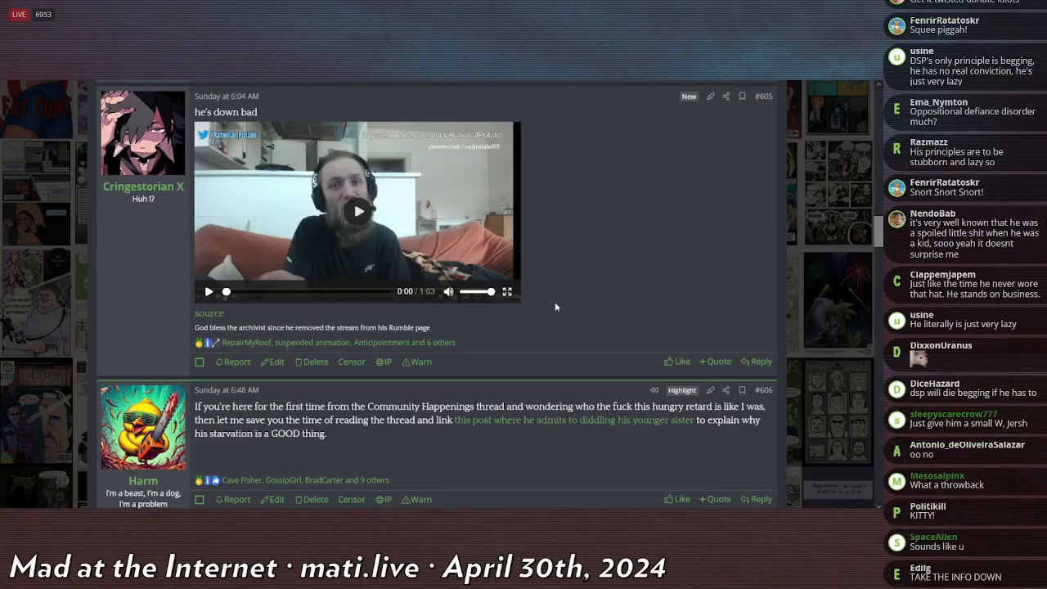
scroll(down, 3)
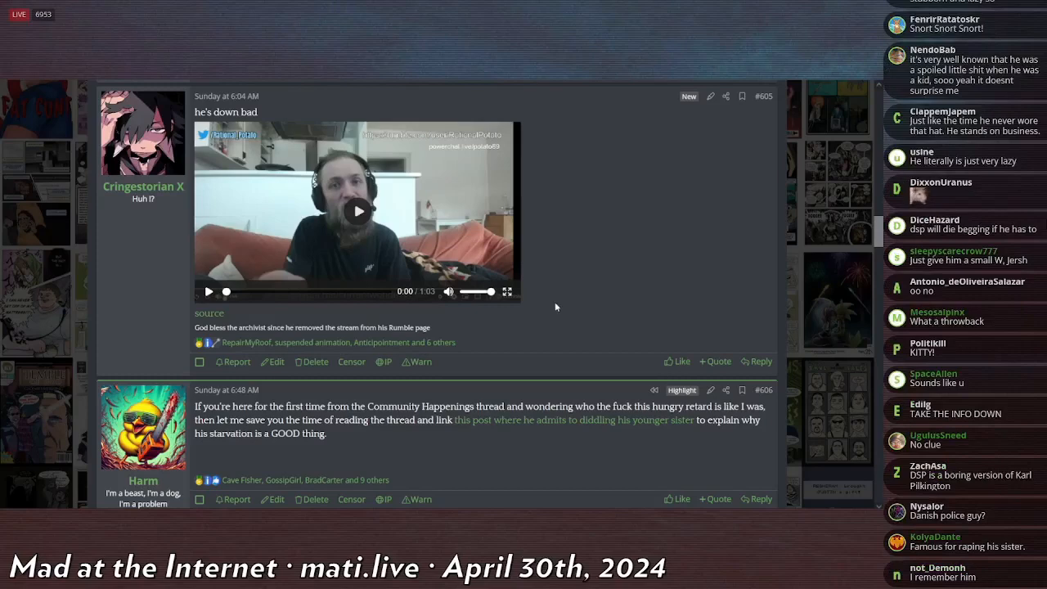
scroll(down, 3)
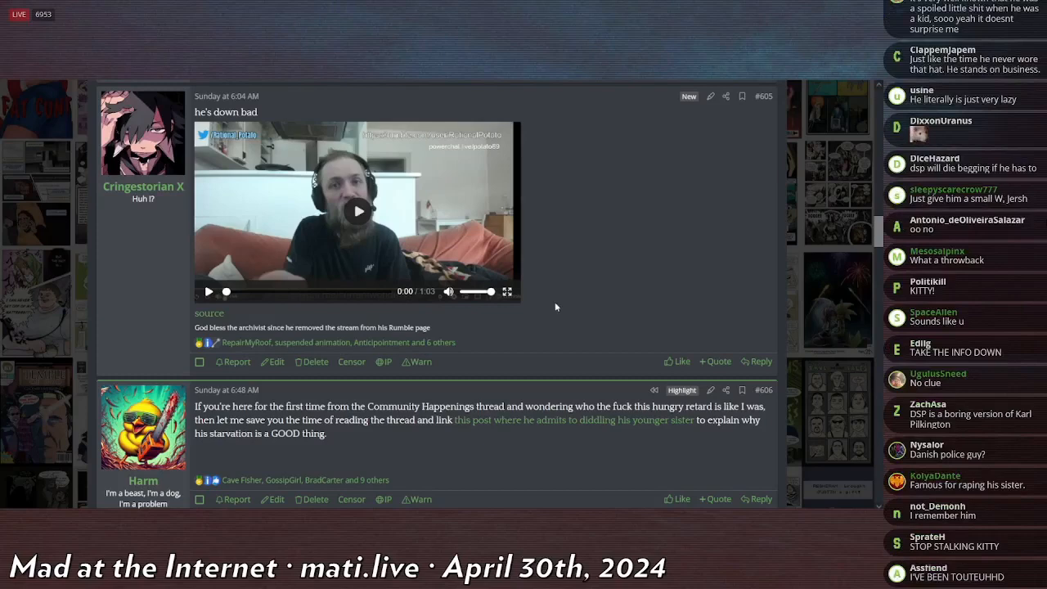
scroll(down, 3)
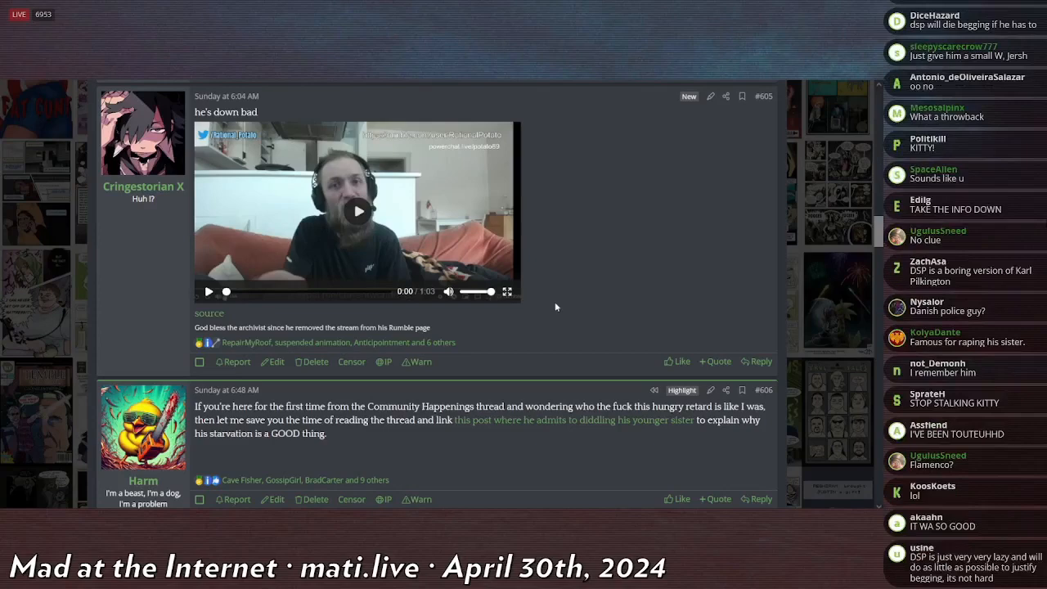
scroll(down, 3)
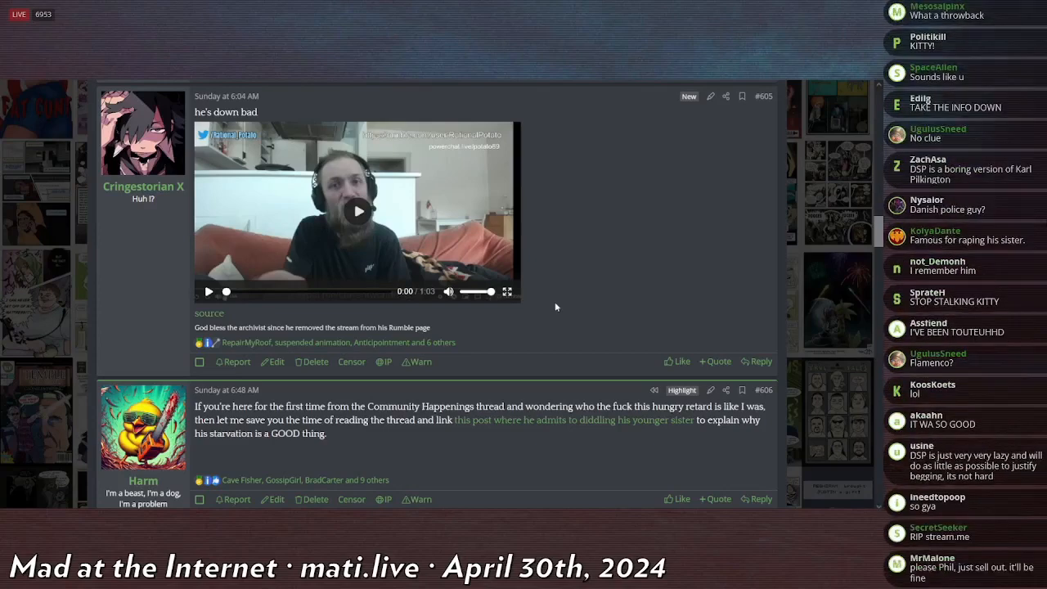
scroll(down, 3)
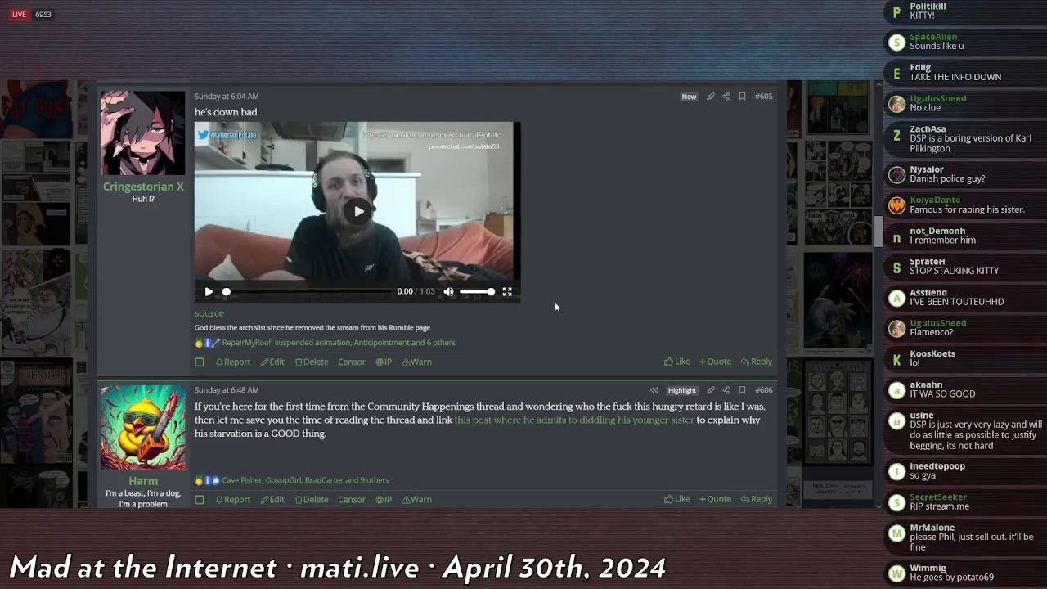
scroll(down, 3)
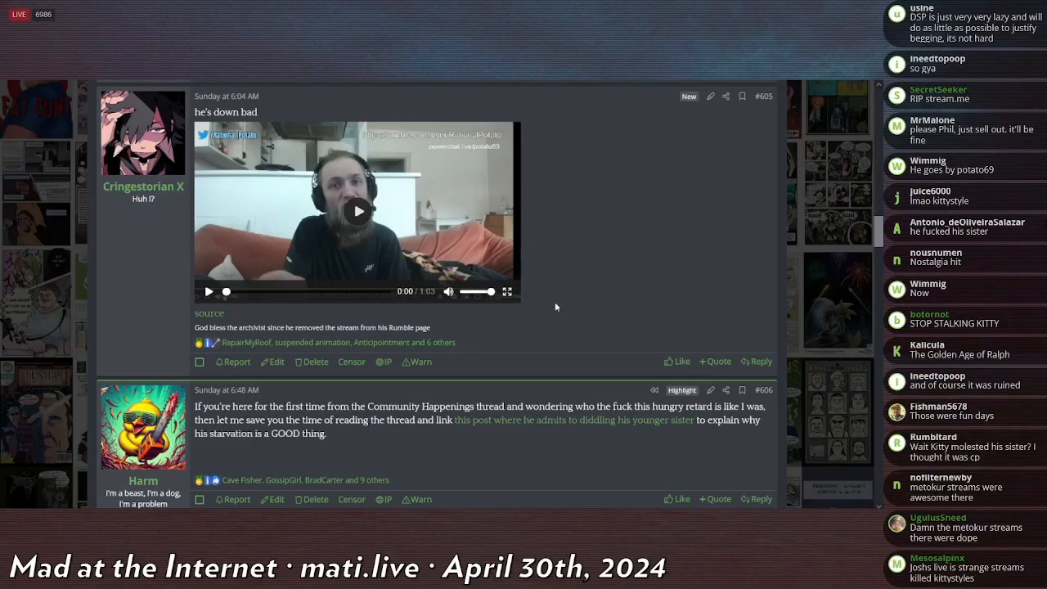
scroll(down, 3)
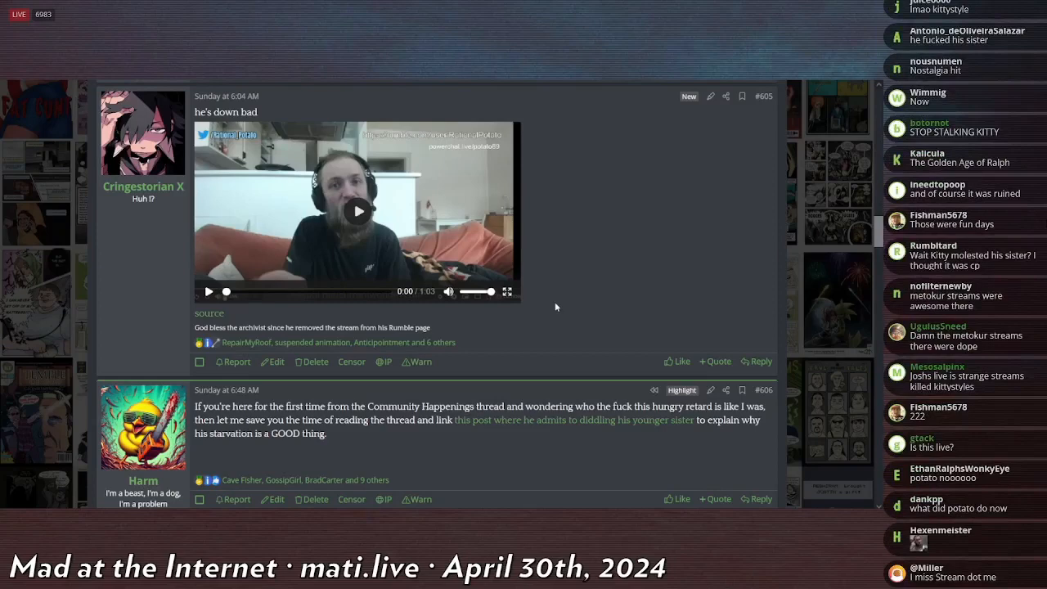
scroll(down, 3)
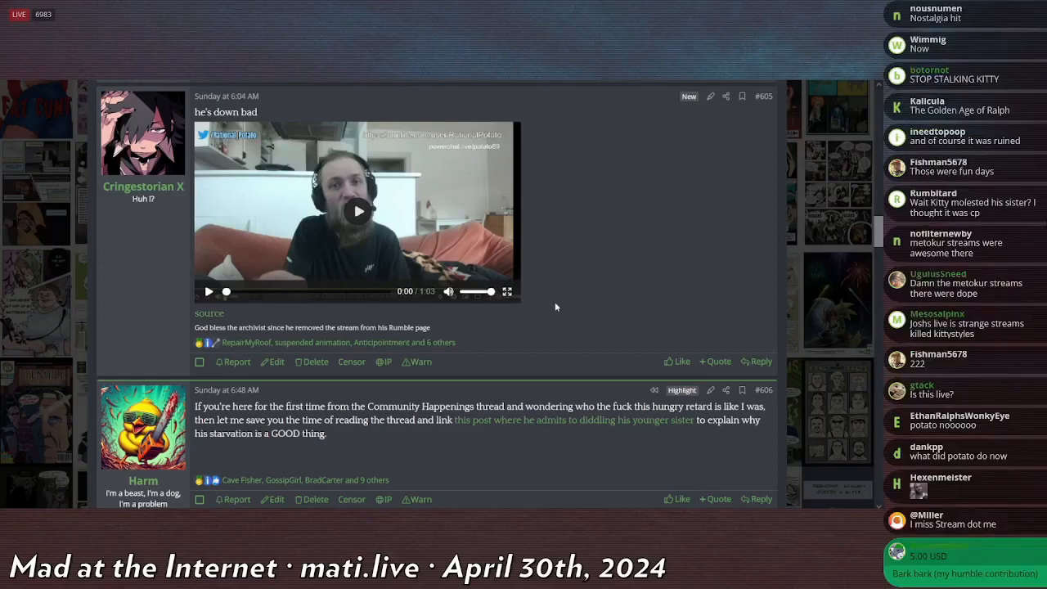
scroll(down, 3)
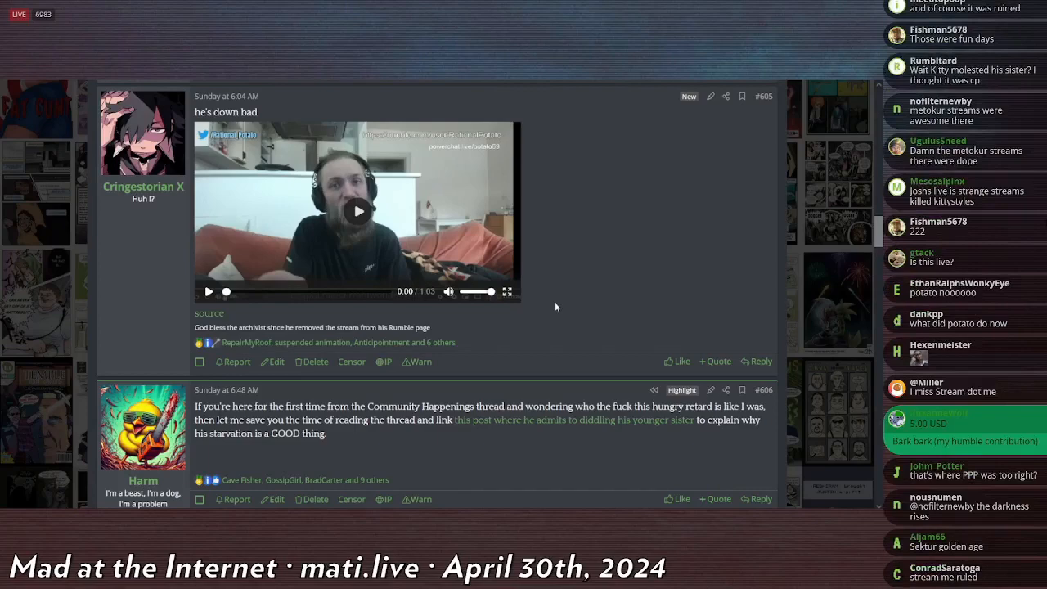
scroll(down, 3)
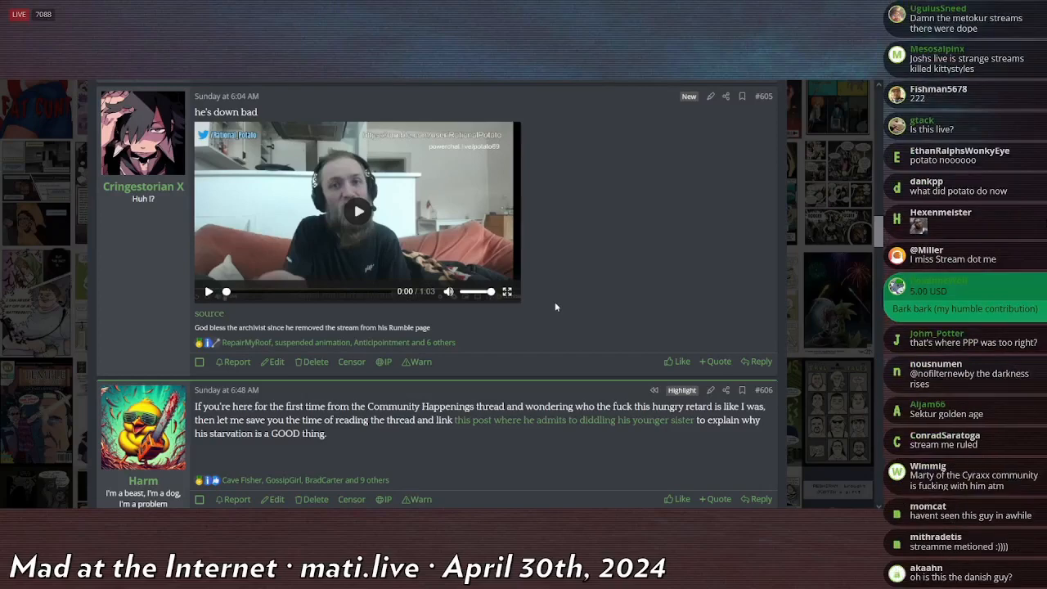
scroll(down, 3)
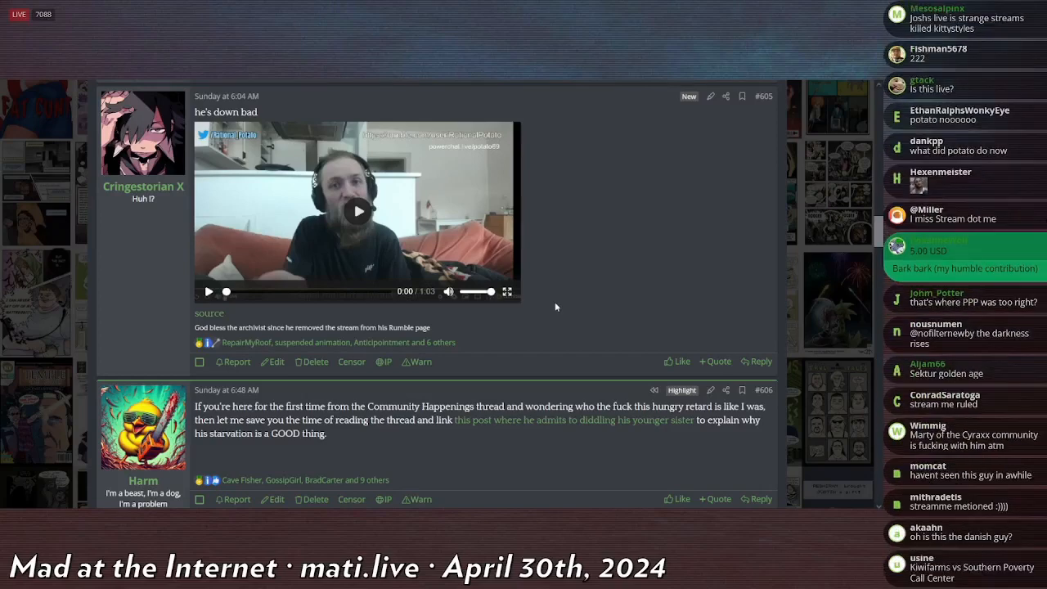
scroll(down, 3)
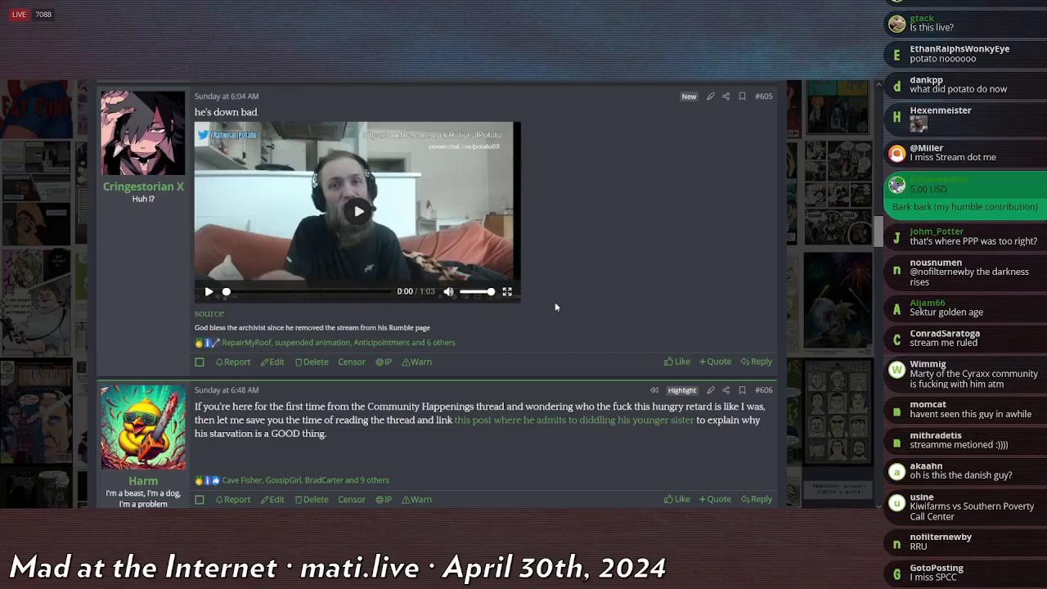
scroll(down, 3)
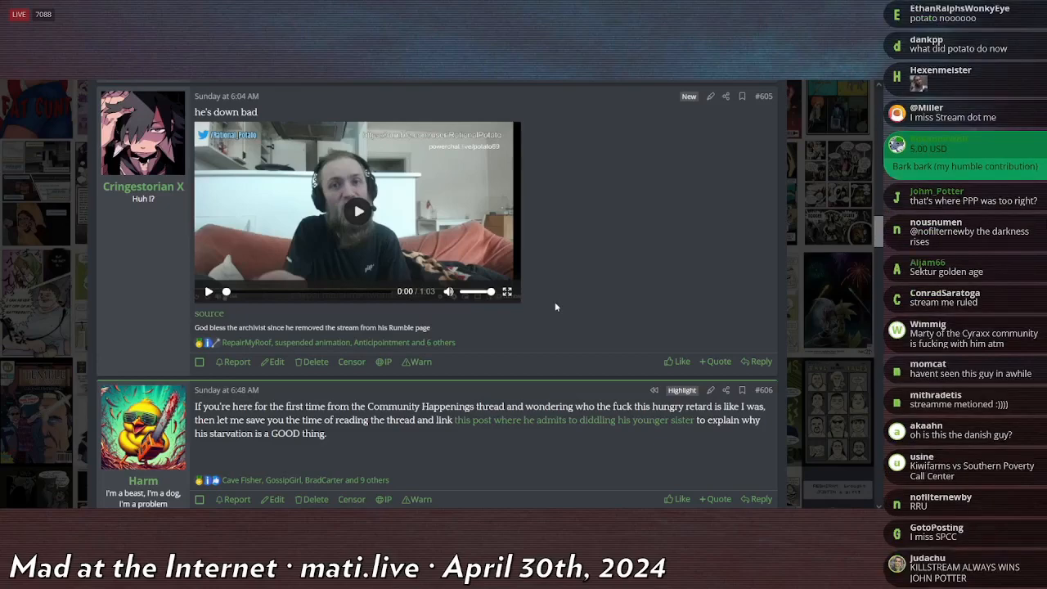
scroll(down, 3)
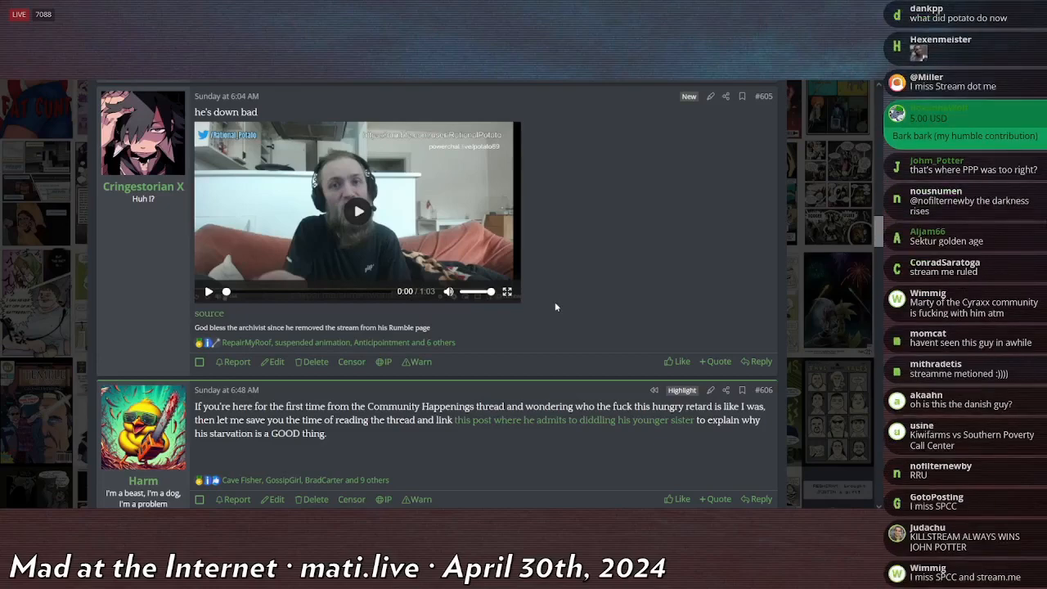
scroll(down, 3)
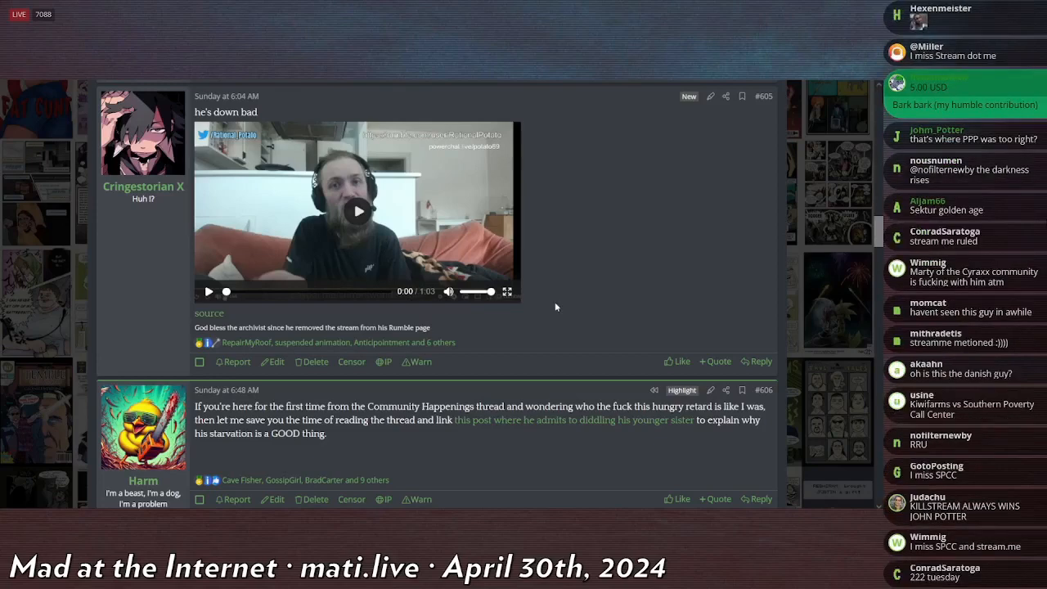
scroll(down, 3)
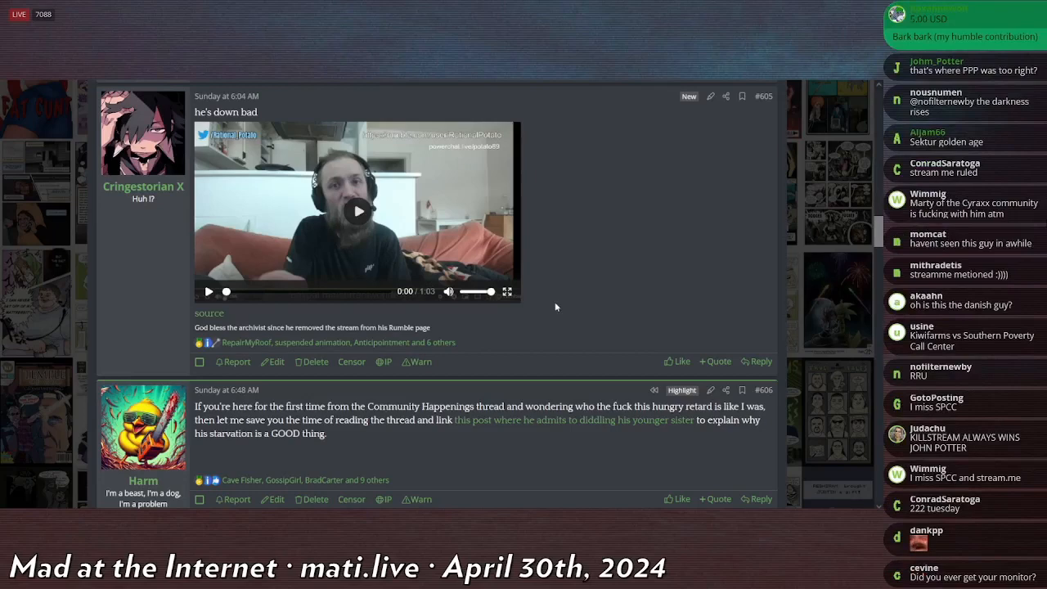
scroll(down, 3)
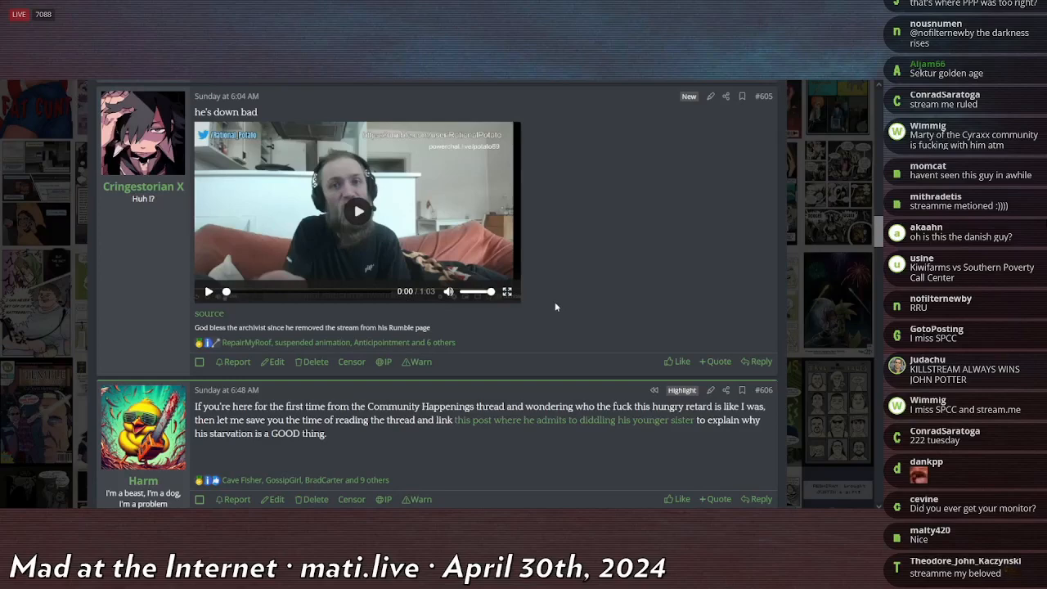
scroll(down, 3)
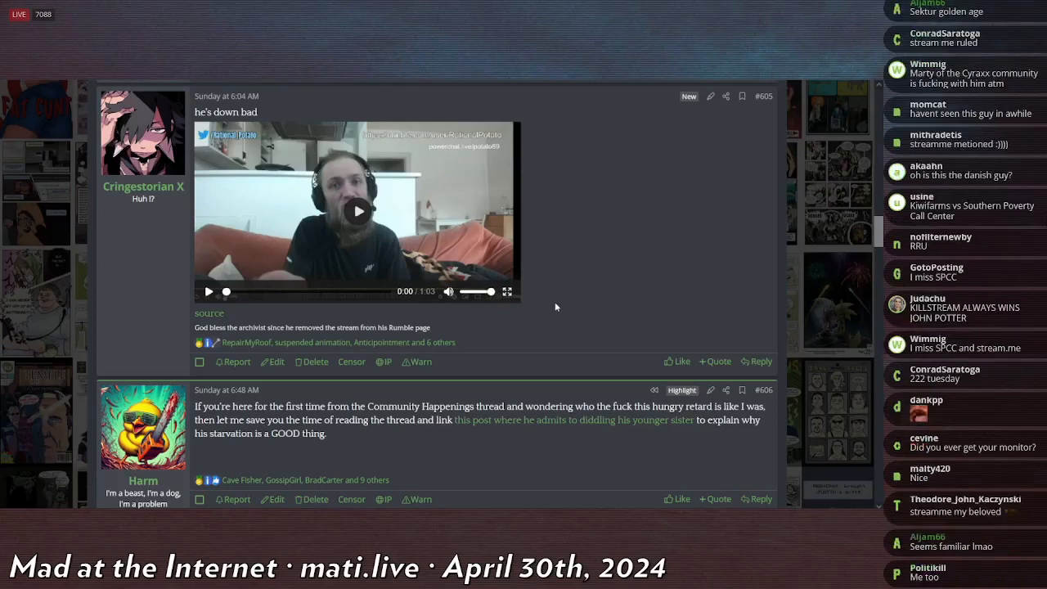
scroll(down, 3)
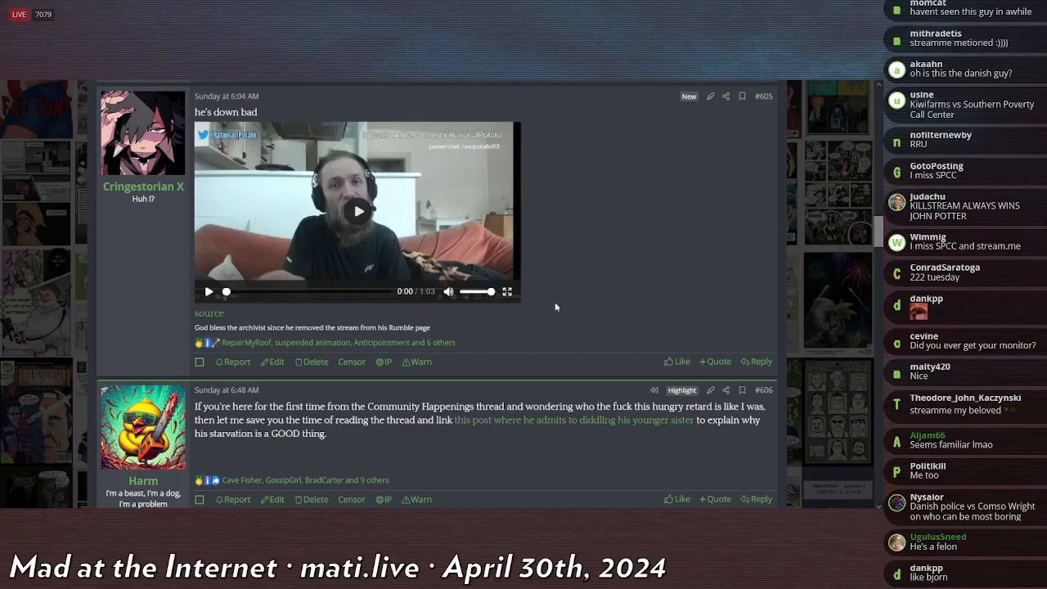
scroll(down, 3)
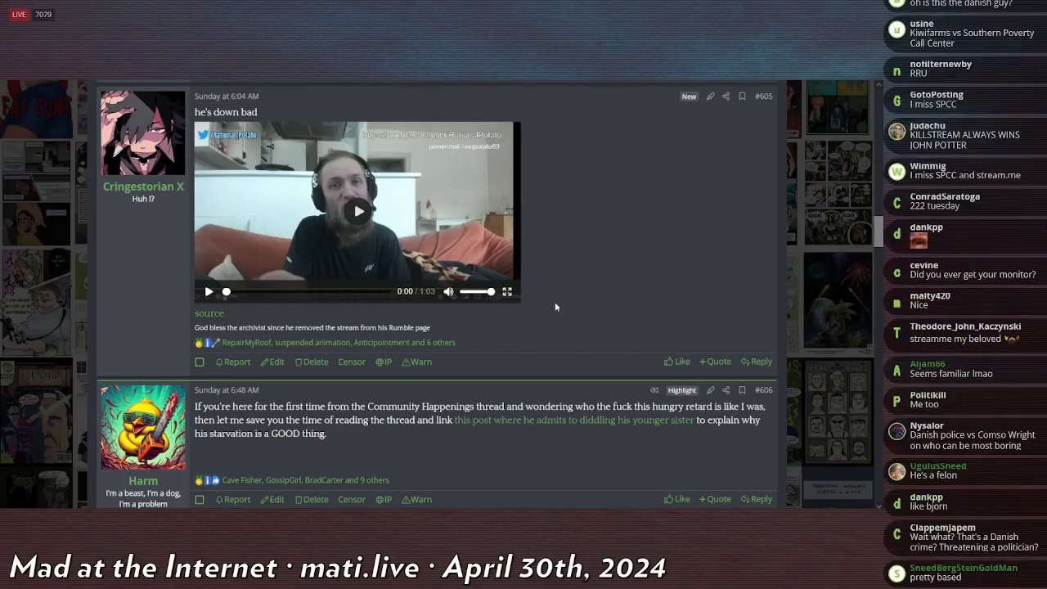
scroll(down, 3)
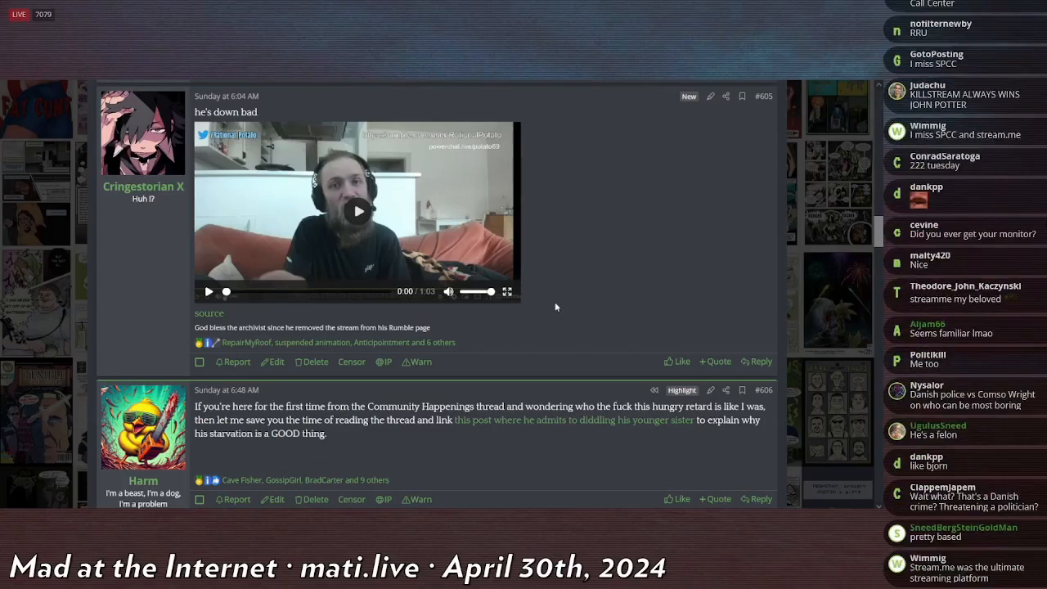
scroll(down, 3)
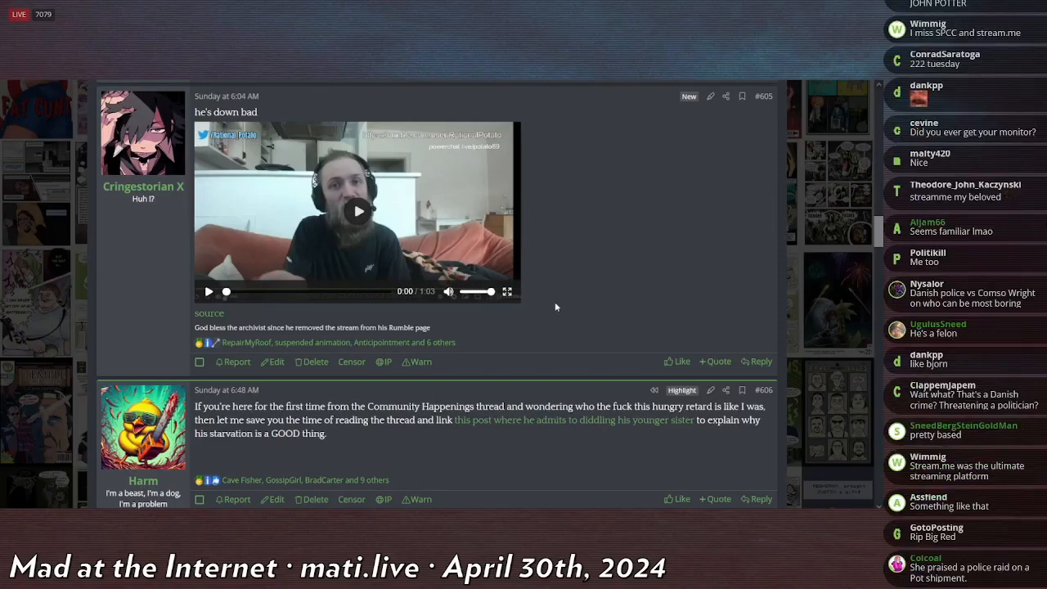
scroll(down, 3)
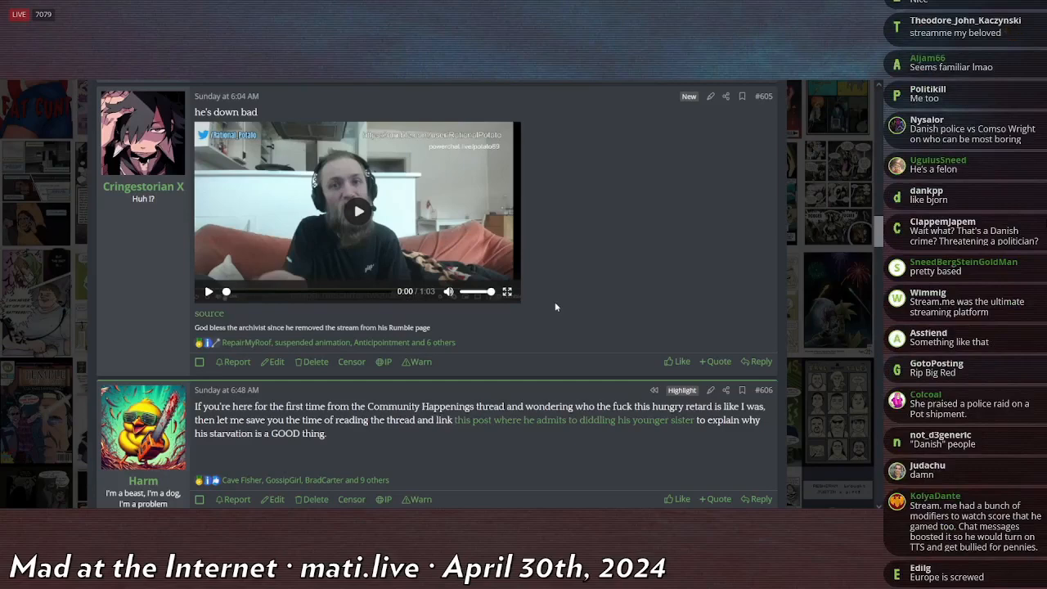
scroll(down, 3)
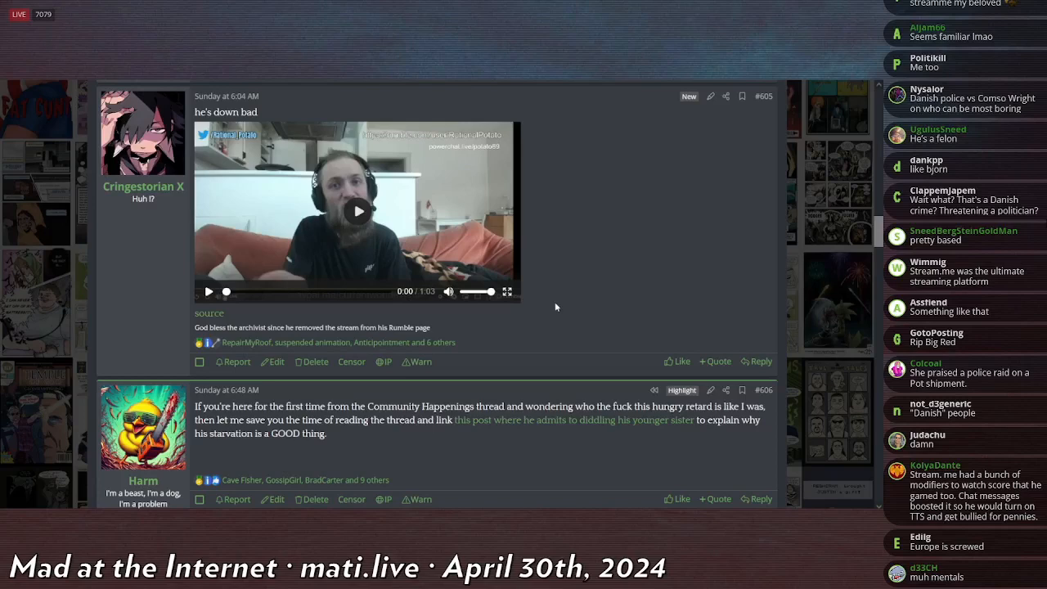
scroll(down, 3)
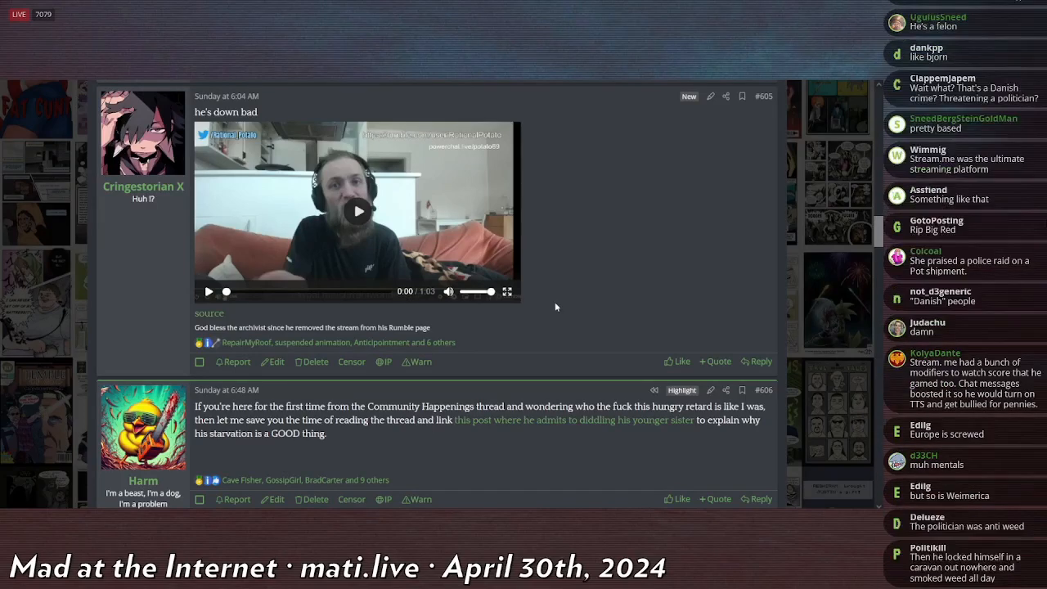
scroll(down, 3)
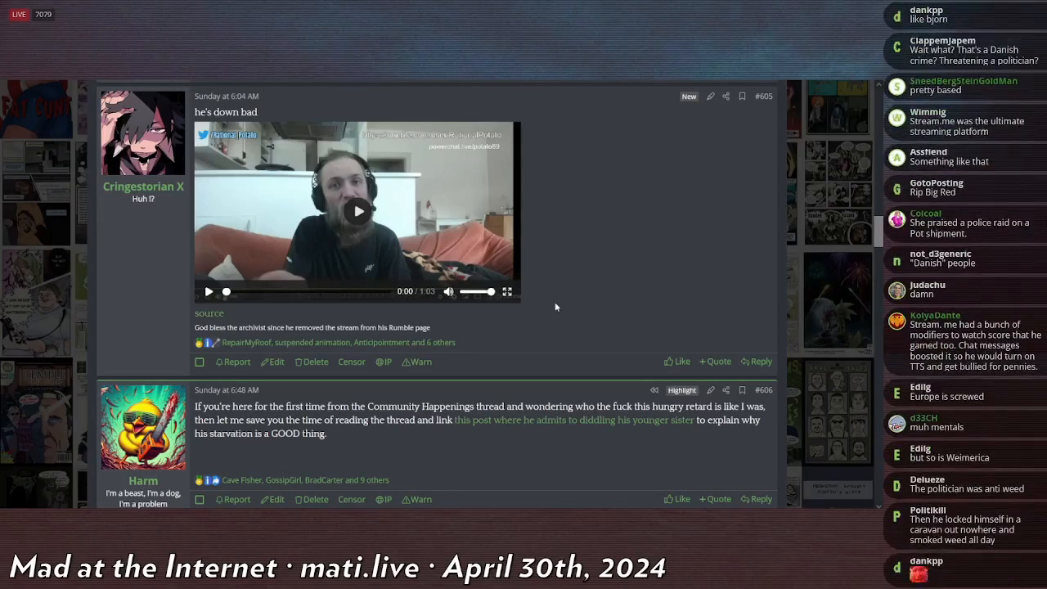
scroll(down, 3)
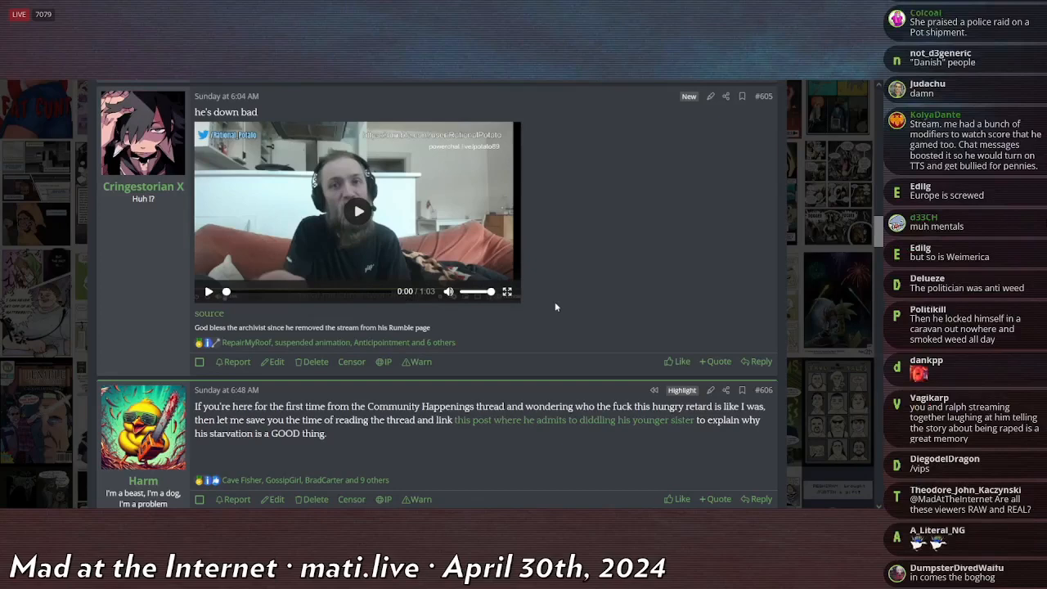
scroll(down, 3)
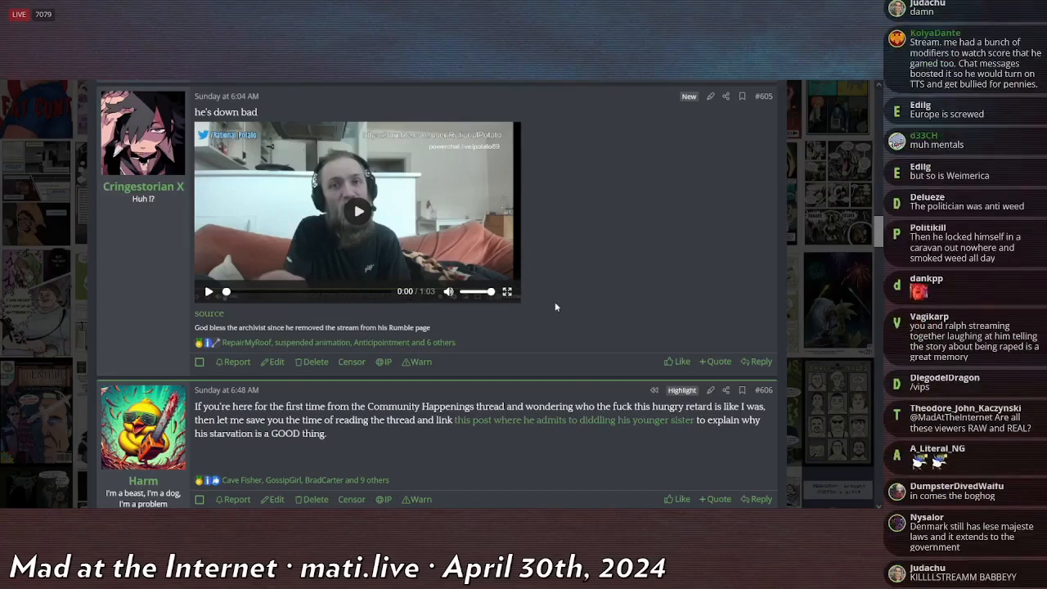
scroll(down, 3)
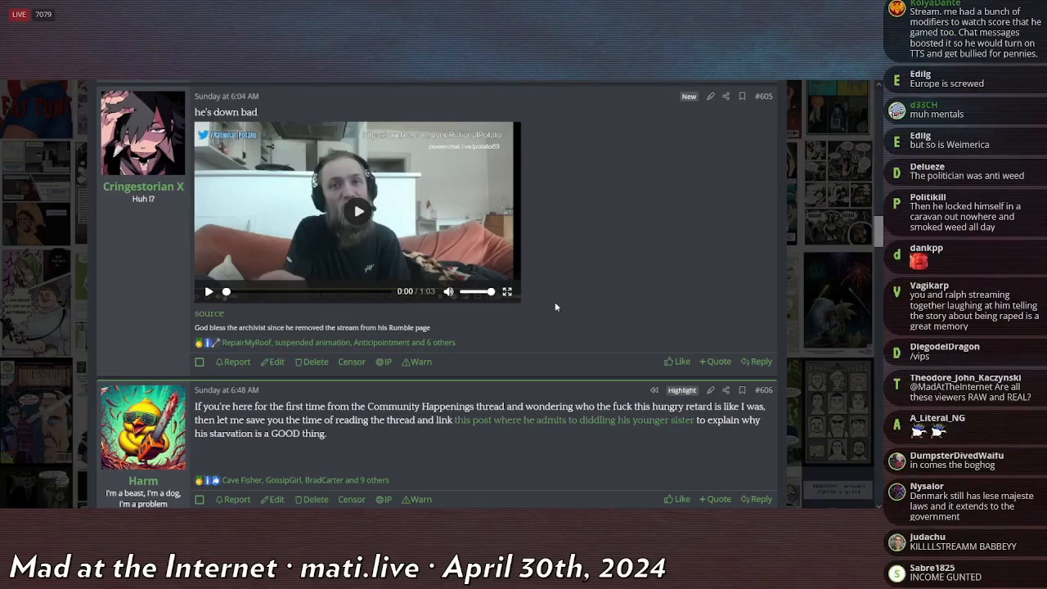
scroll(down, 3)
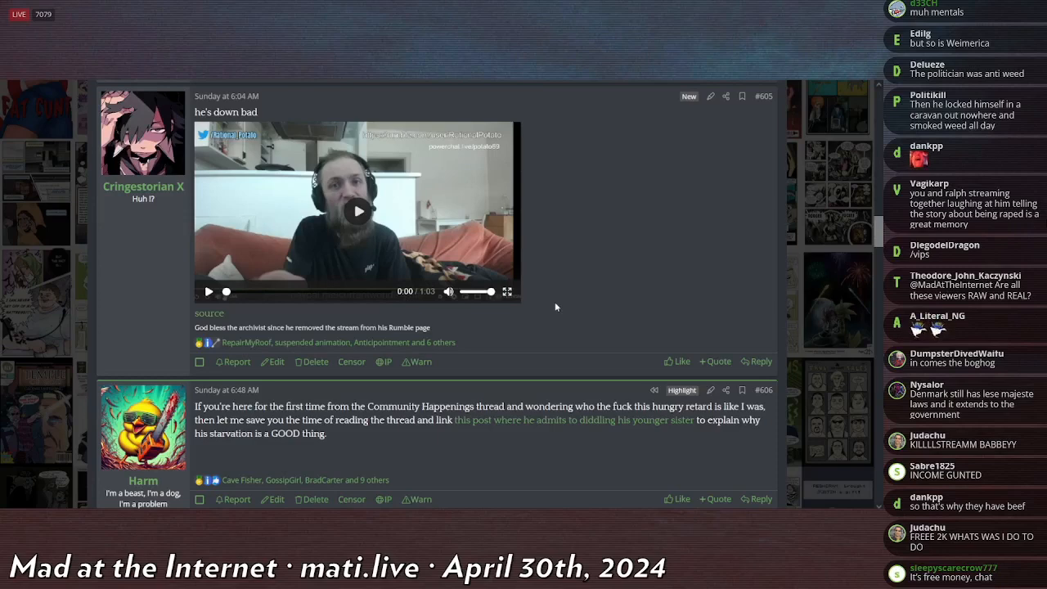
scroll(down, 3)
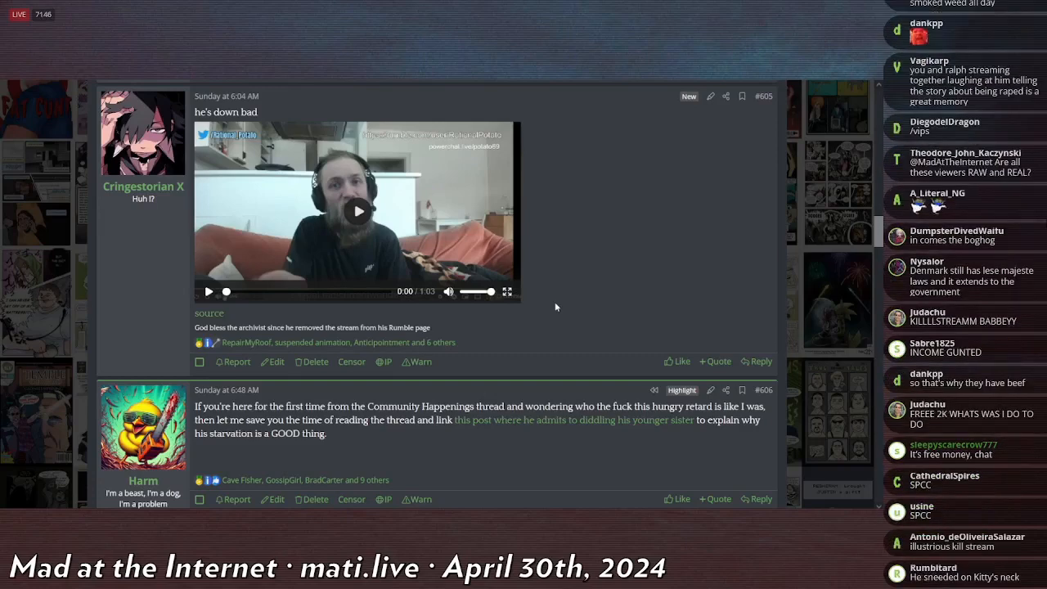
scroll(down, 3)
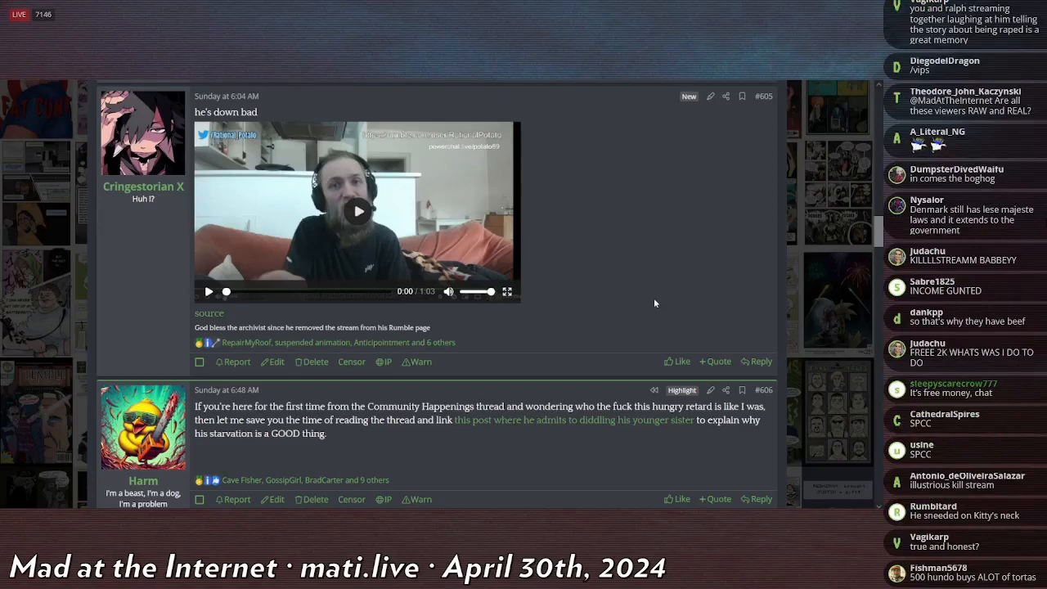
scroll(down, 3)
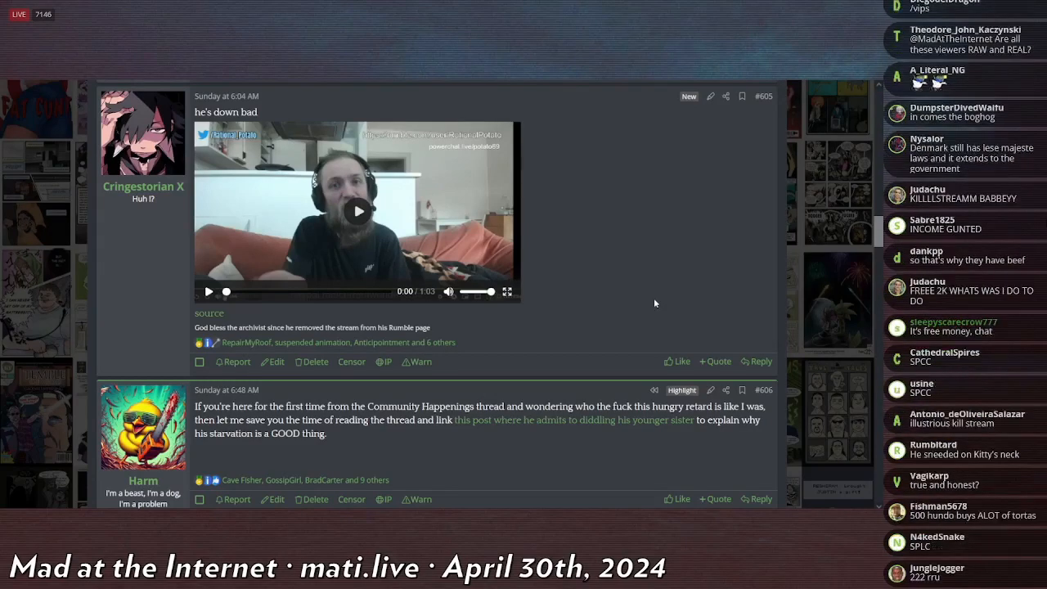
scroll(down, 3)
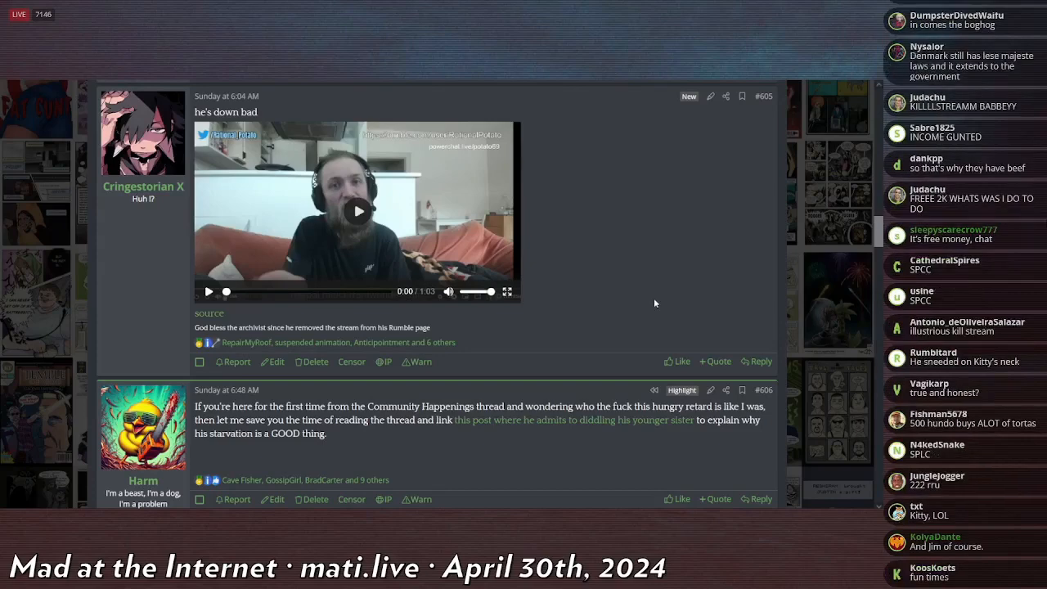
scroll(down, 3)
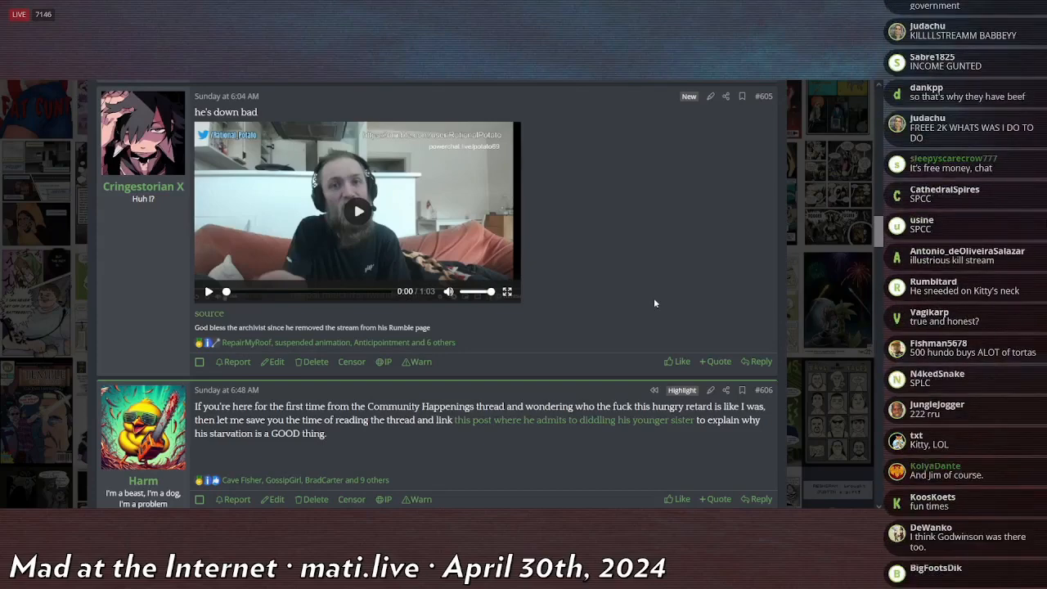
scroll(down, 3)
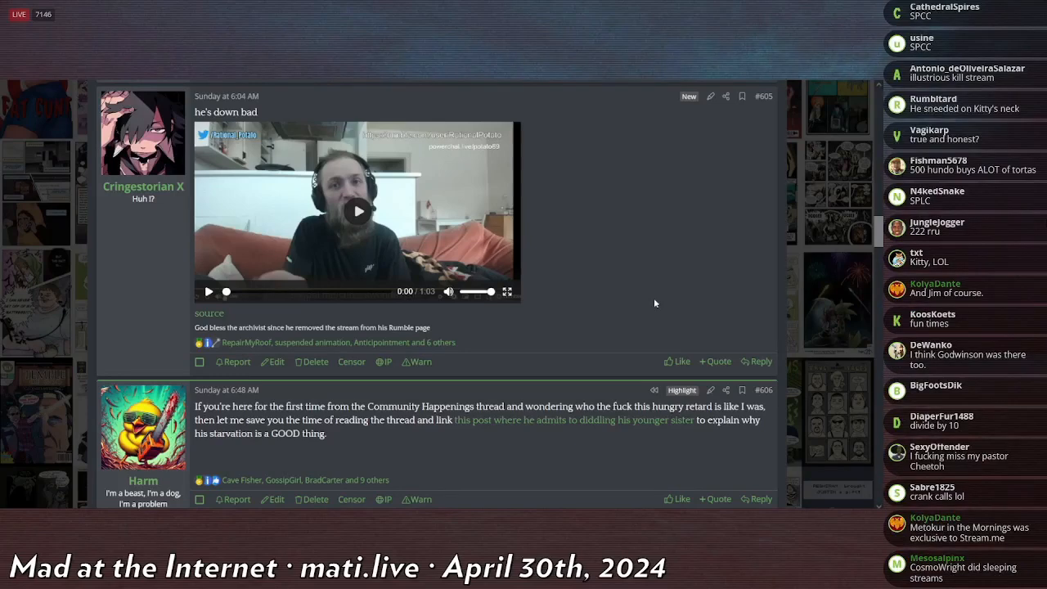
scroll(down, 3)
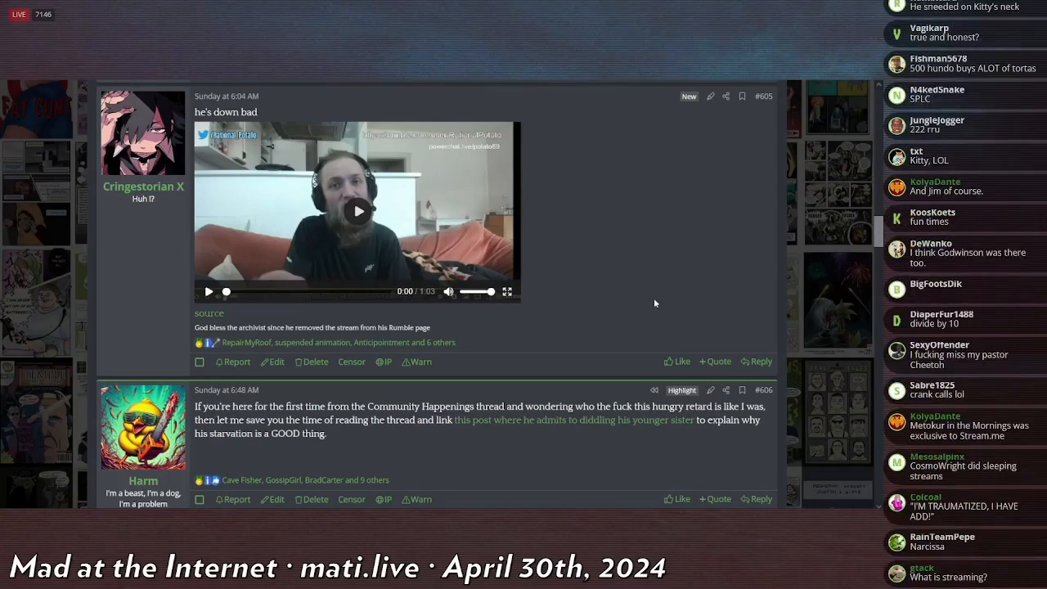
scroll(down, 3)
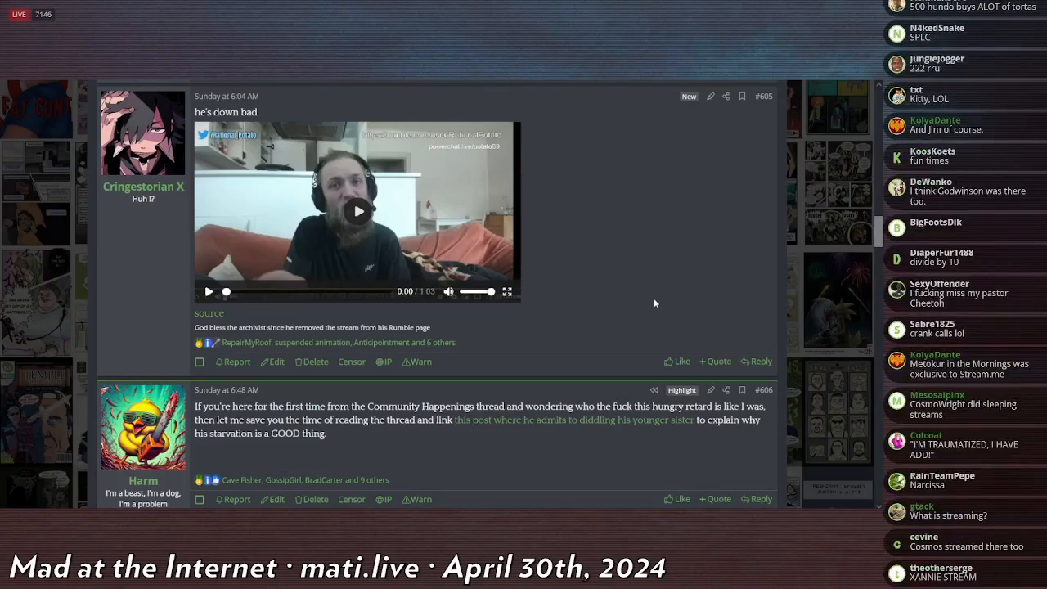
scroll(down, 3)
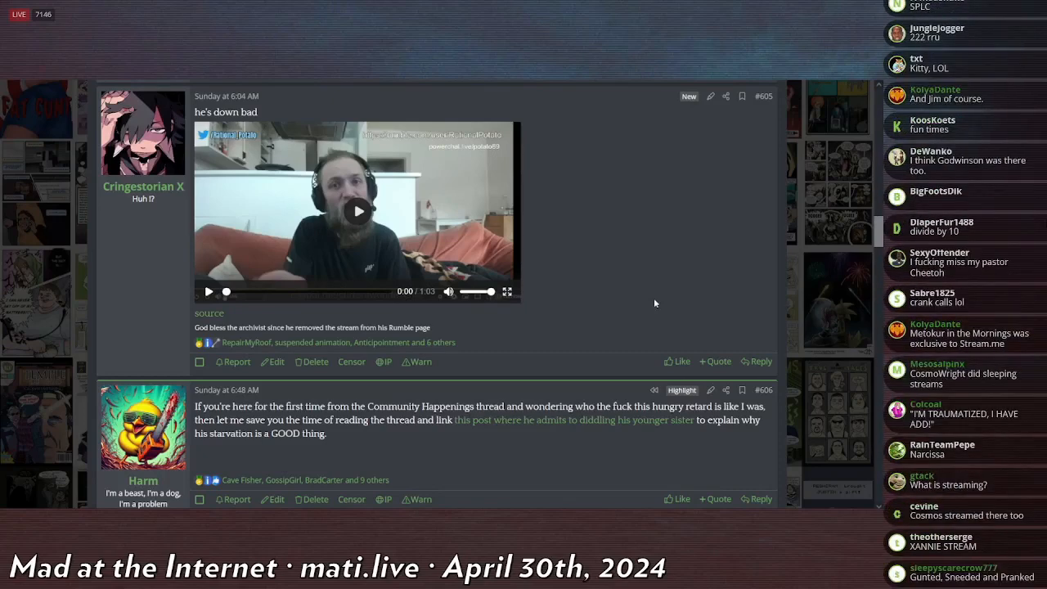
scroll(down, 3)
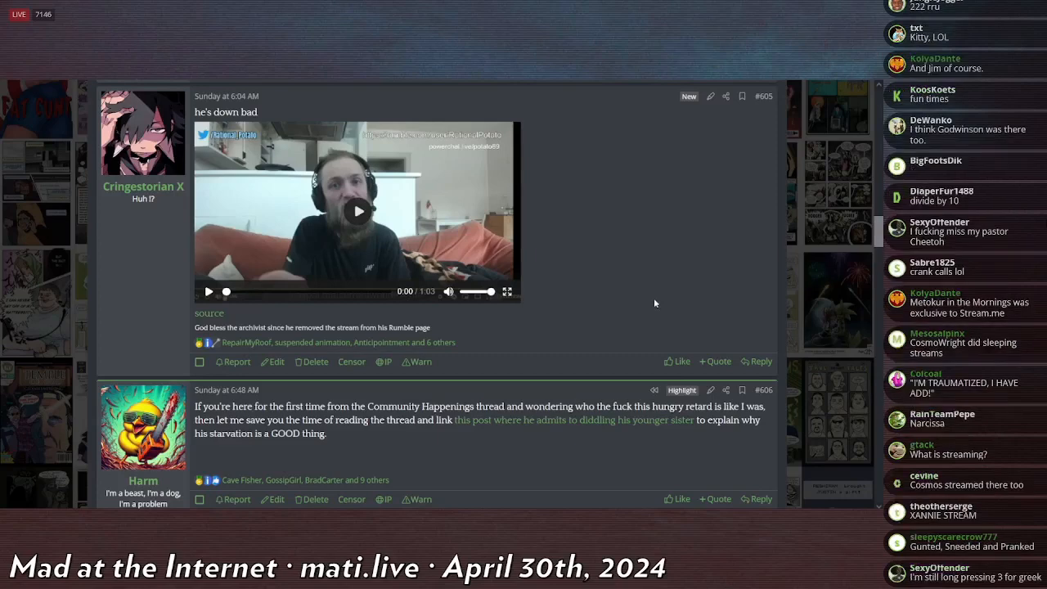
scroll(down, 3)
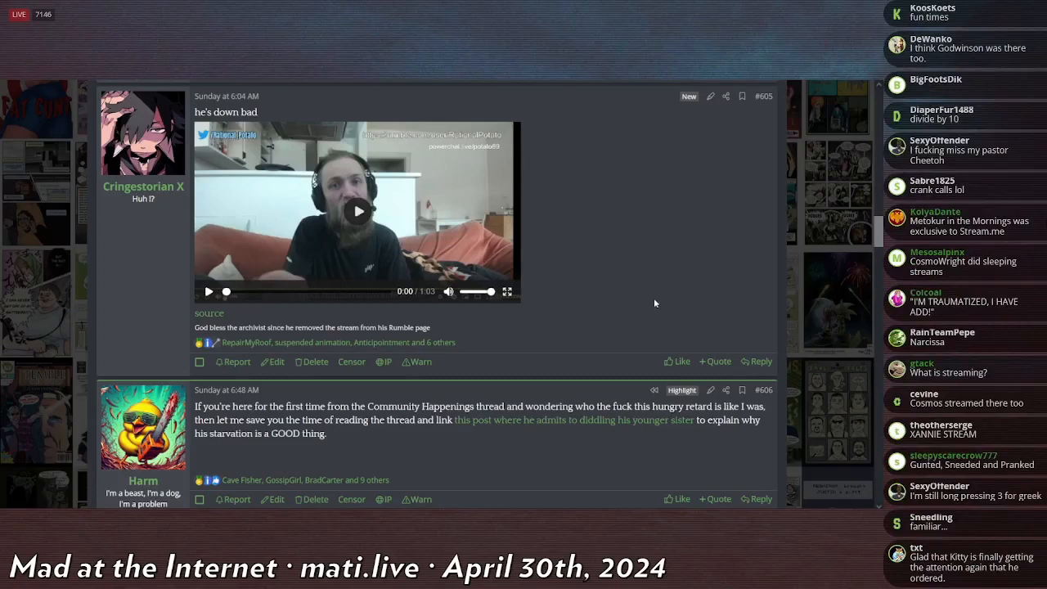
scroll(down, 3)
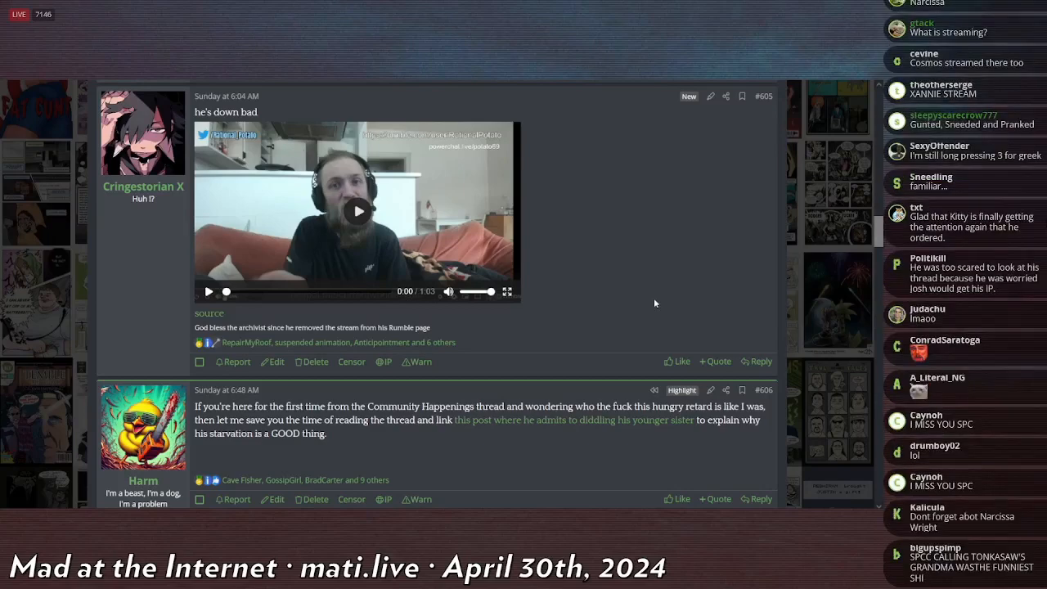
scroll(down, 3)
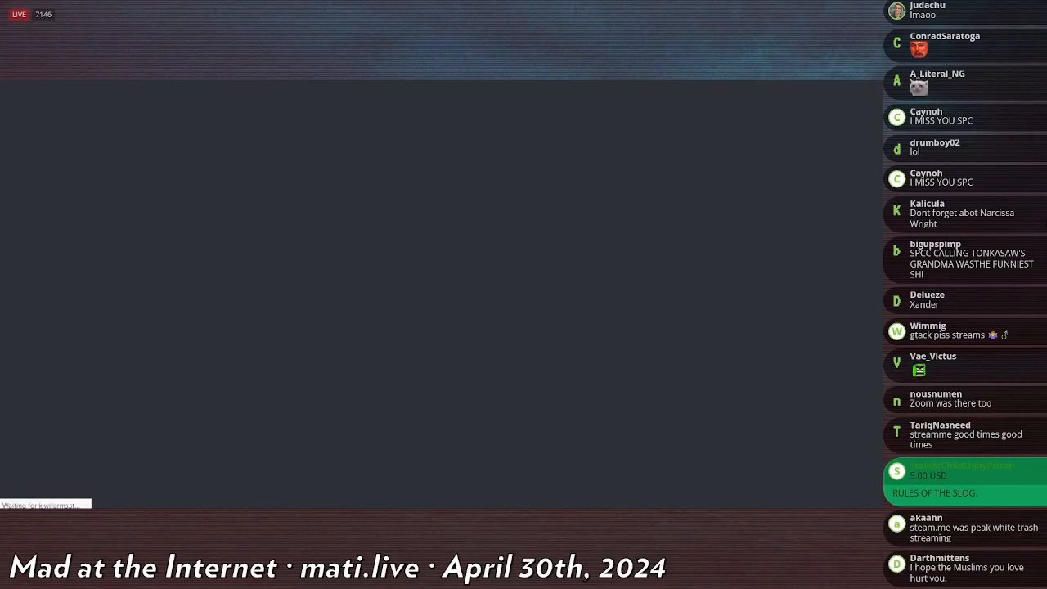
scroll(down, 3)
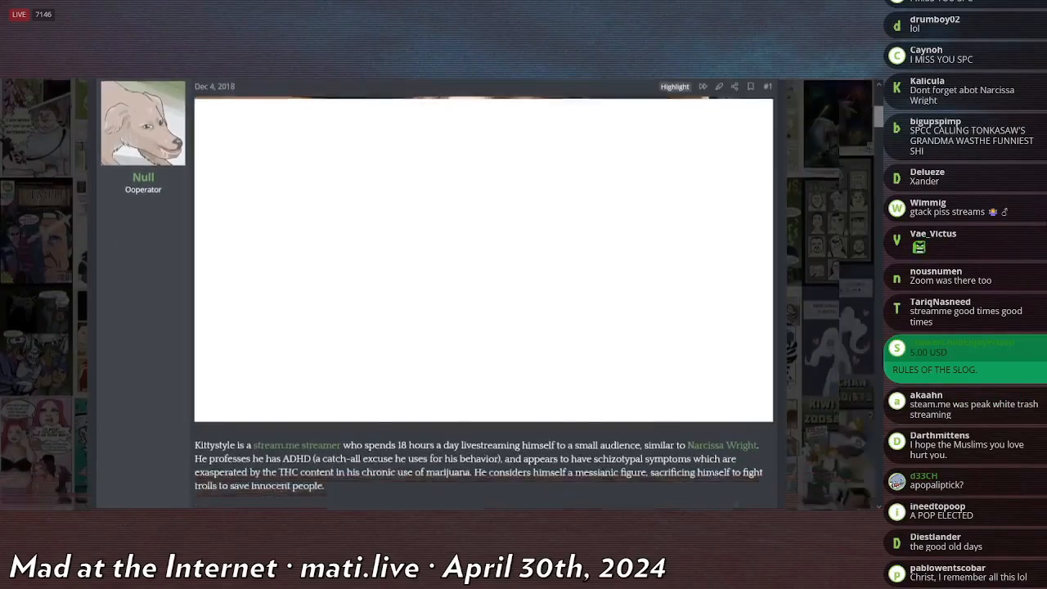
scroll(down, 3)
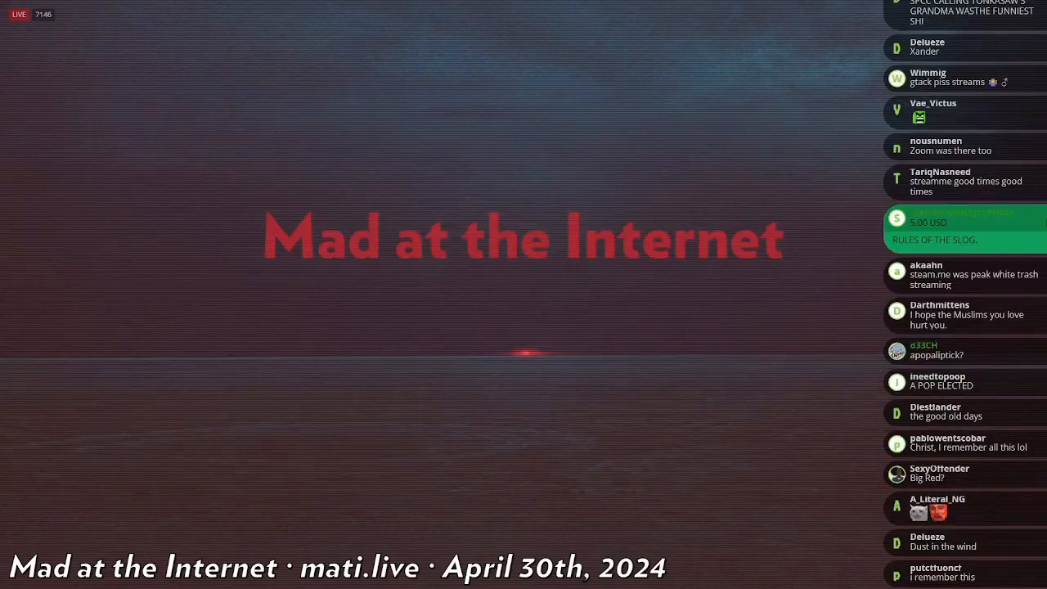
Step: Scroll down the Kiwi Farms thread to posts #605 and #606 with the embedded video
scroll(down, 3)
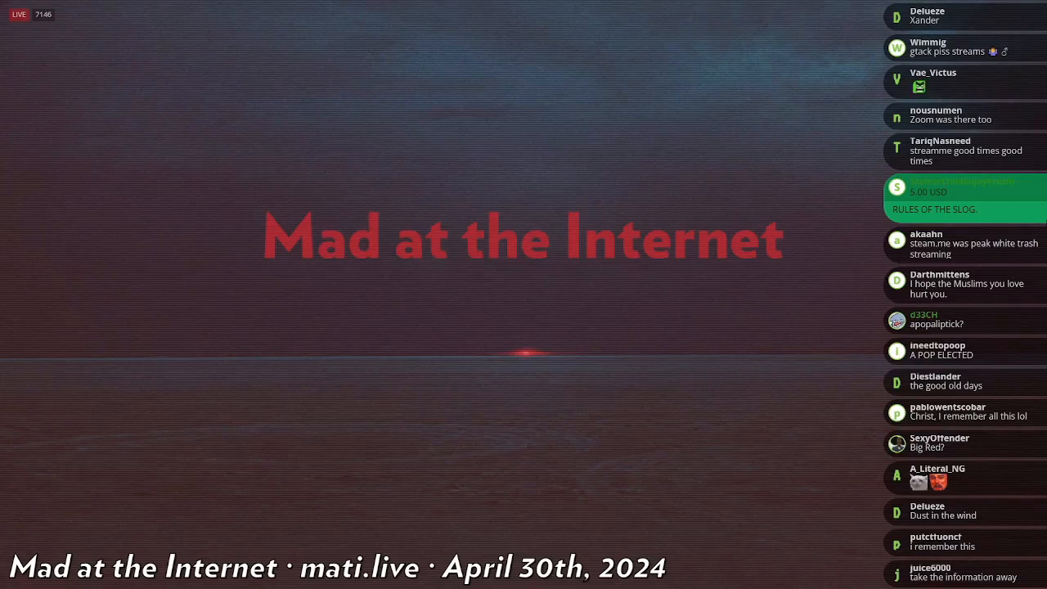
scroll(down, 3)
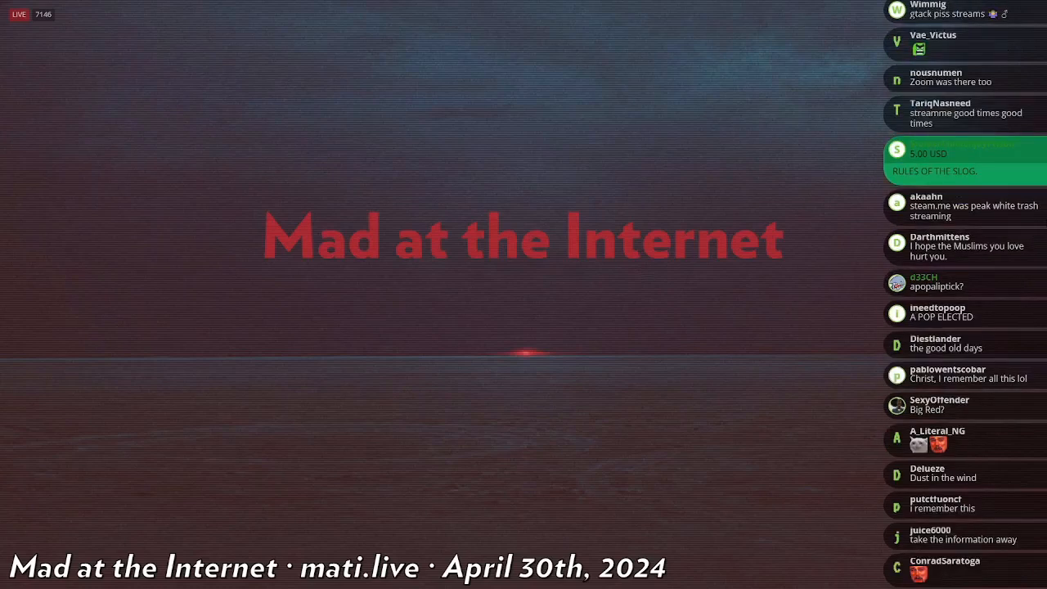
scroll(down, 3)
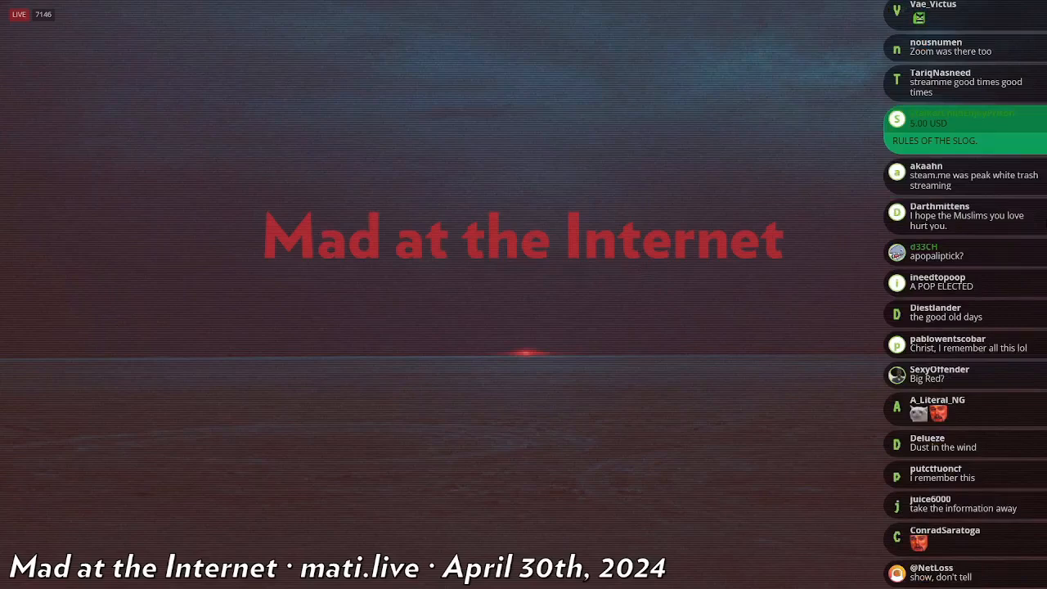
scroll(down, 3)
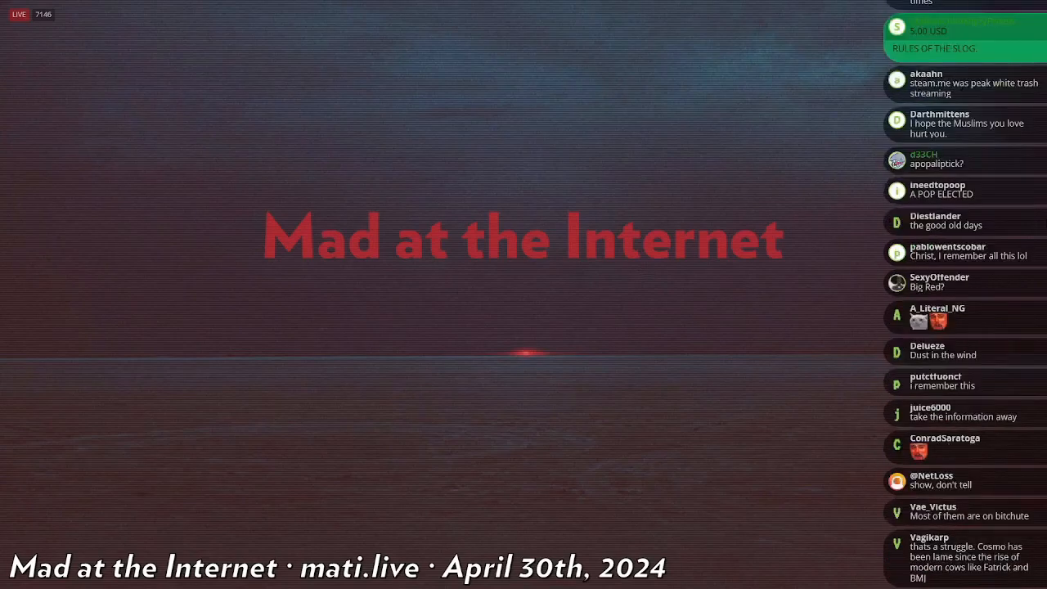
scroll(down, 3)
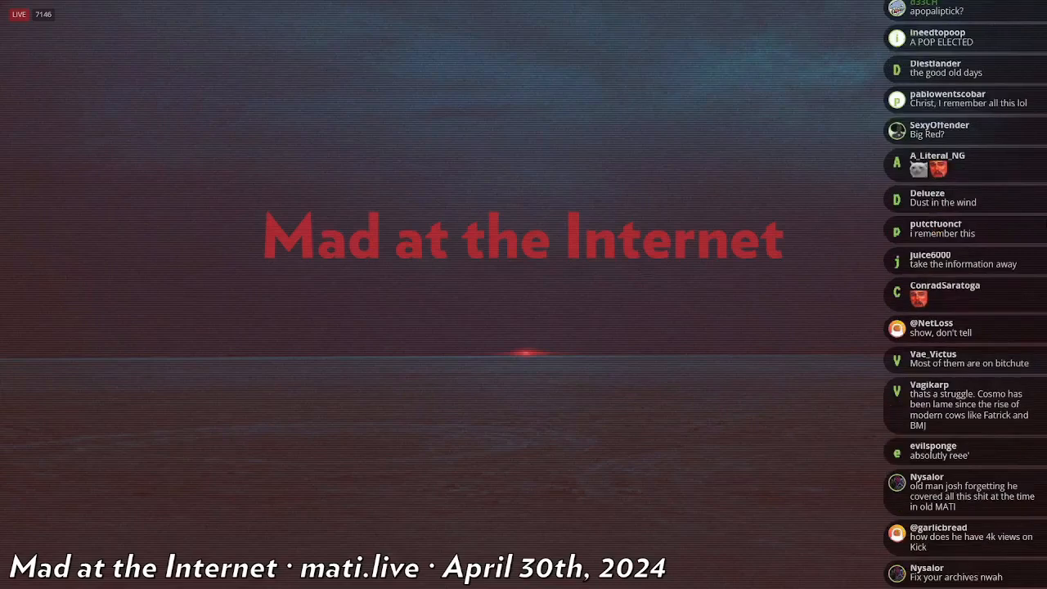
scroll(down, 3)
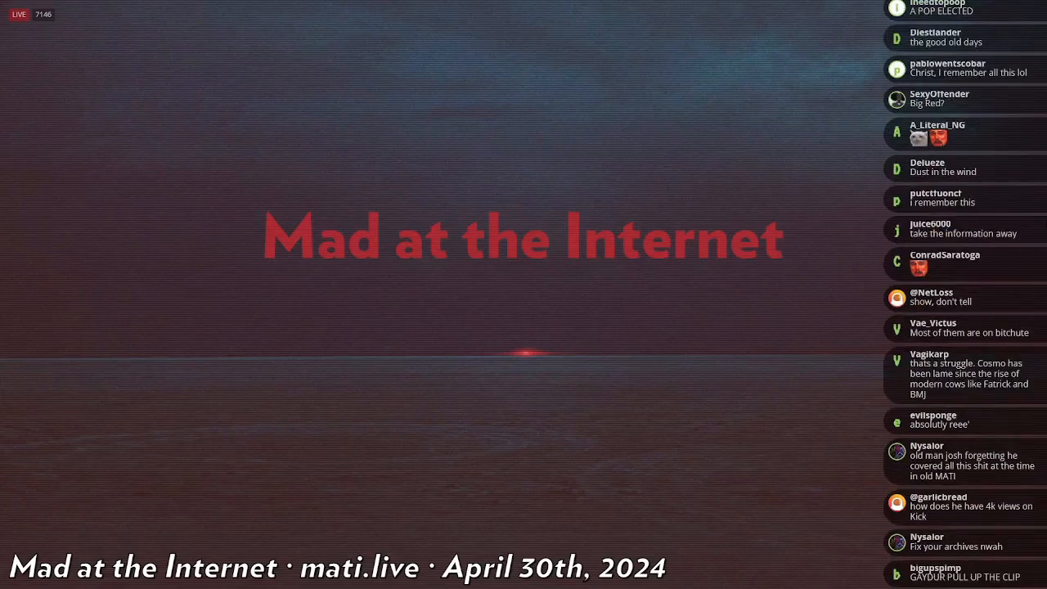
scroll(down, 3)
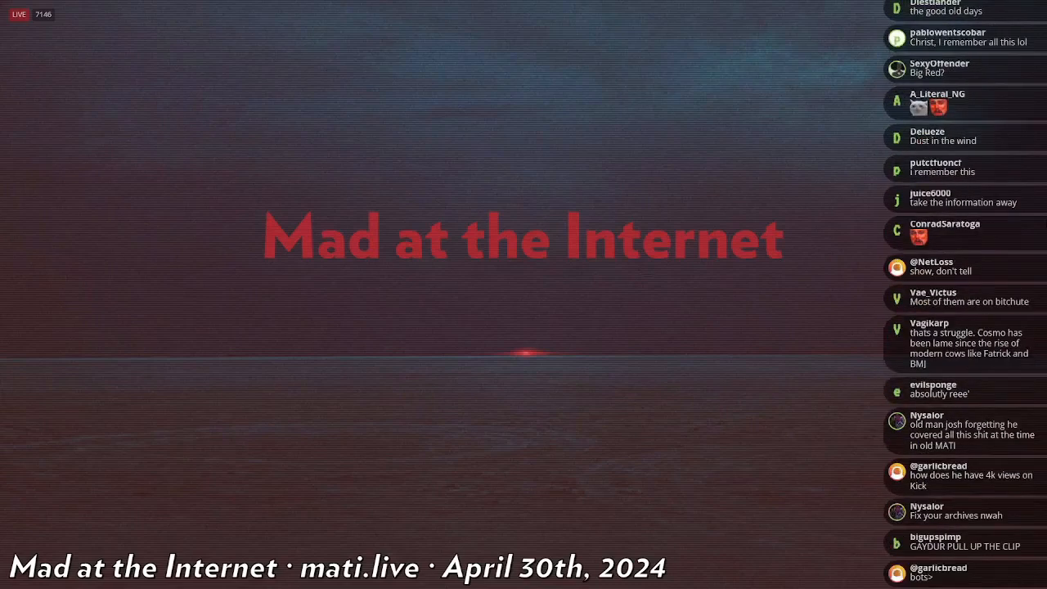
scroll(down, 3)
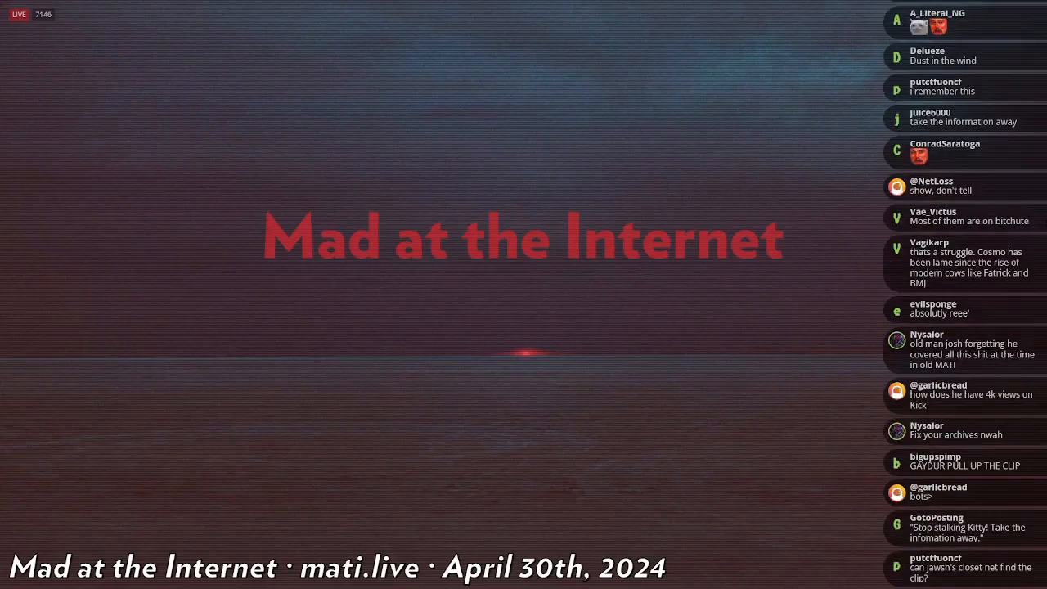
scroll(down, 3)
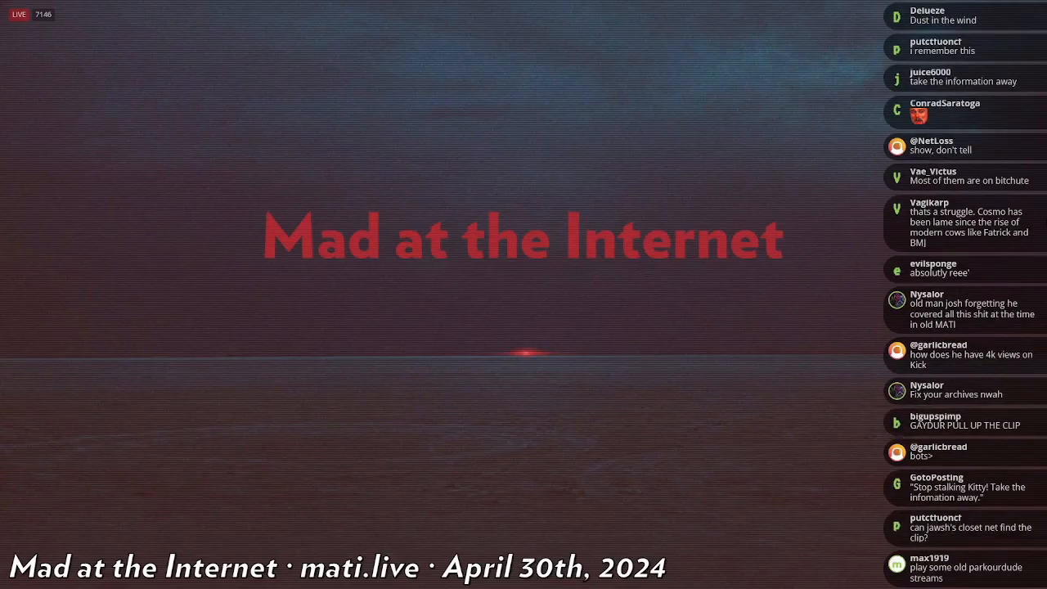
scroll(down, 3)
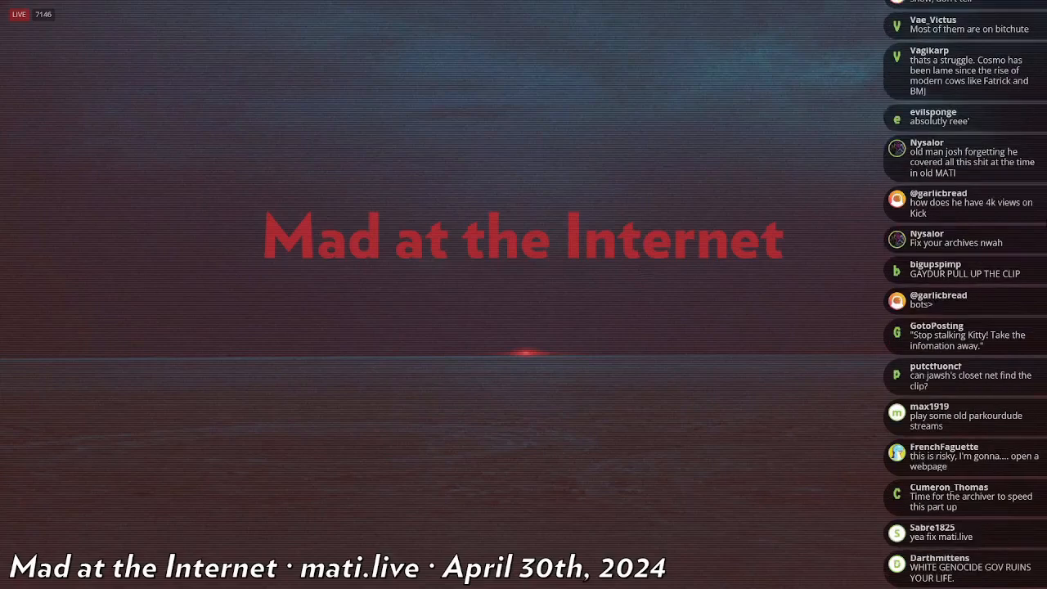
scroll(down, 3)
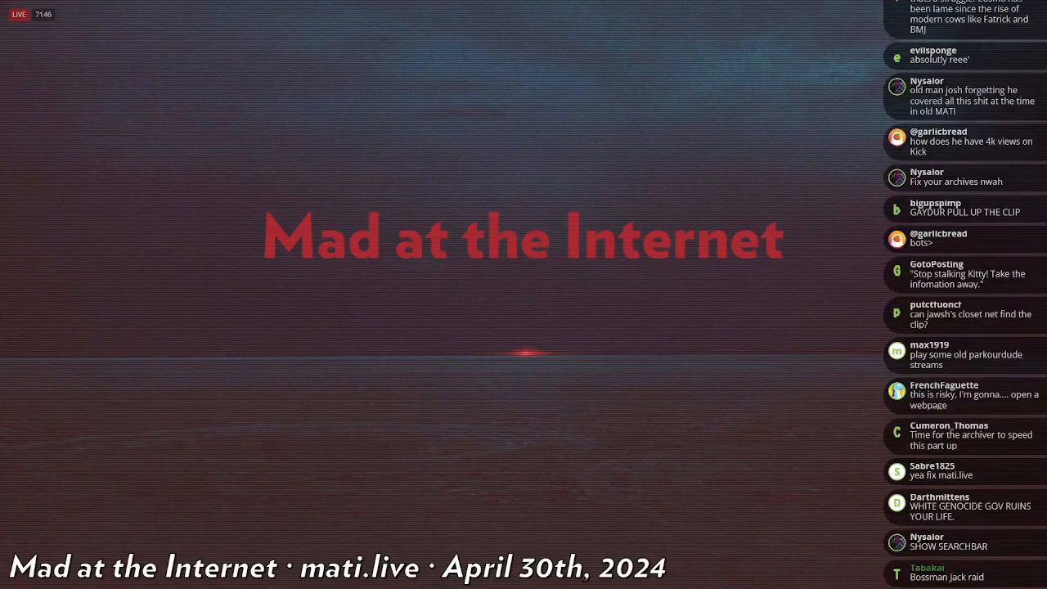
scroll(down, 3)
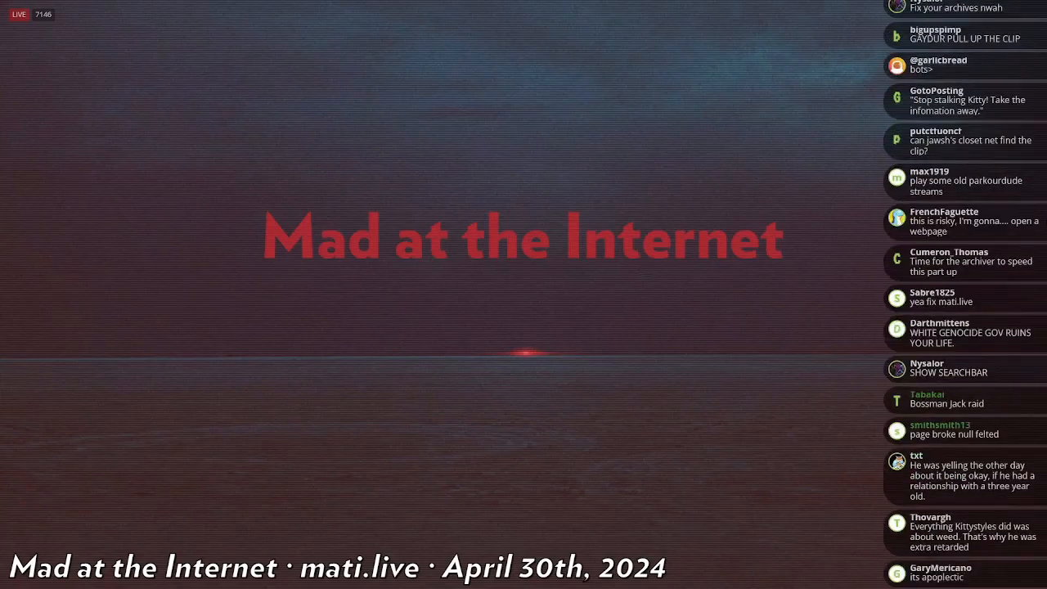
scroll(down, 3)
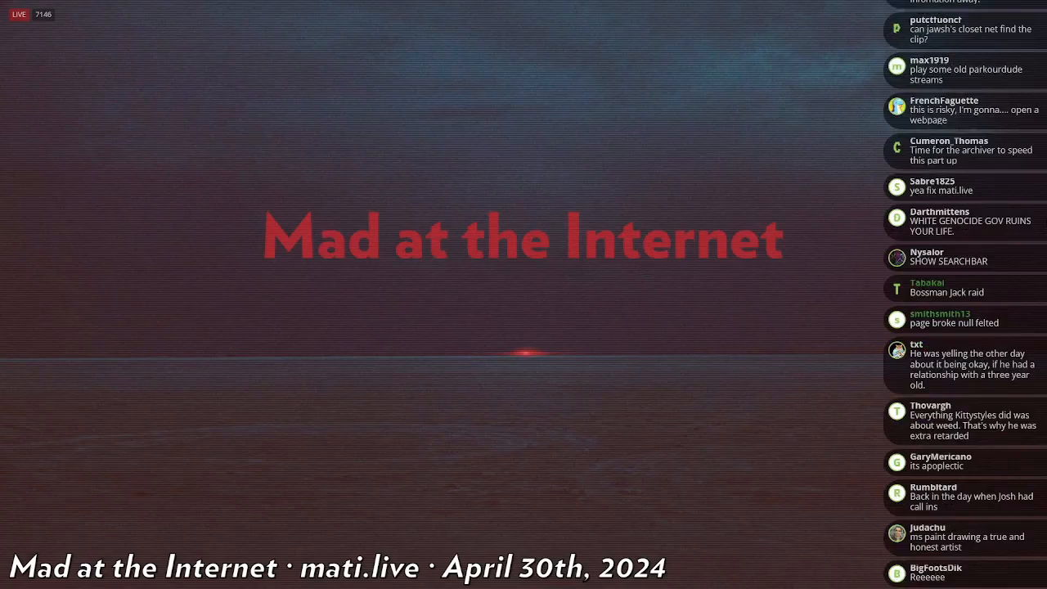
scroll(down, 3)
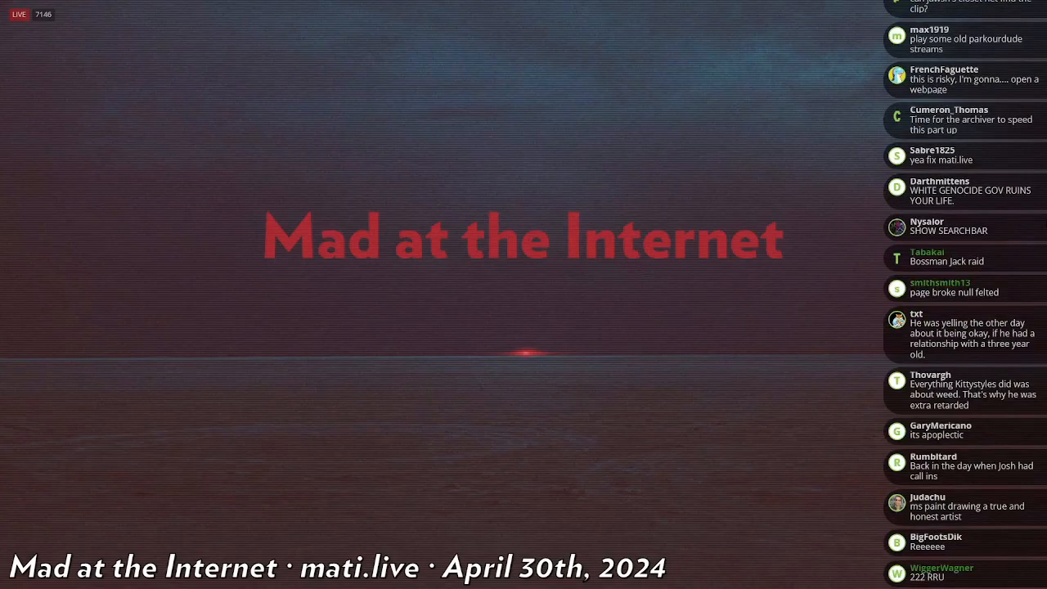
scroll(down, 3)
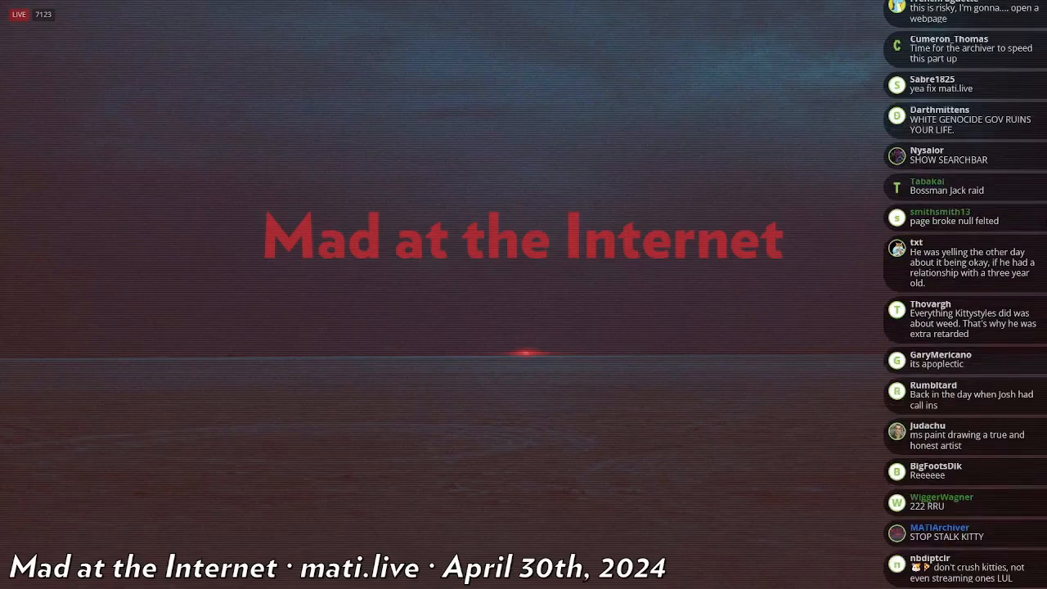
scroll(down, 3)
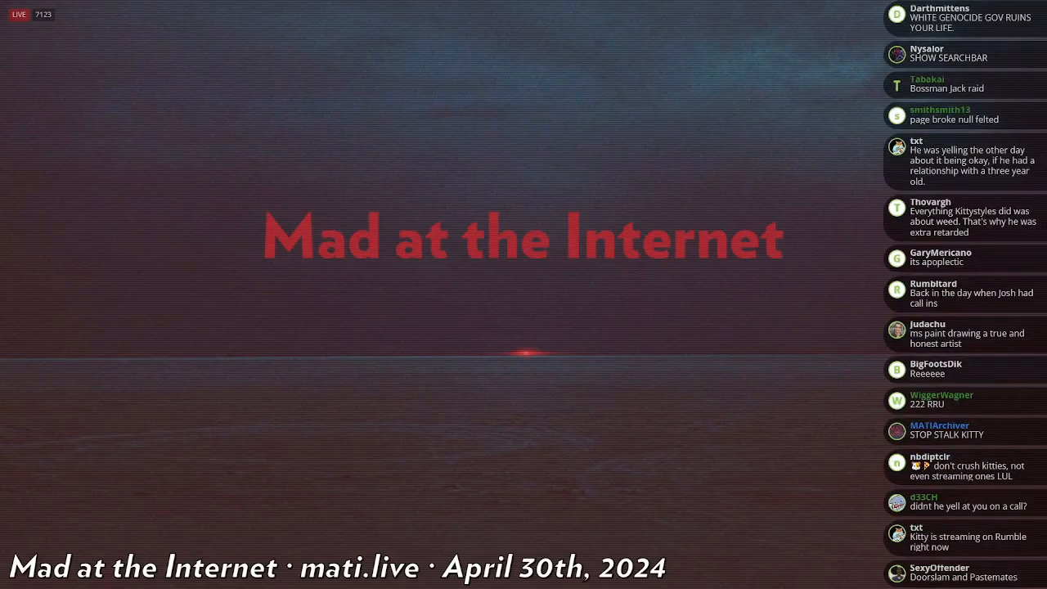
scroll(down, 3)
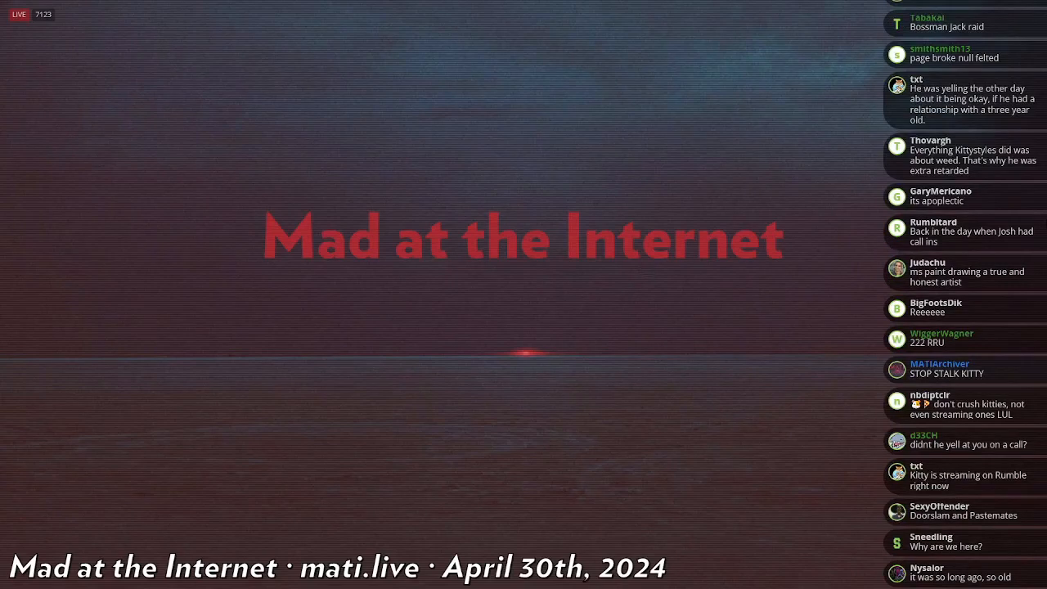
scroll(down, 3)
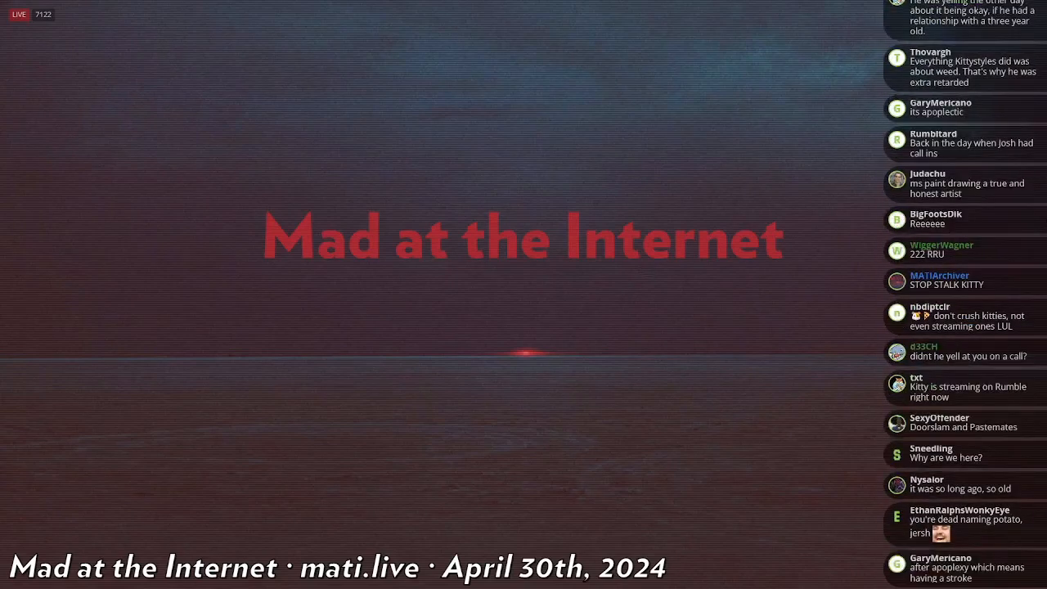
scroll(down, 3)
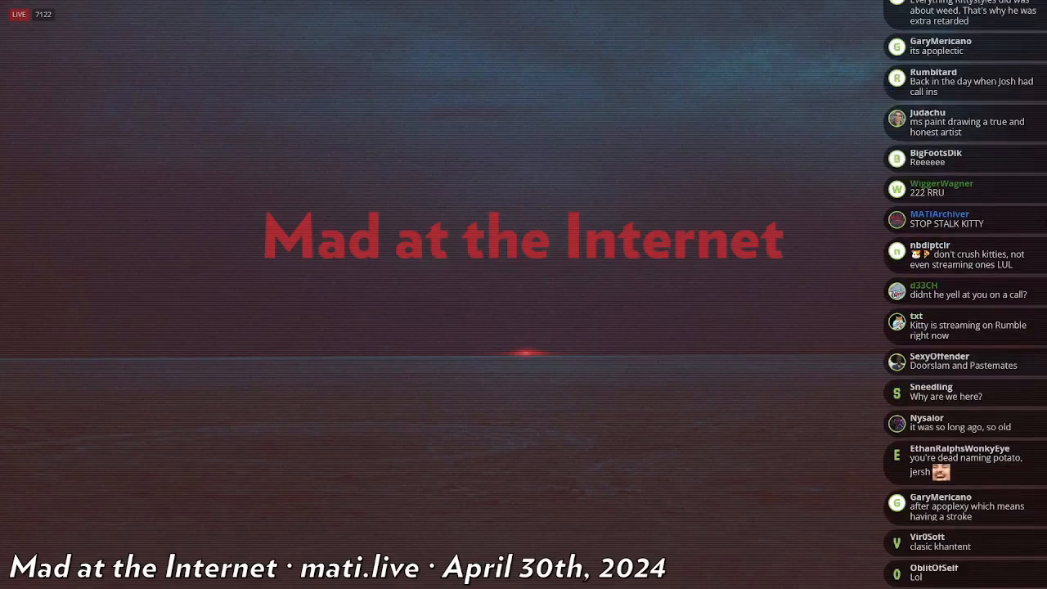
scroll(down, 3)
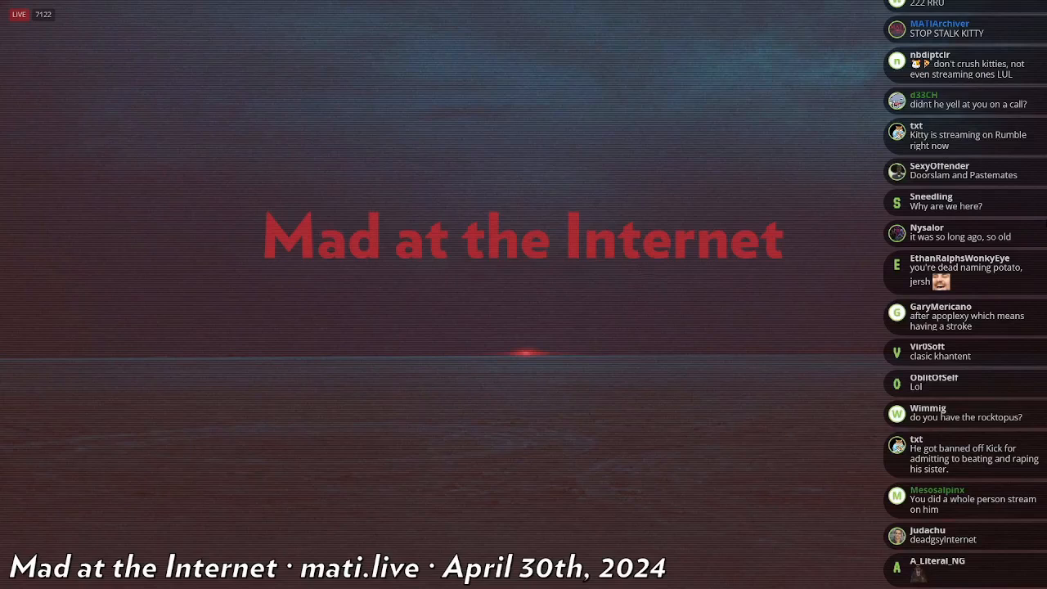
scroll(down, 3)
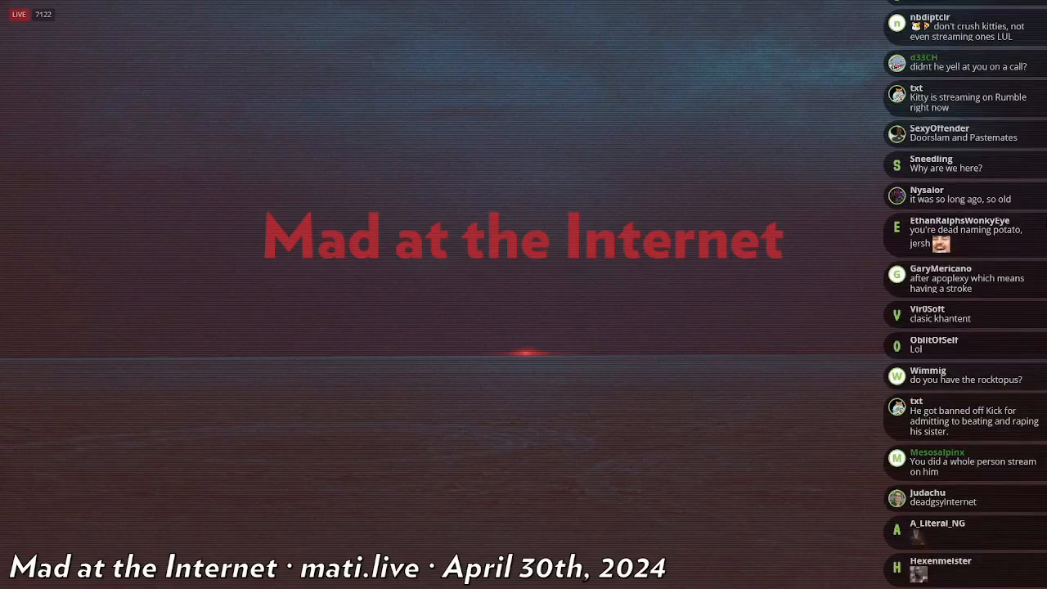
scroll(down, 3)
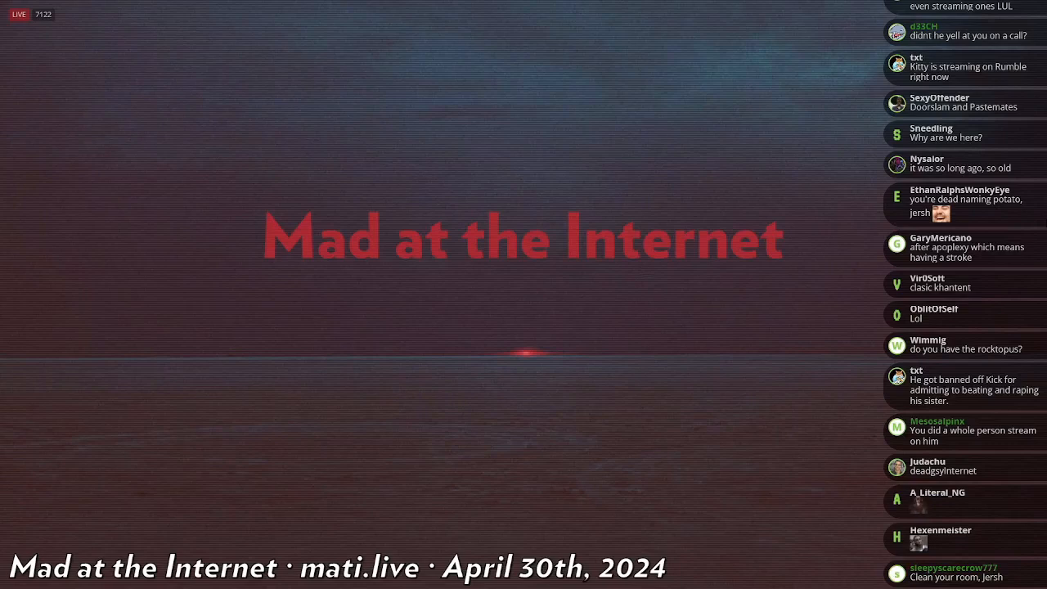
scroll(down, 3)
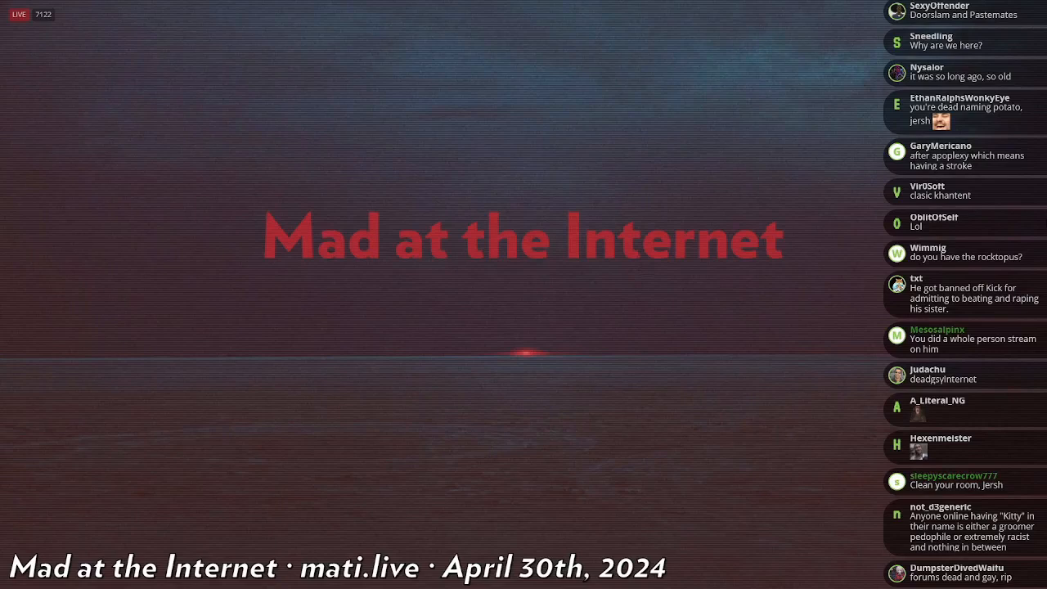
scroll(down, 3)
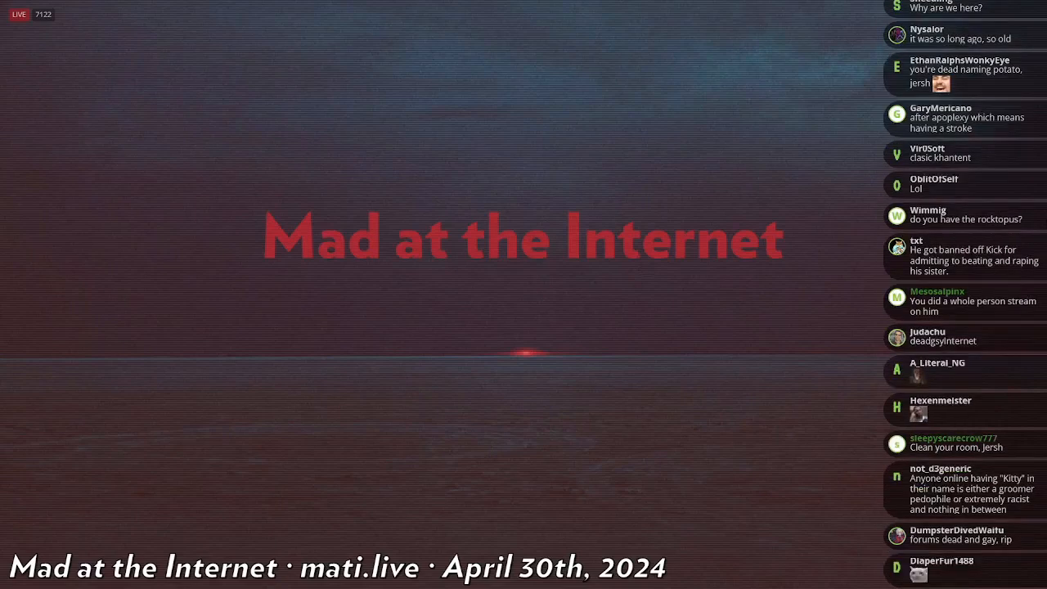
scroll(down, 3)
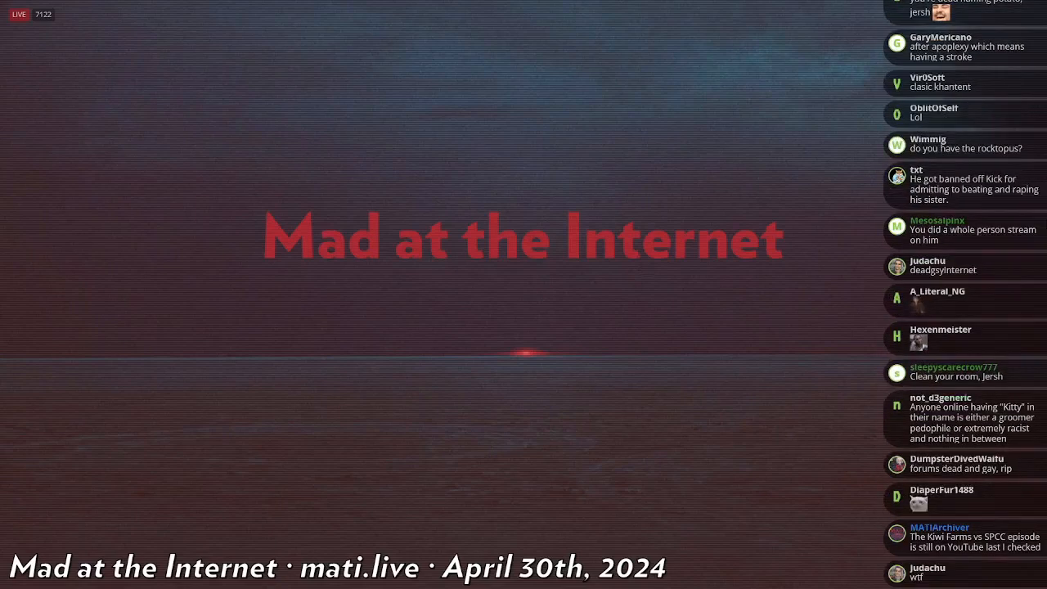
scroll(down, 3)
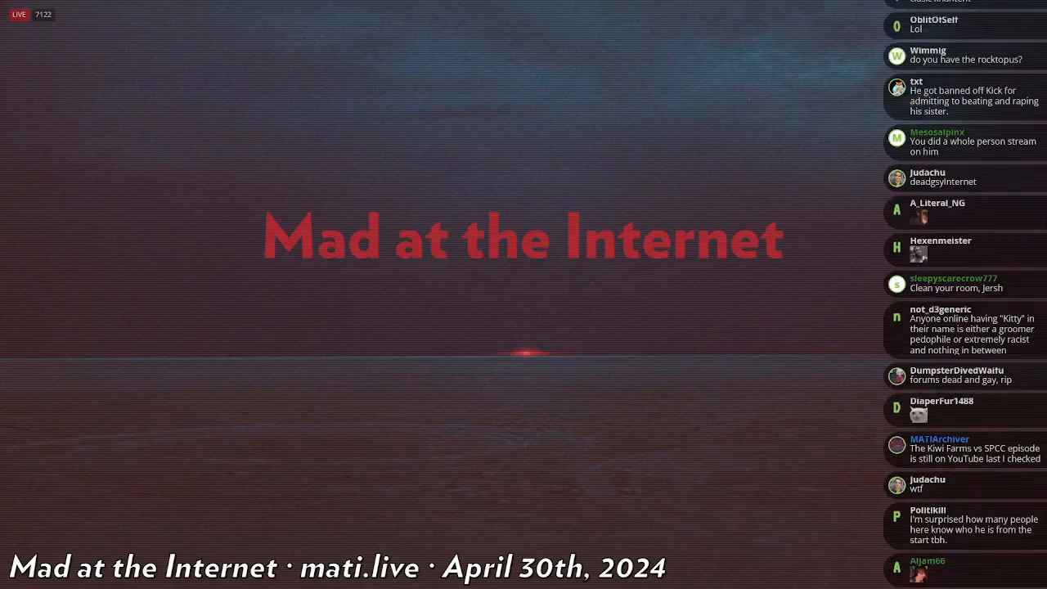
scroll(down, 3)
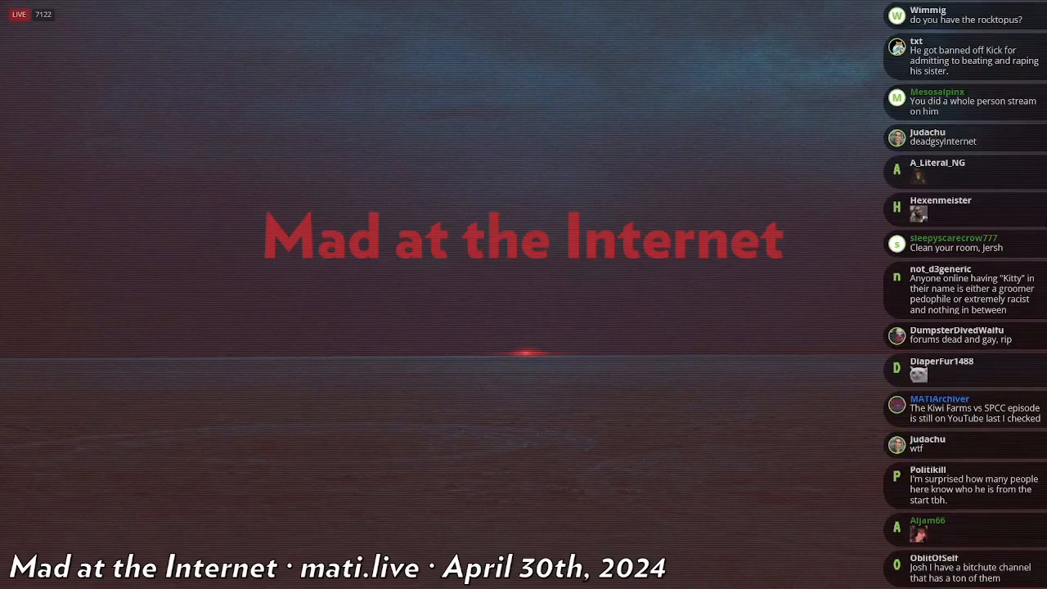
scroll(down, 3)
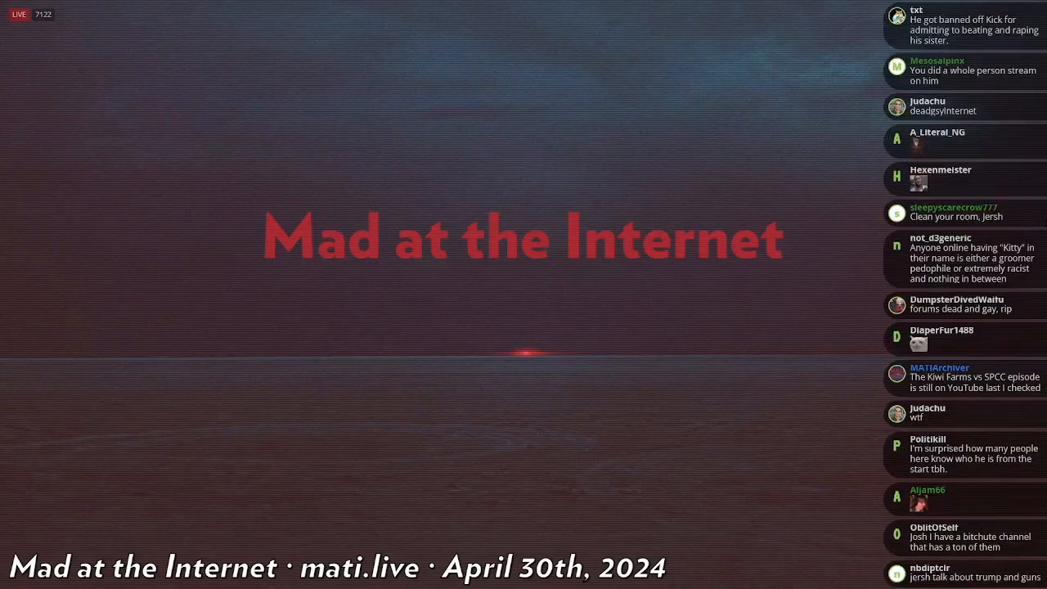
scroll(down, 3)
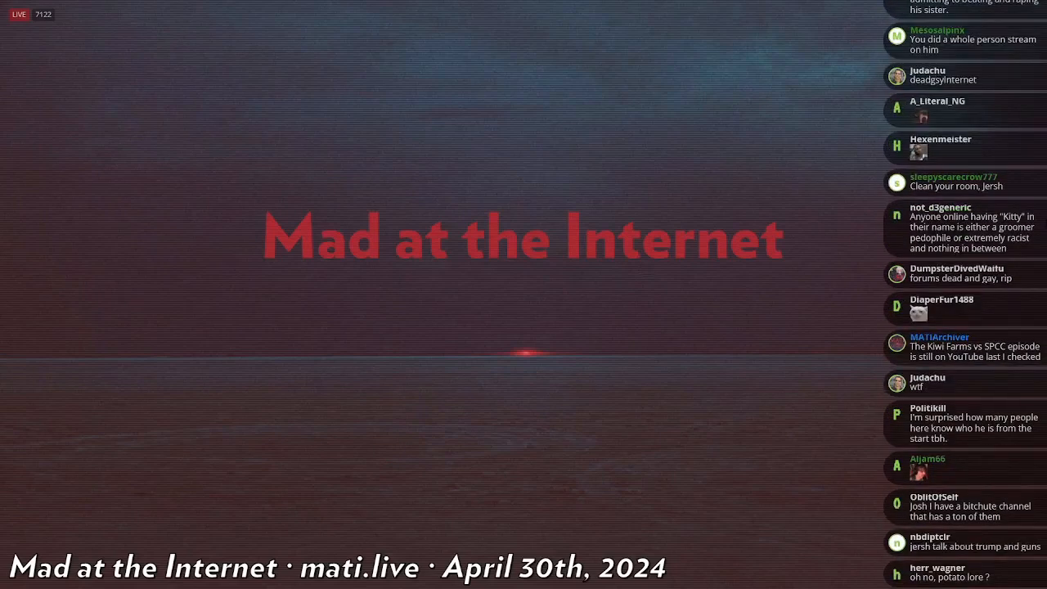
scroll(down, 3)
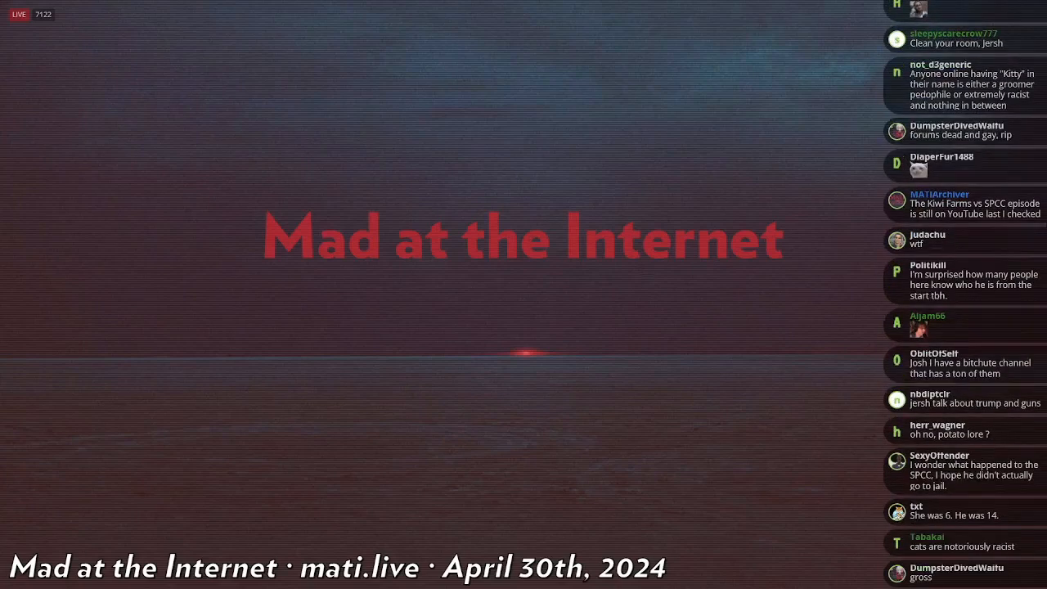
scroll(down, 3)
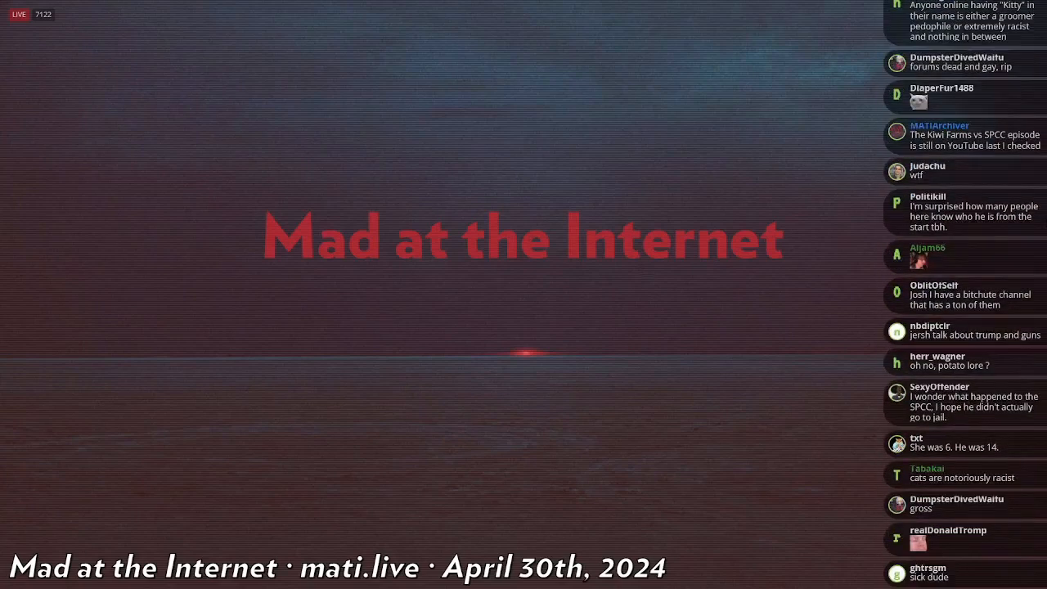
scroll(down, 3)
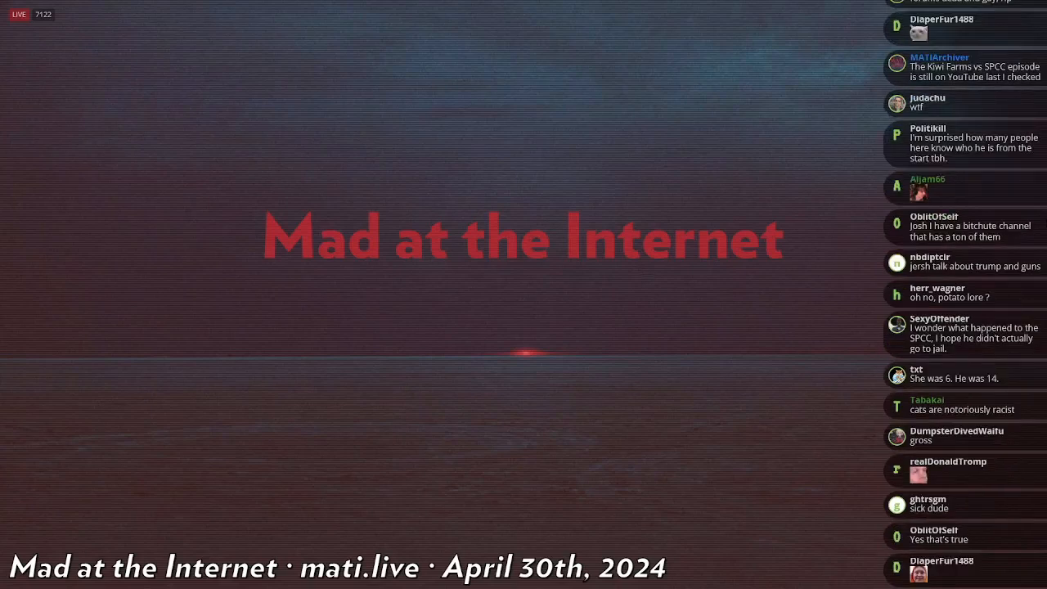
scroll(down, 3)
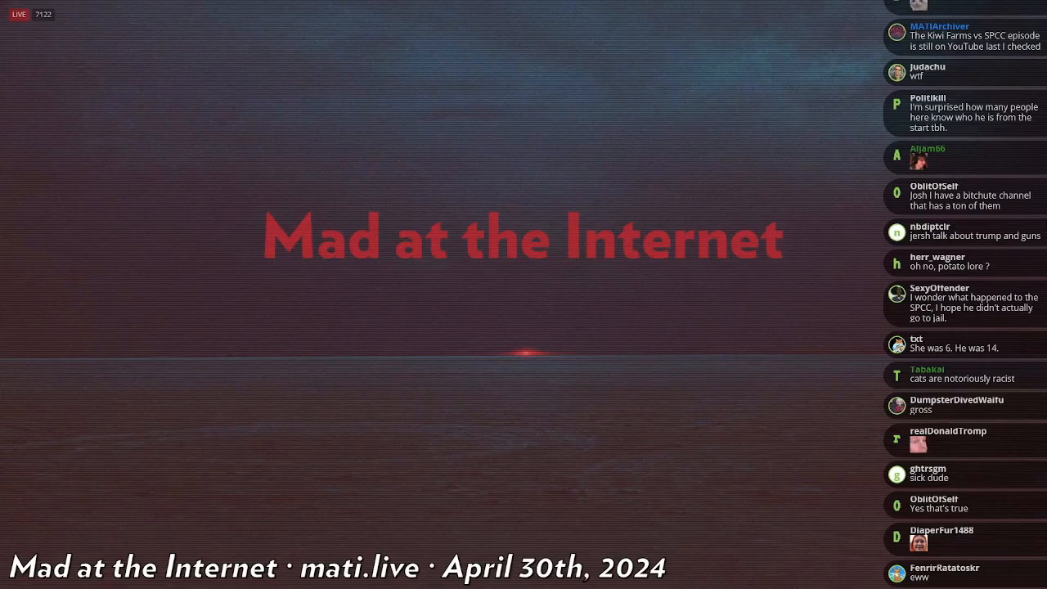
scroll(down, 3)
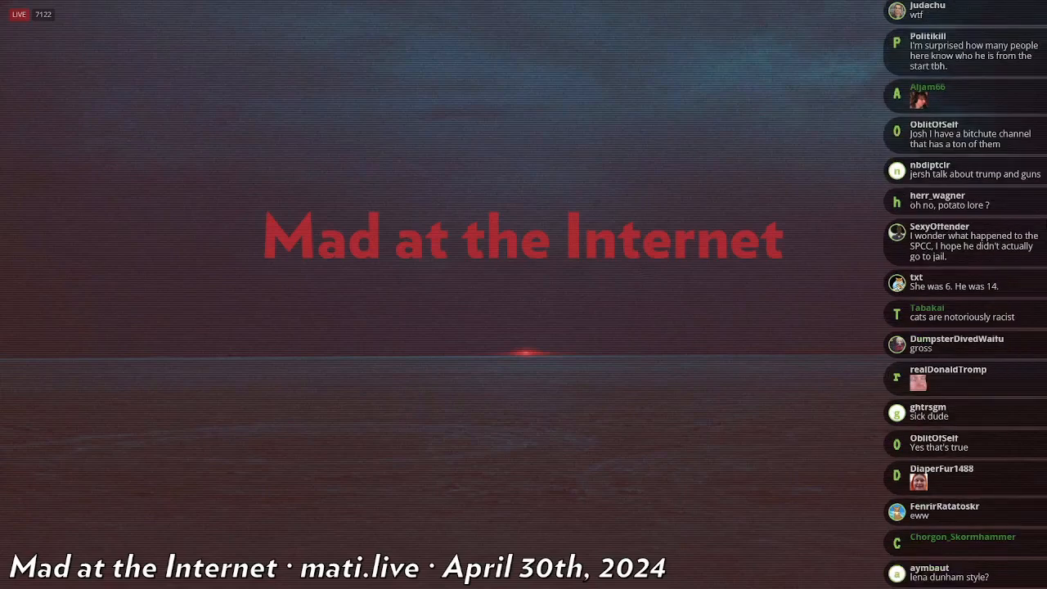
scroll(down, 3)
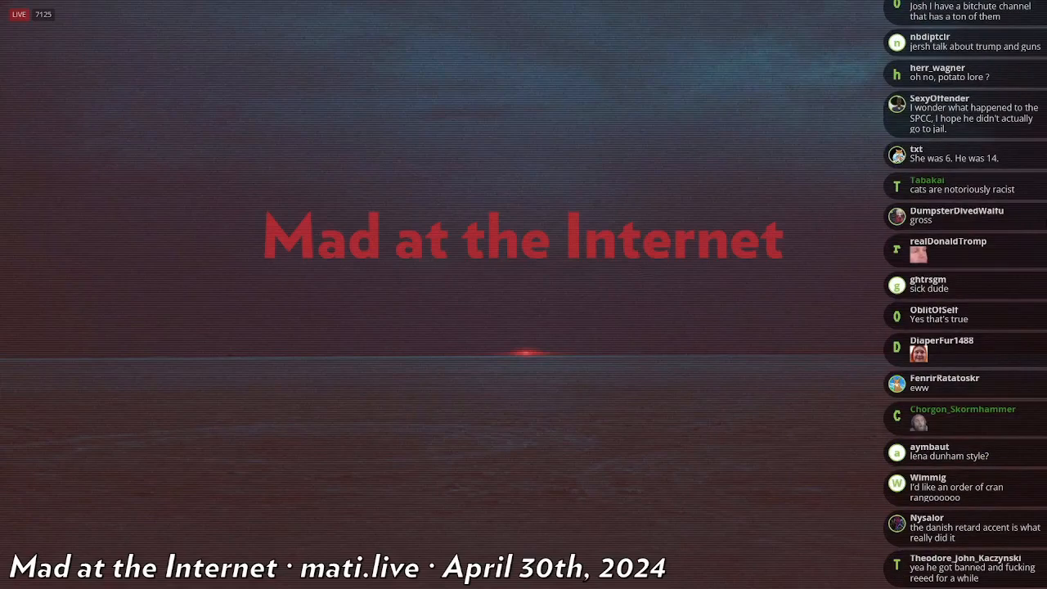
scroll(down, 3)
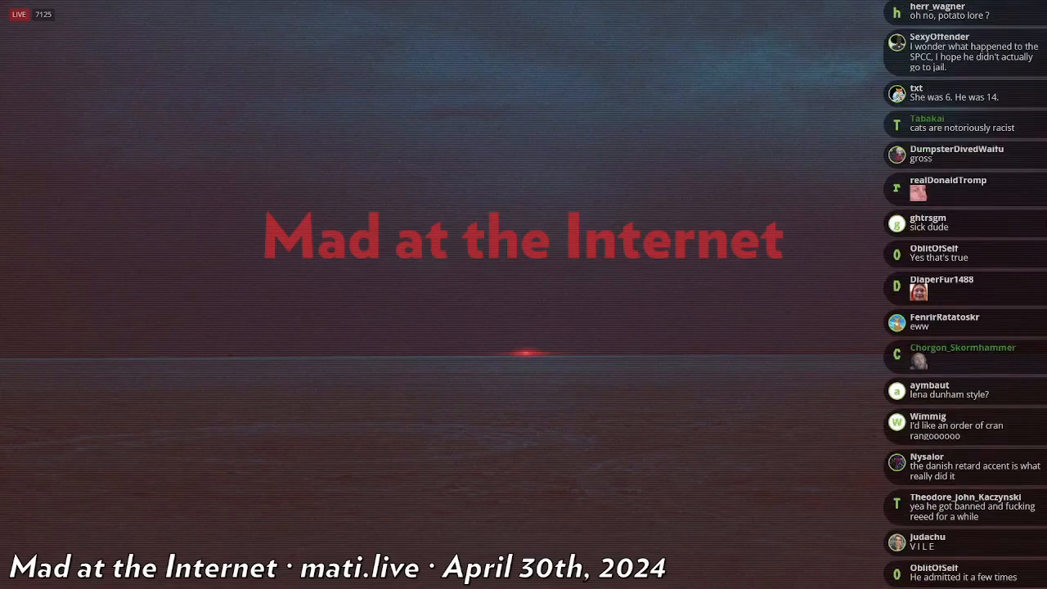
scroll(down, 3)
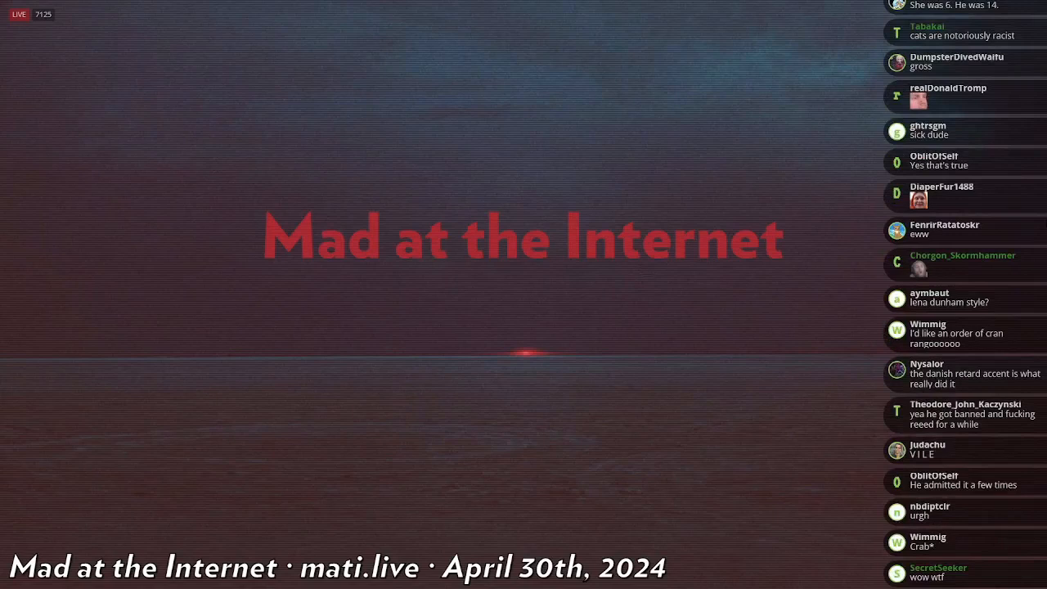
scroll(down, 3)
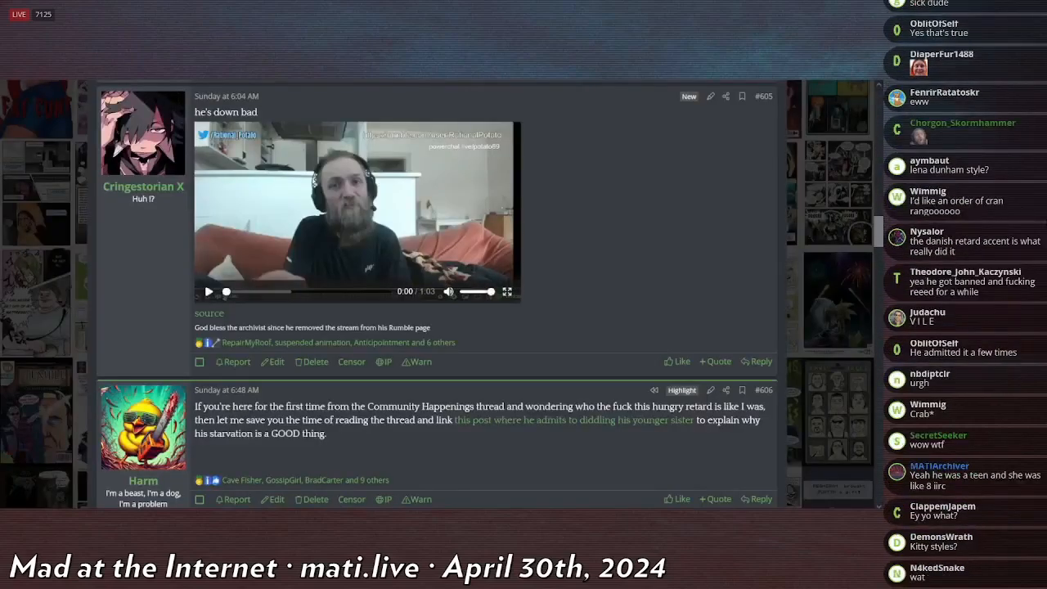
Step: Play post #605's embedded video, then bring up the University Post Copenhagen soup-kitchen article
click(209, 291)
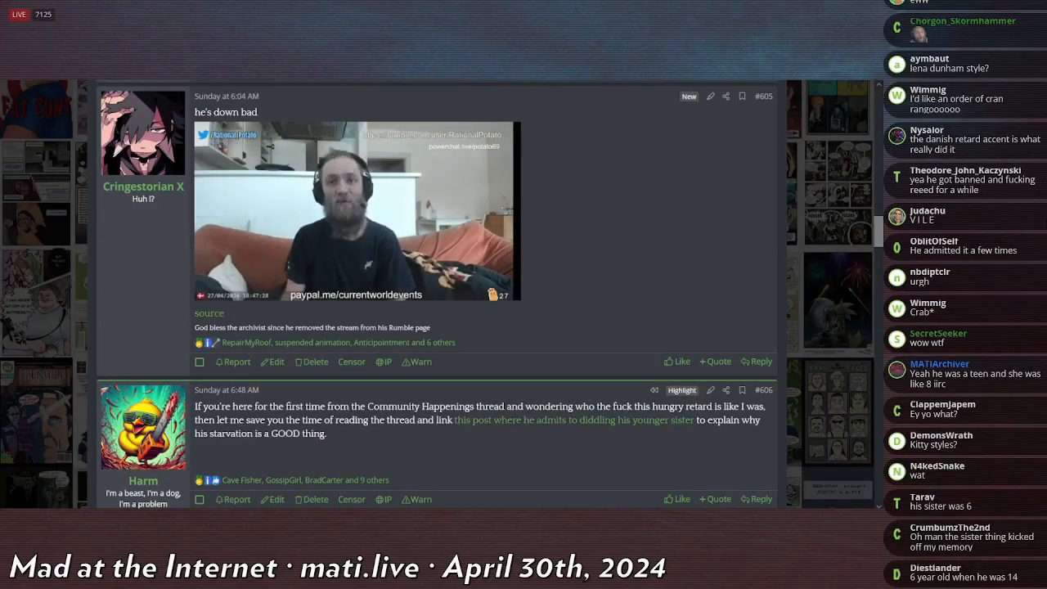
scroll(down, 3)
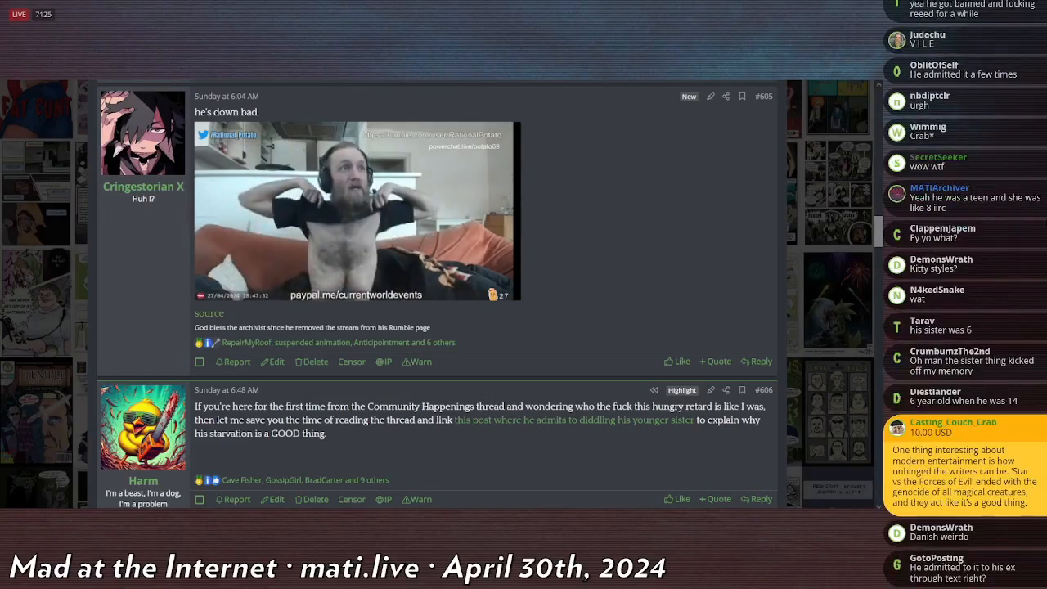
scroll(down, 3)
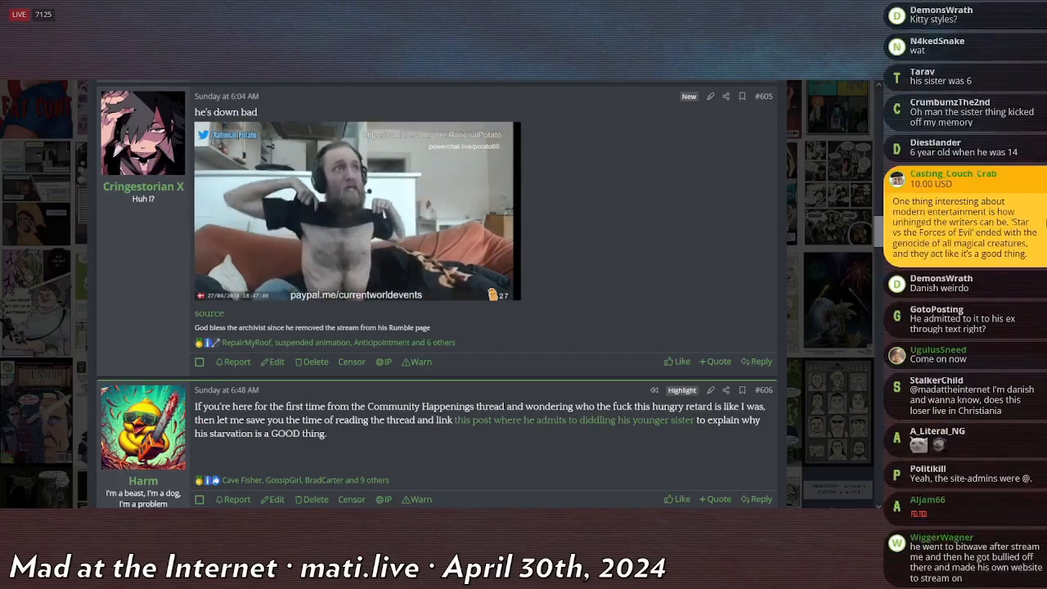
scroll(down, 3)
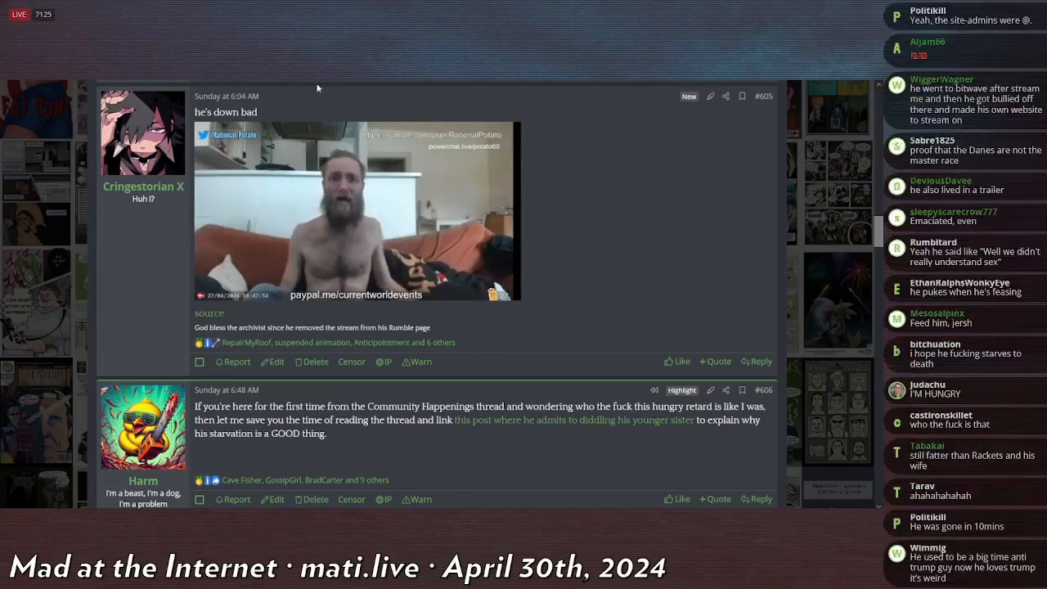
click(356, 211)
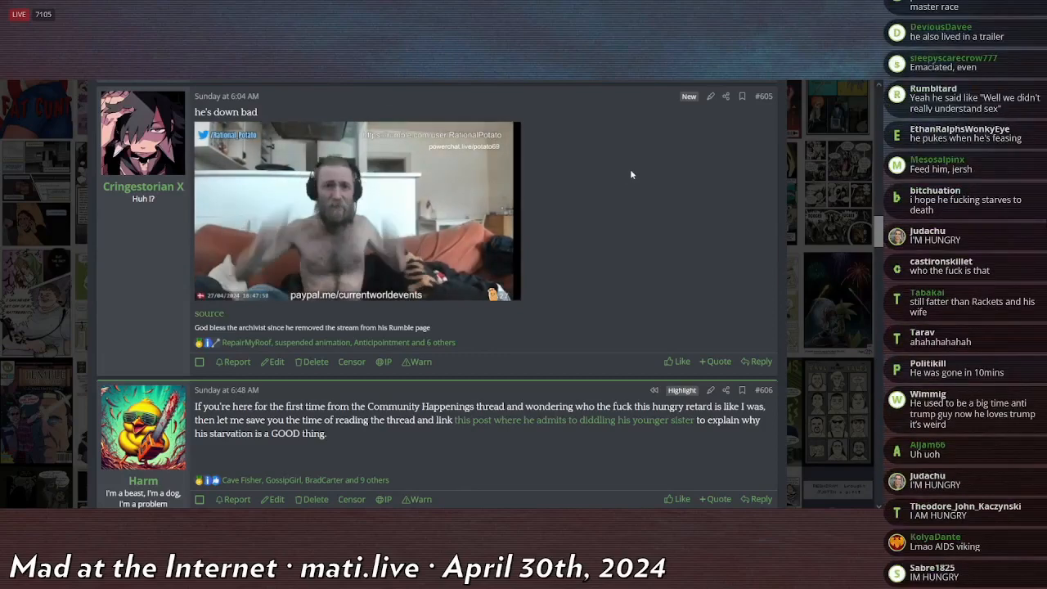
click(357, 211)
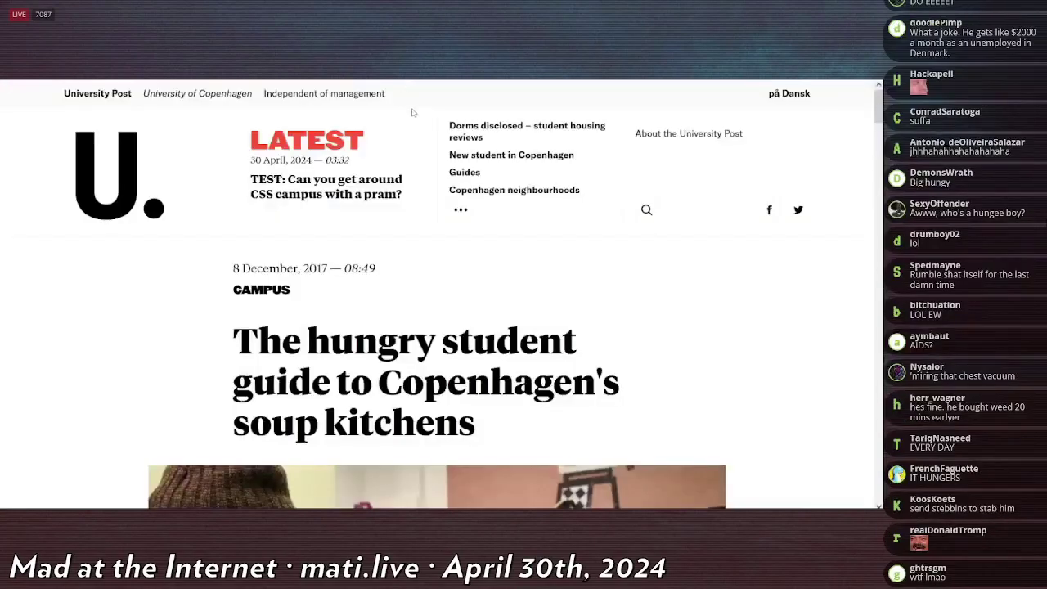
Step: Scroll the soup-kitchen guide past its intro to the Valby: Kraftwerket entry and food photo
scroll(down, 3)
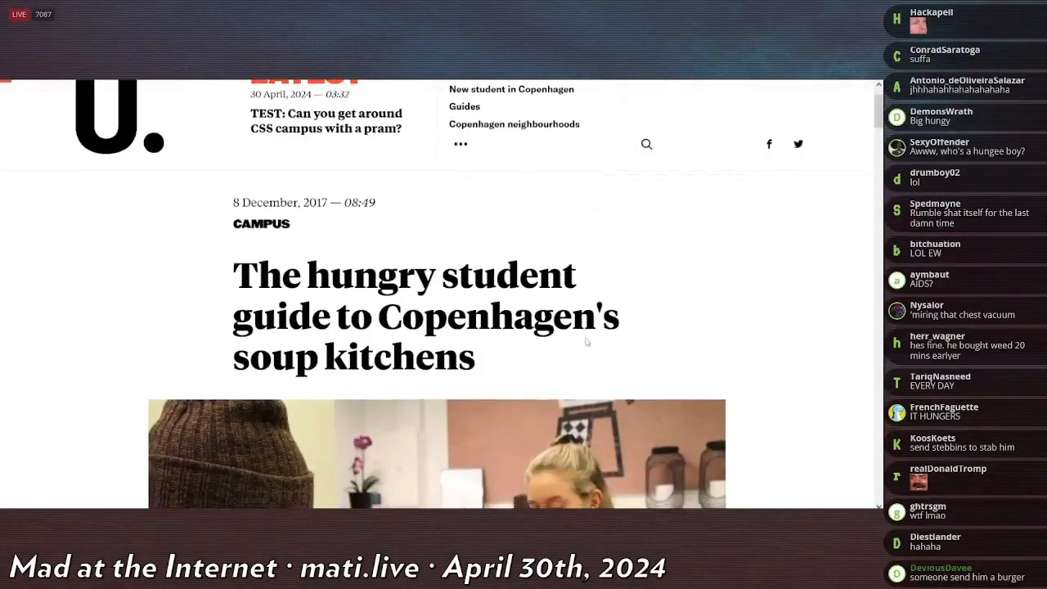
scroll(down, 3)
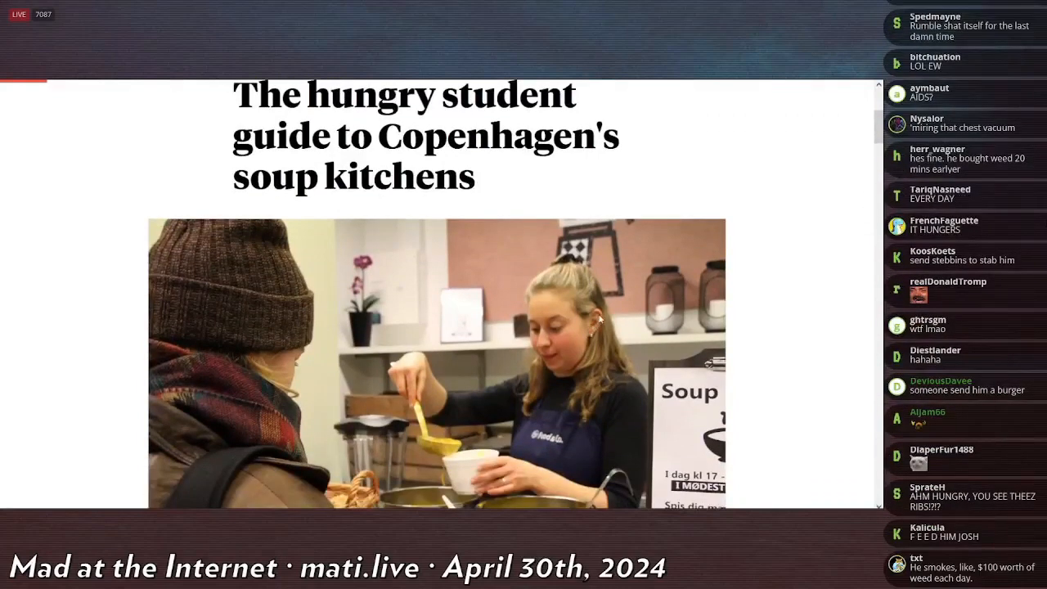
scroll(down, 3)
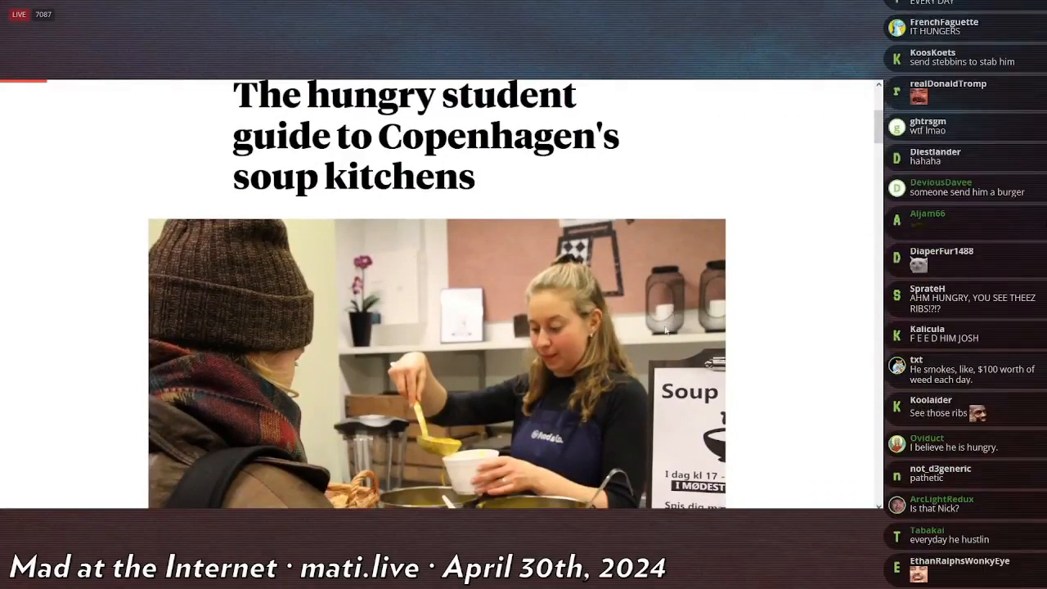
scroll(down, 3)
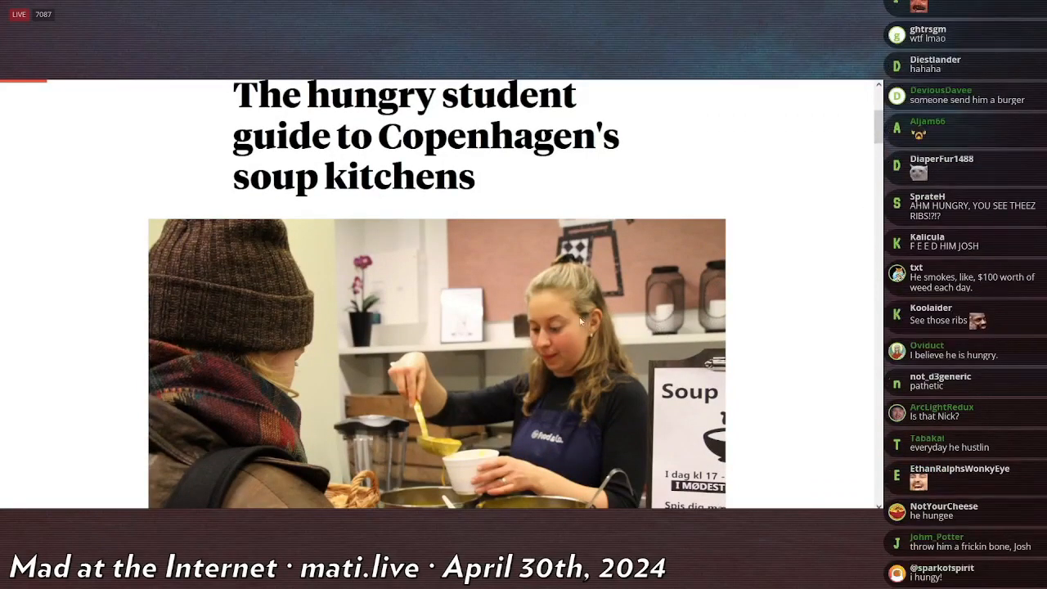
scroll(down, 3)
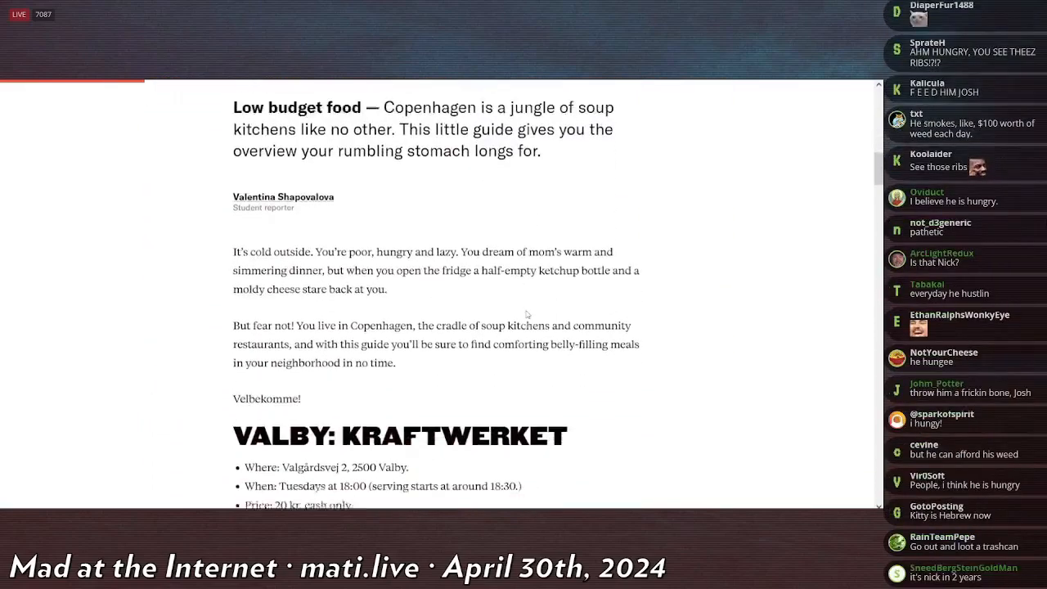
scroll(down, 3)
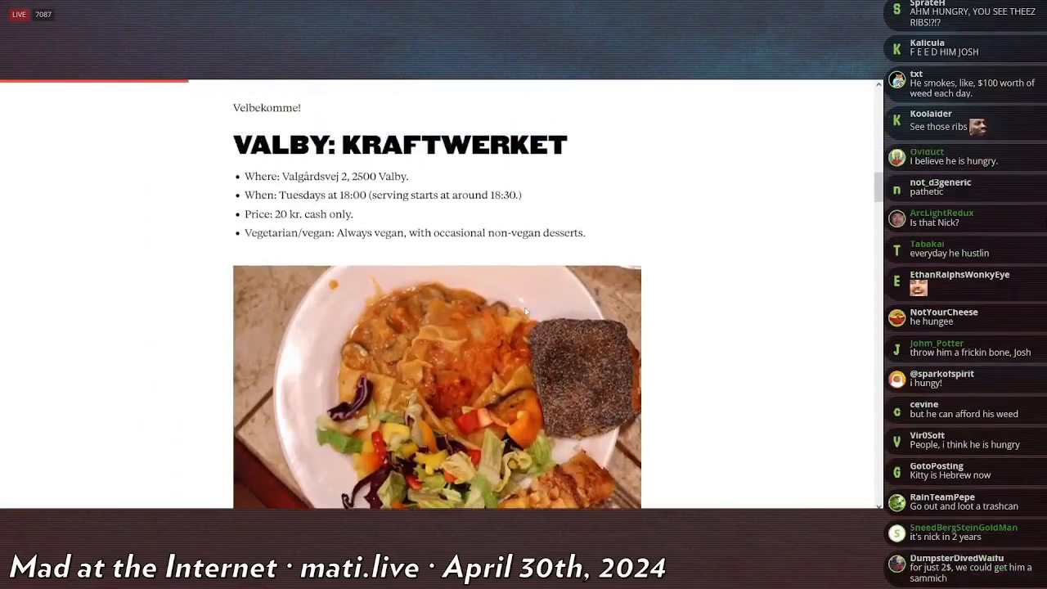
scroll(down, 3)
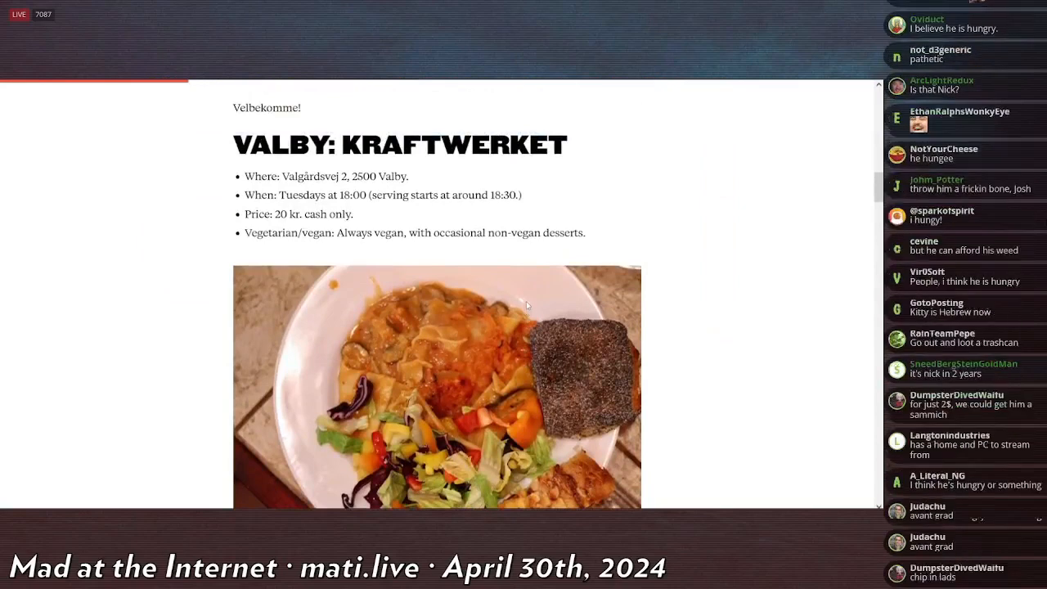
scroll(down, 3)
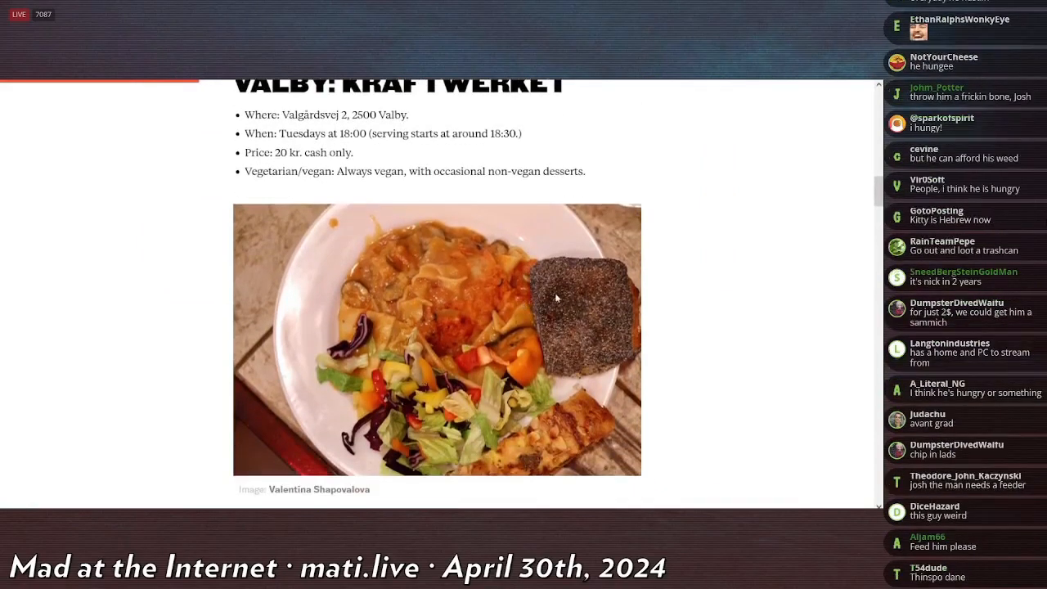
scroll(down, 3)
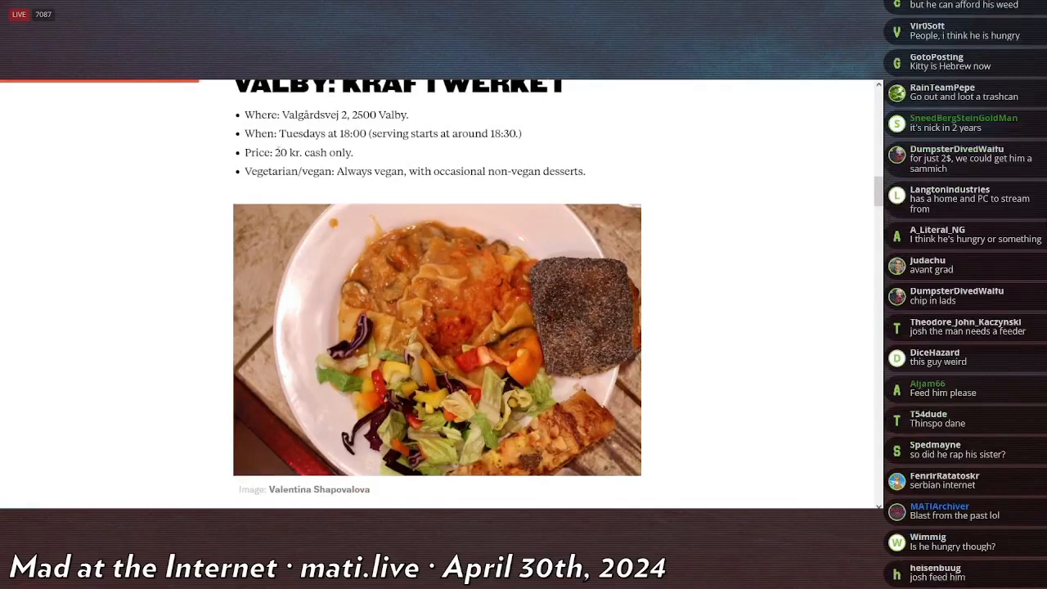
scroll(down, 3)
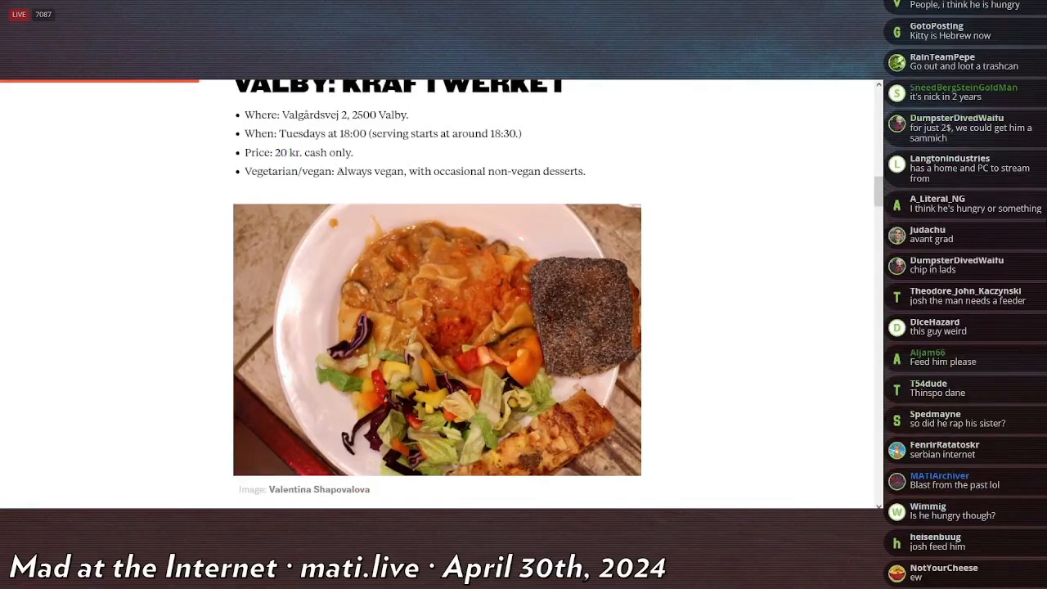
scroll(down, 3)
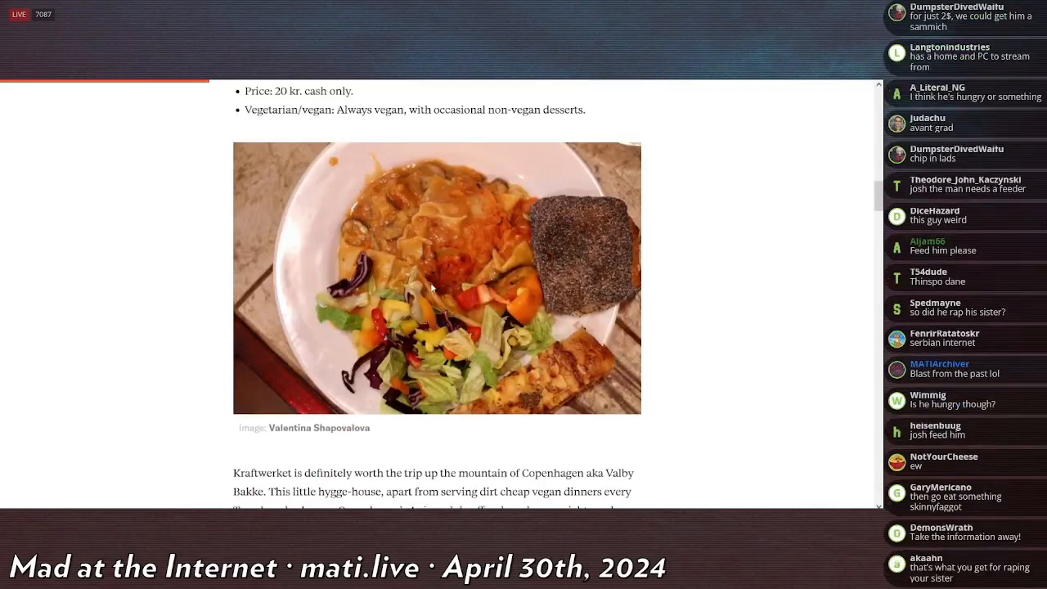
mouse_move(530, 304)
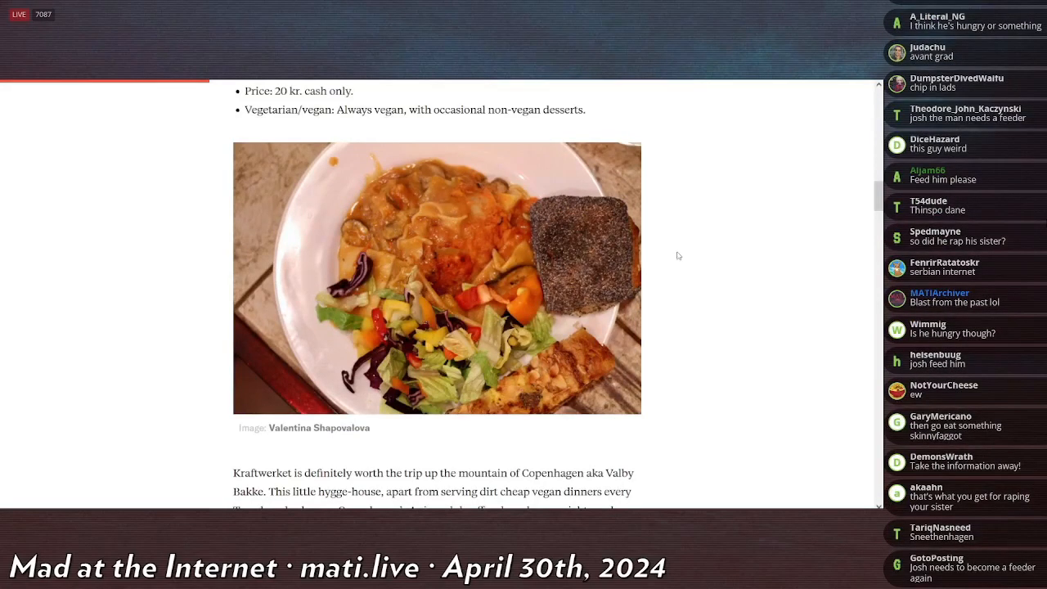
Step: Read past the Kraftwerket description down to the Frederiksberg: Café Paraplyen entry
scroll(down, 3)
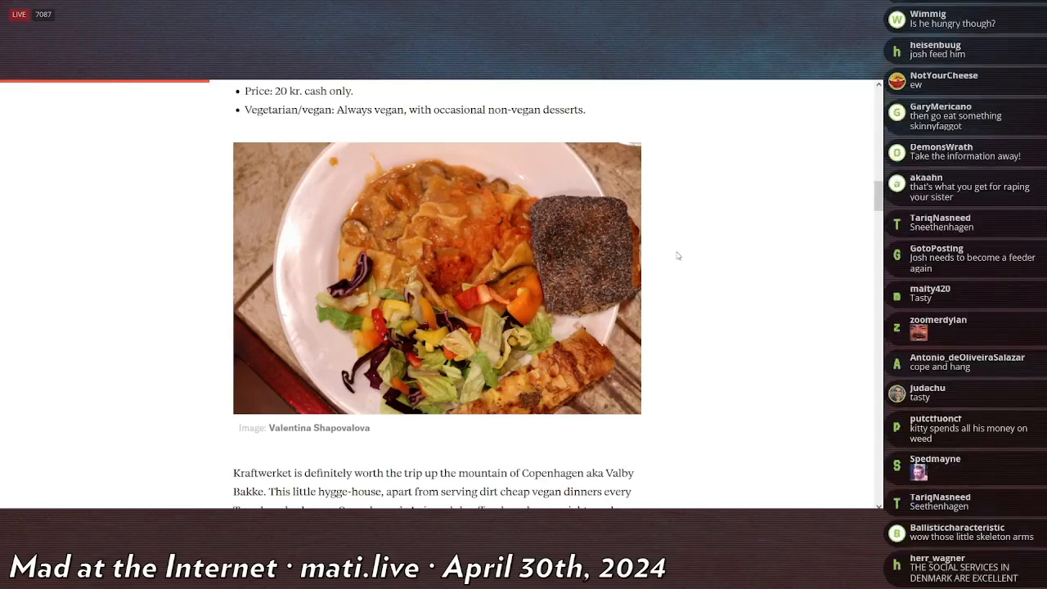
scroll(down, 3)
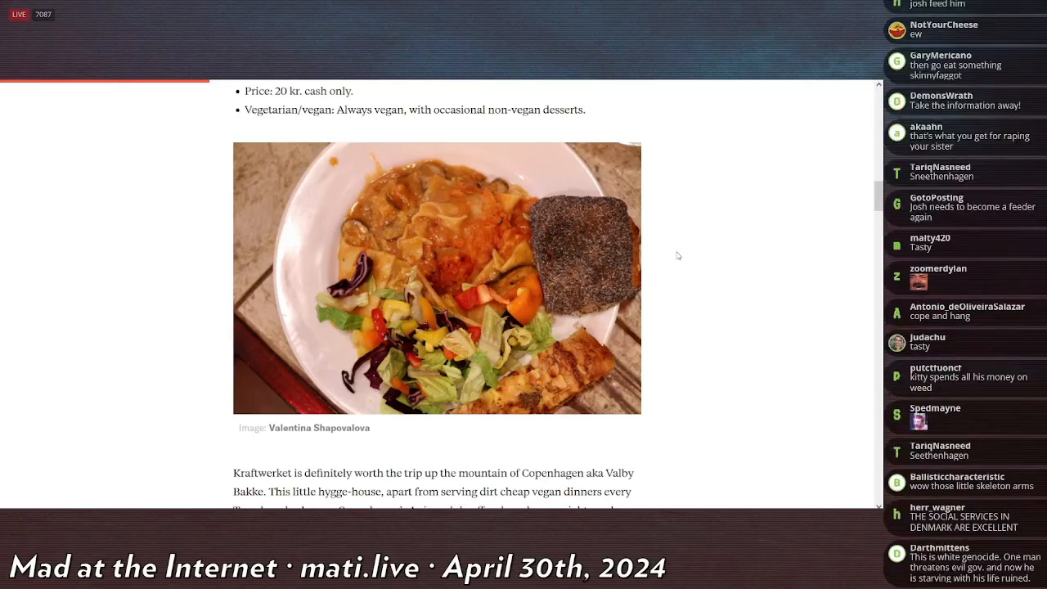
scroll(down, 3)
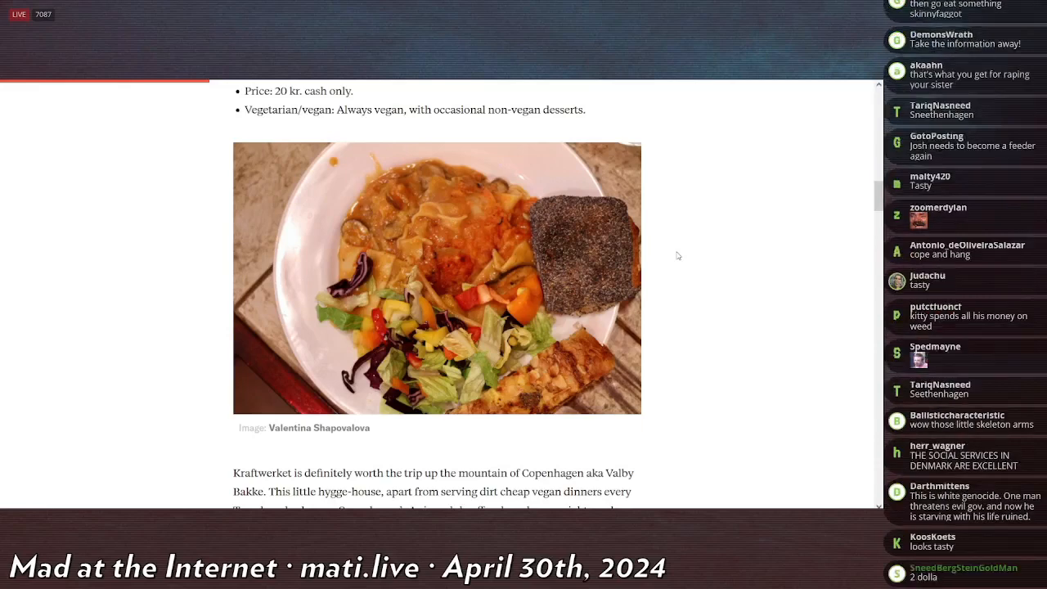
scroll(down, 3)
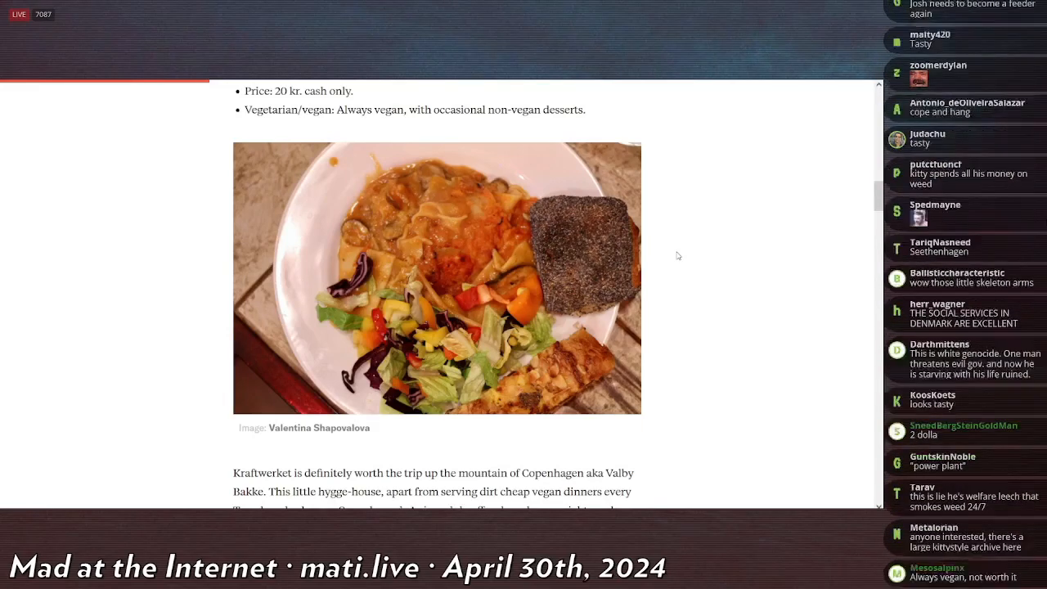
scroll(down, 3)
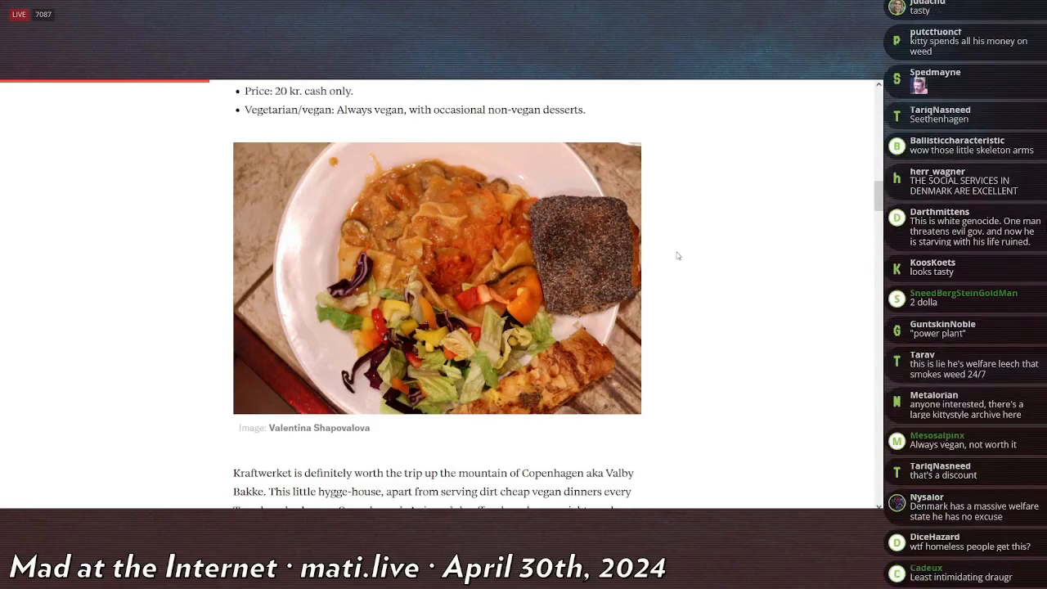
scroll(down, 3)
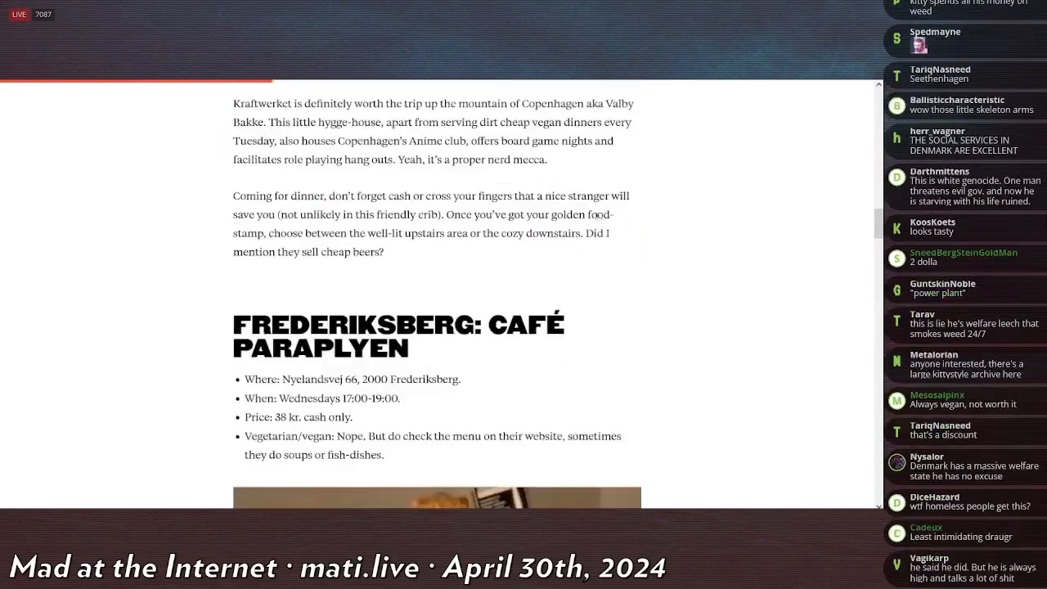
Step: Read through Café Paraplyen, briefly revisiting Kraftwerket, down to the Nordvest: Ungeren entry
scroll(down, 3)
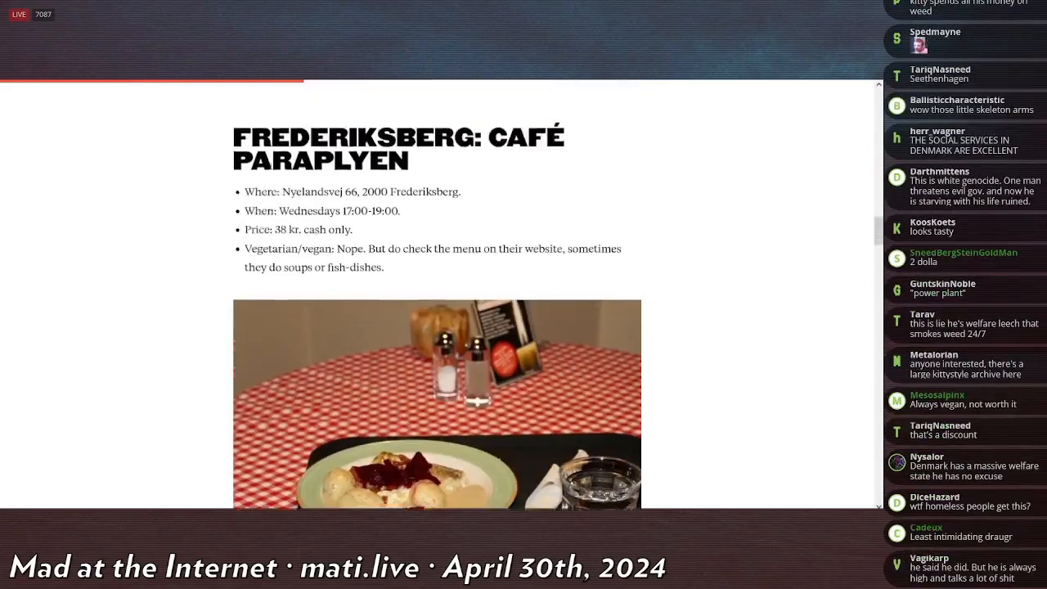
scroll(down, 3)
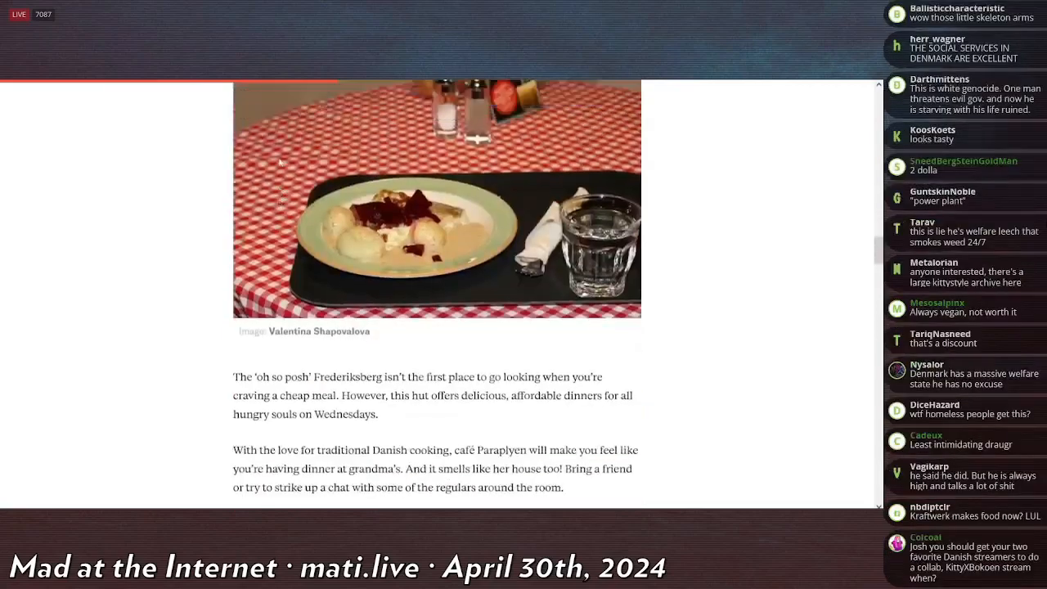
scroll(up, 3)
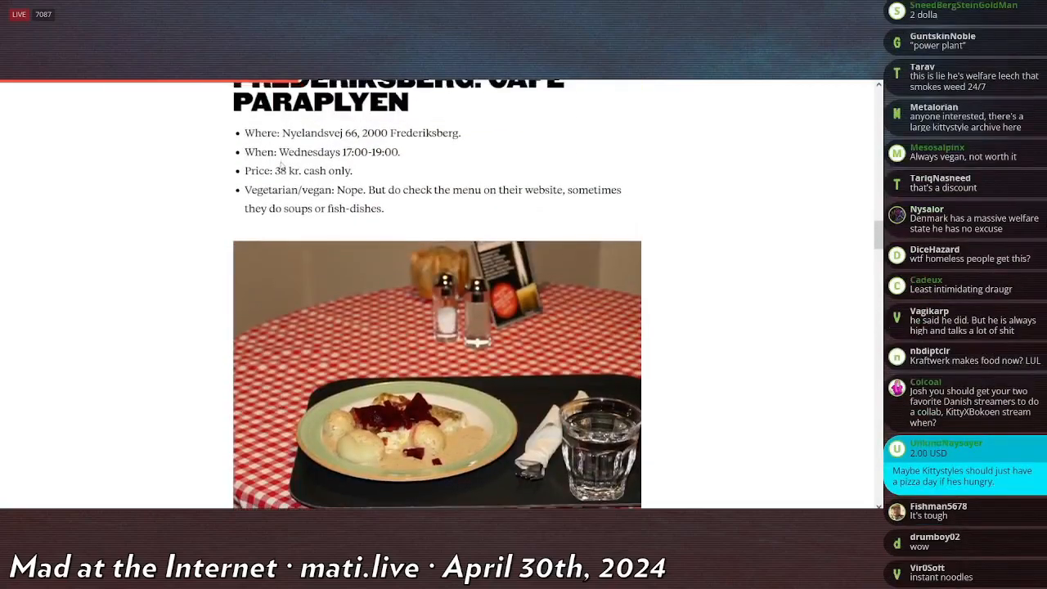
scroll(down, 3)
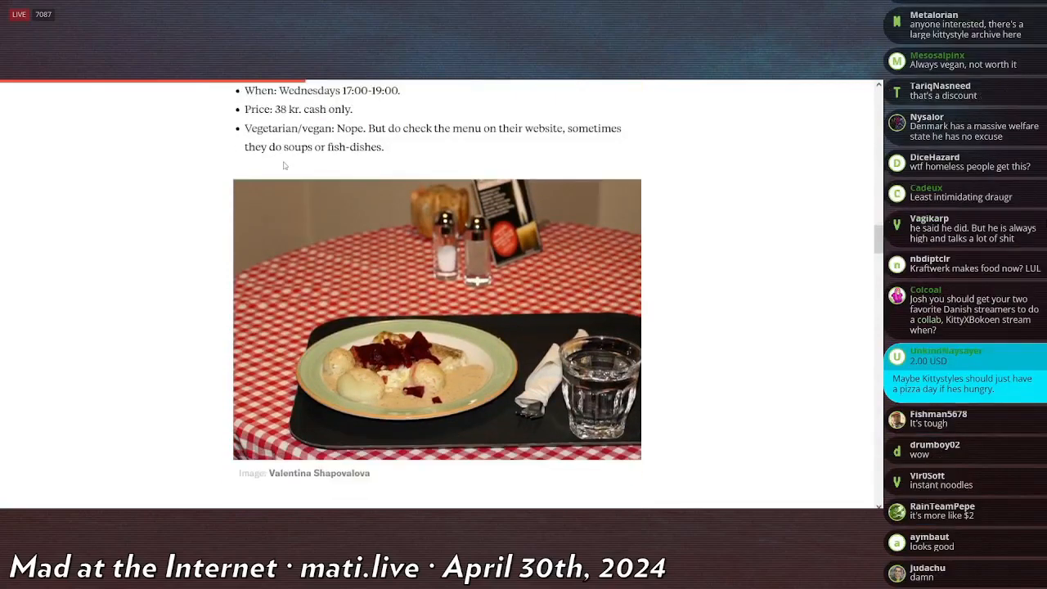
scroll(down, 3)
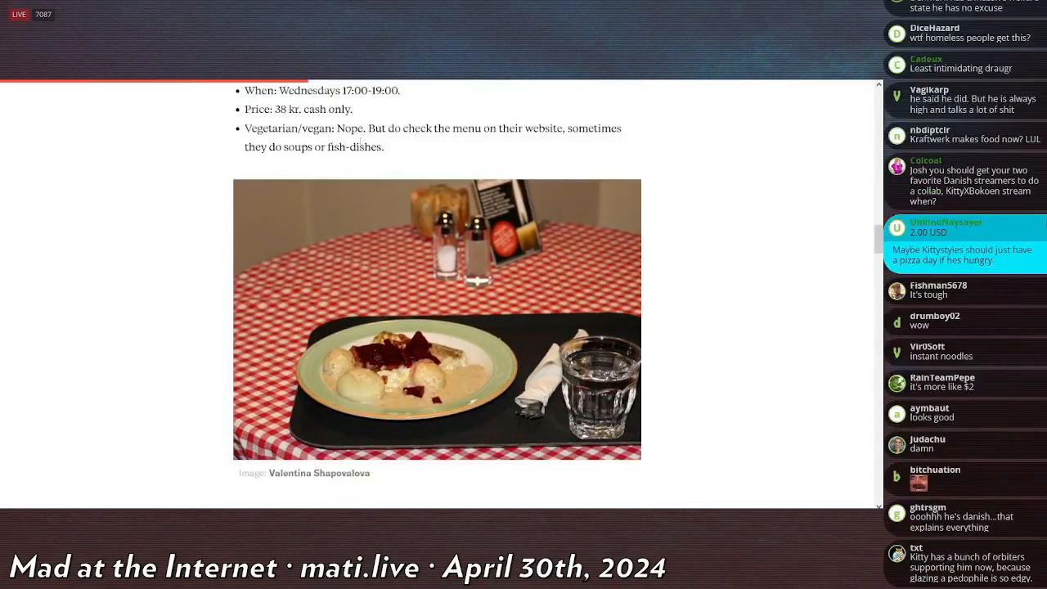
scroll(down, 3)
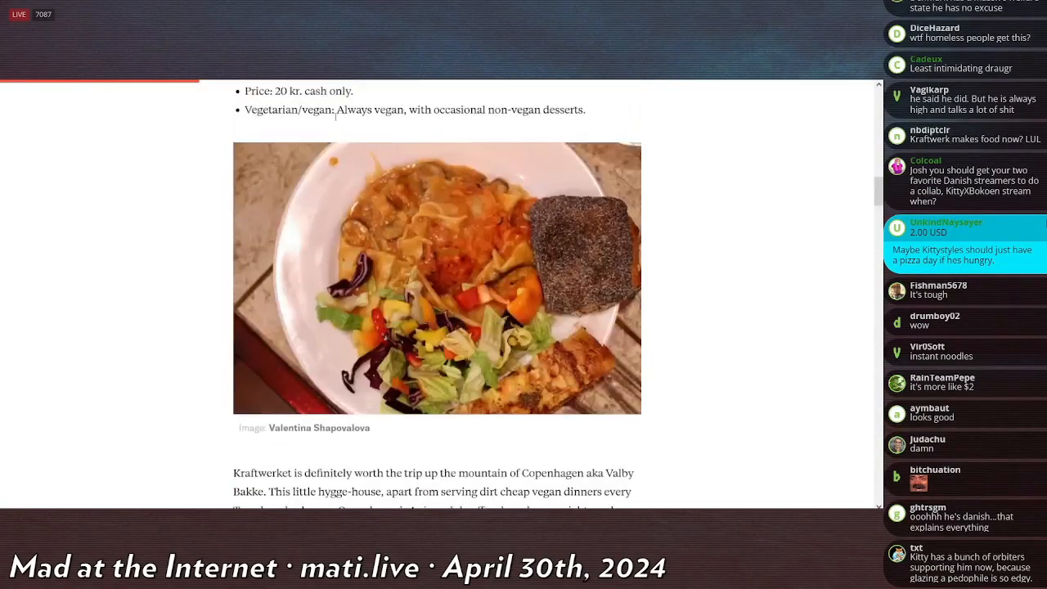
scroll(down, 3)
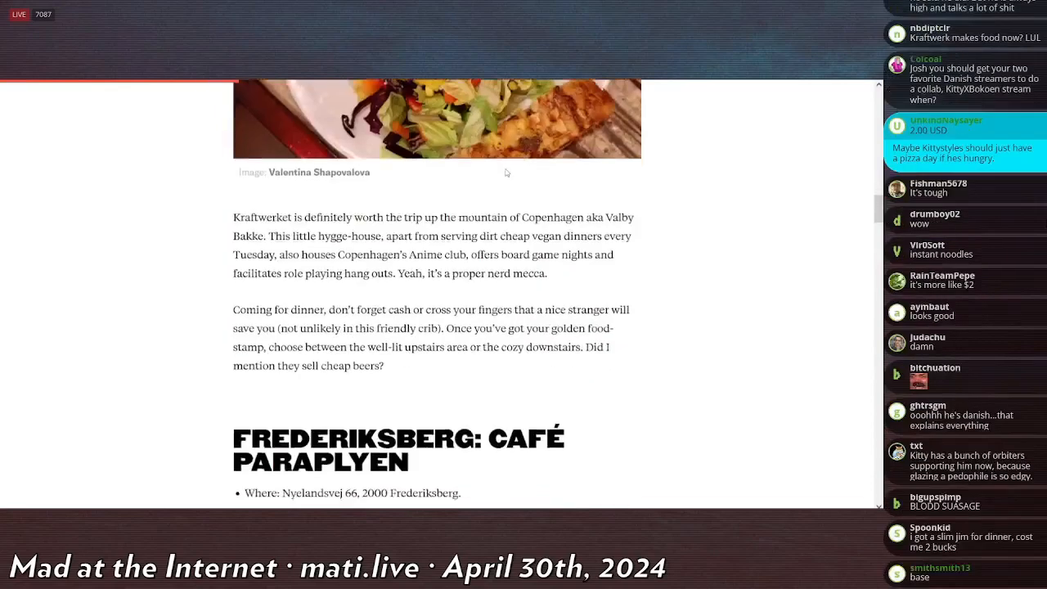
scroll(down, 3)
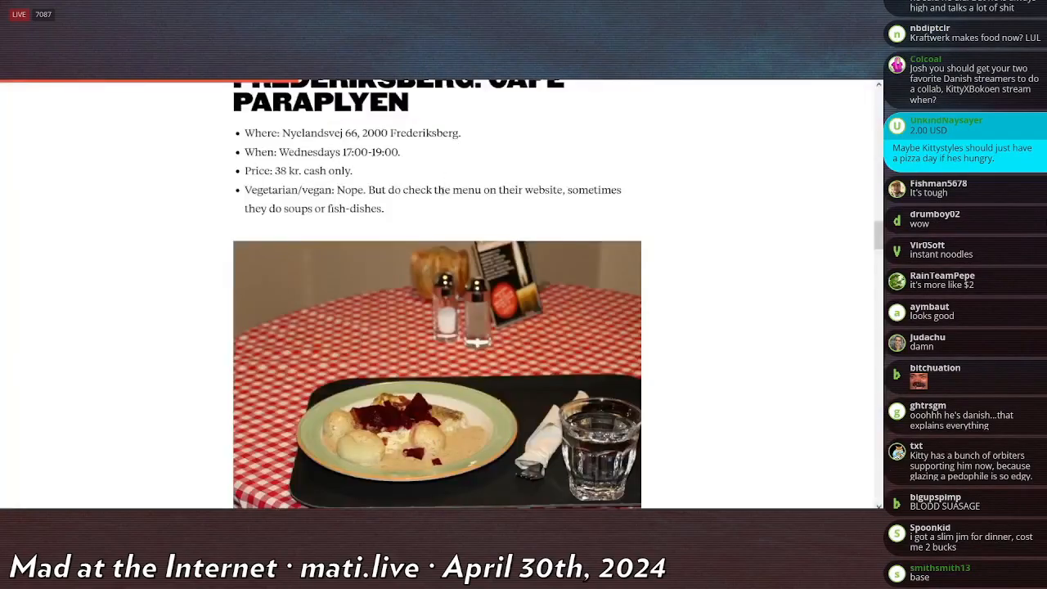
scroll(down, 3)
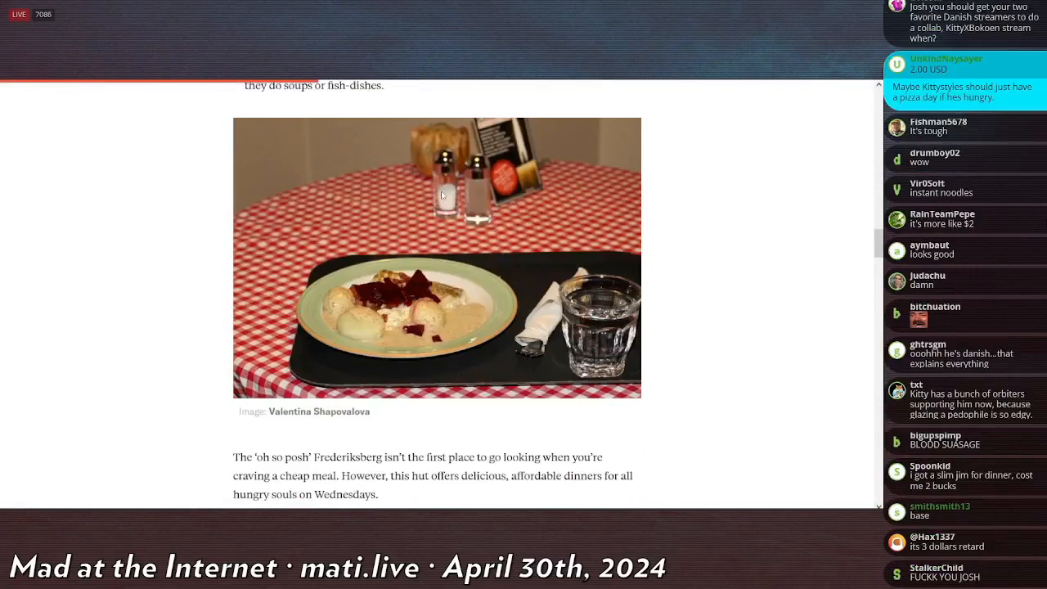
scroll(down, 3)
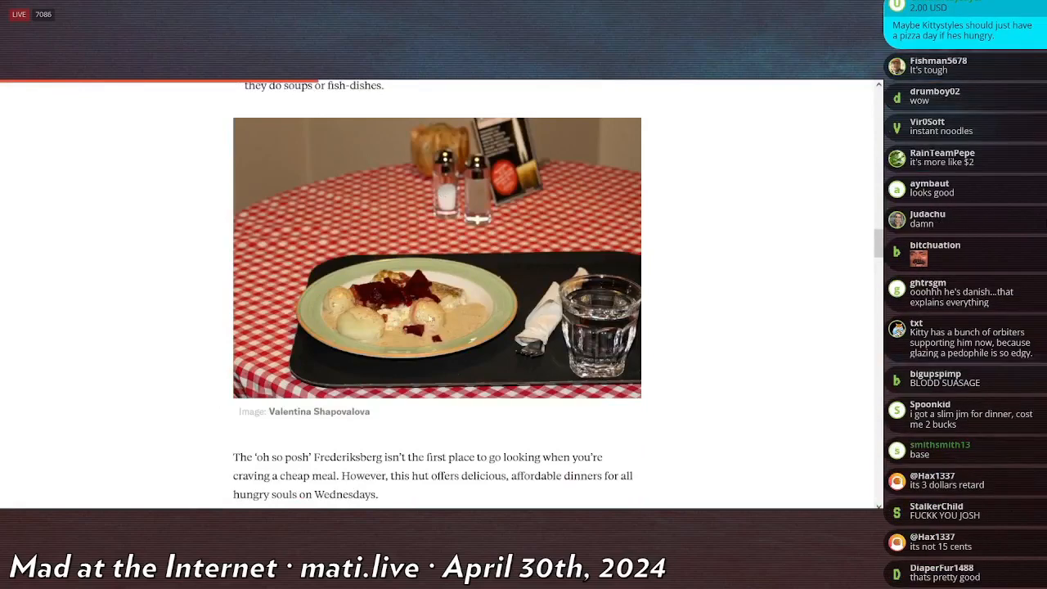
scroll(down, 3)
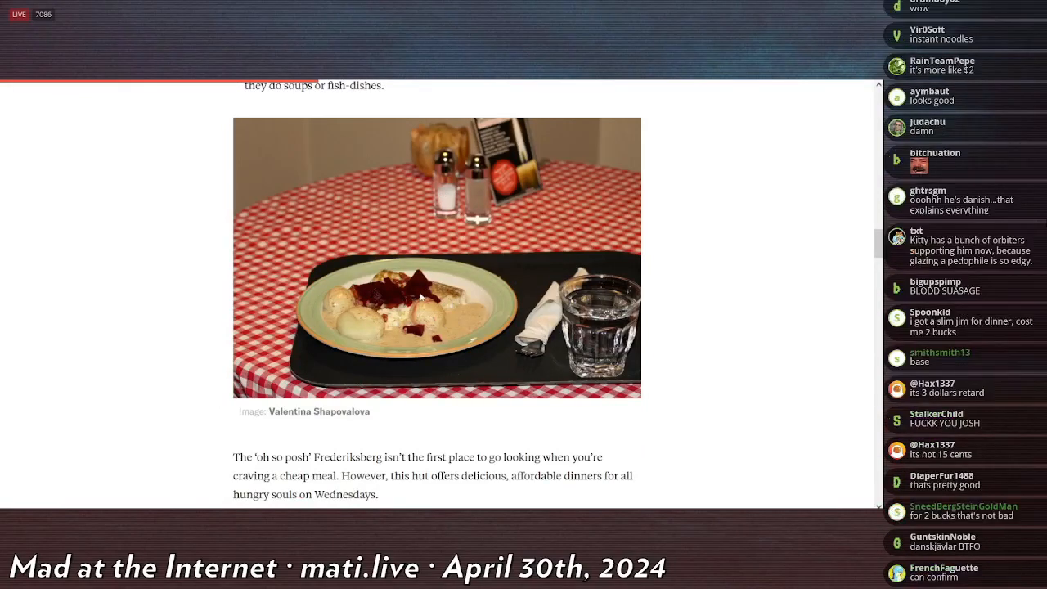
scroll(down, 3)
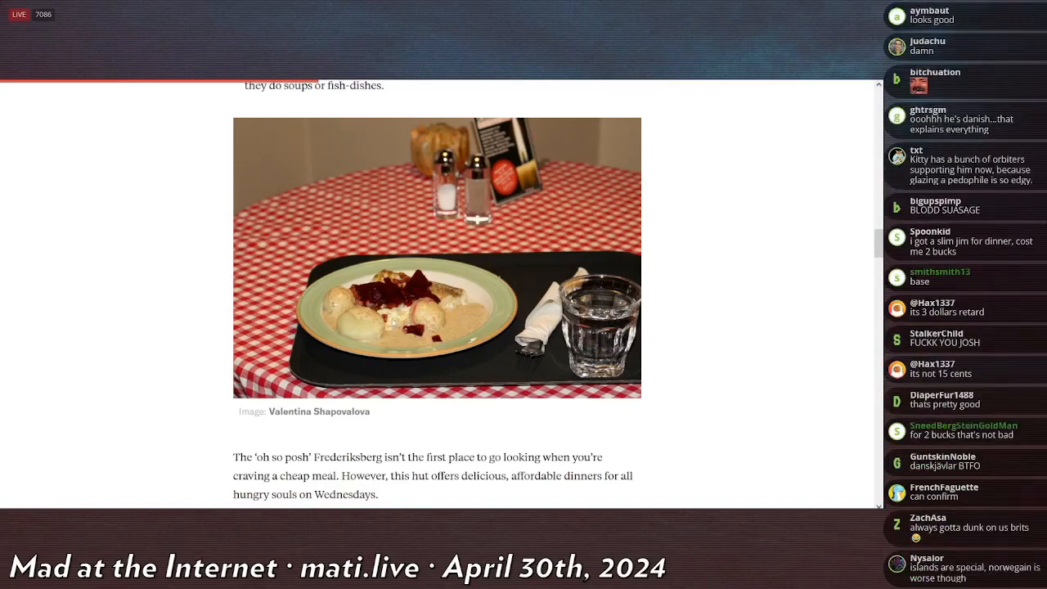
scroll(down, 3)
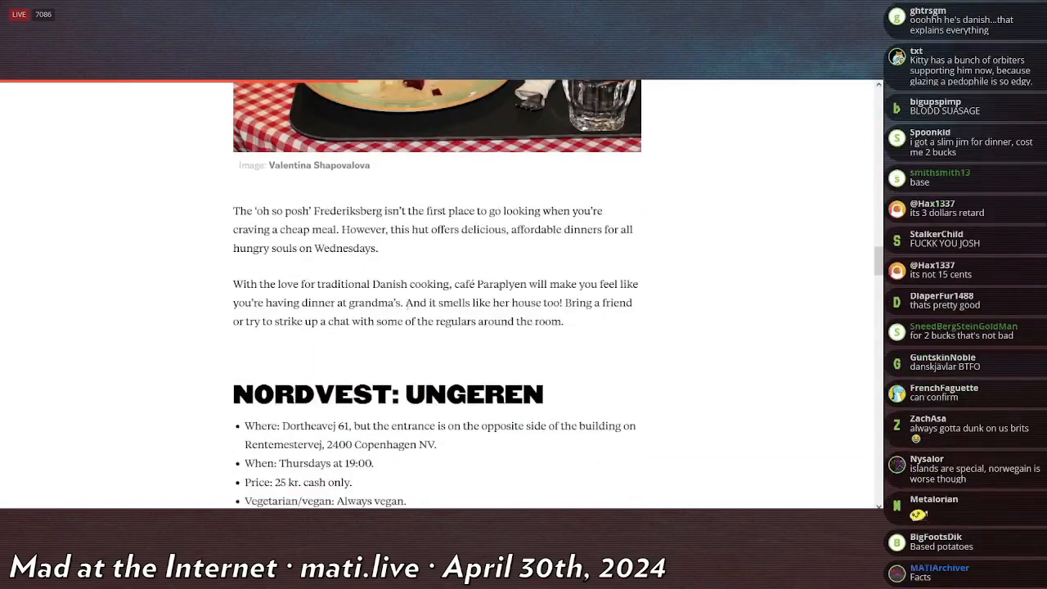
scroll(down, 3)
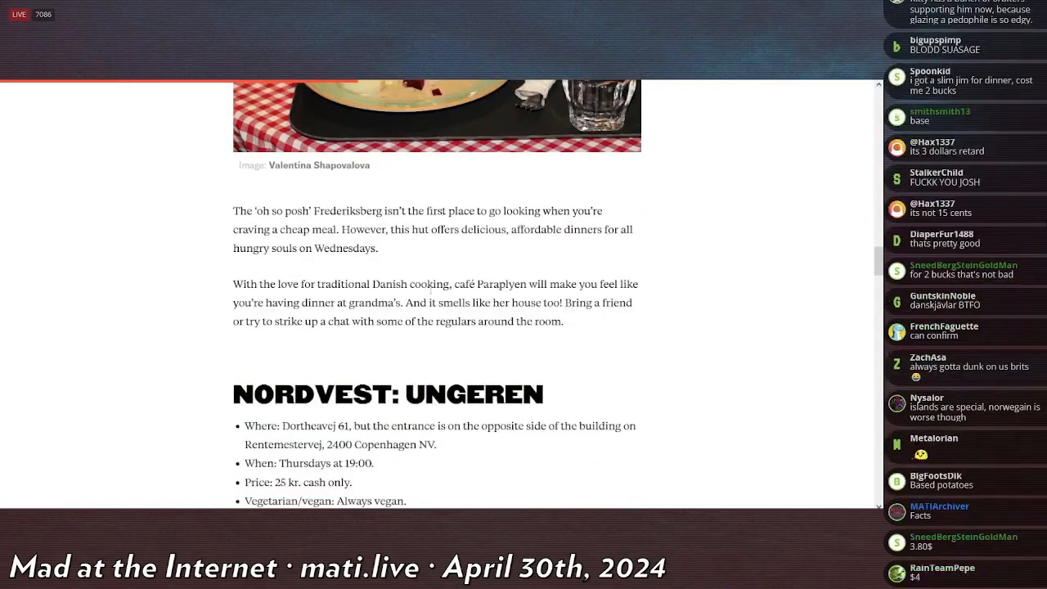
scroll(down, 3)
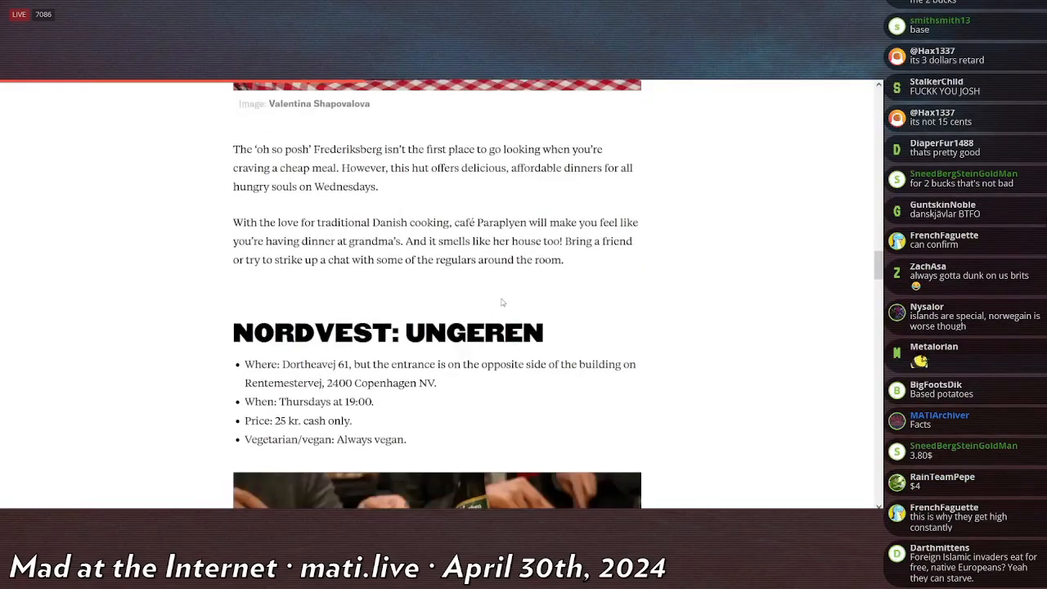
scroll(down, 3)
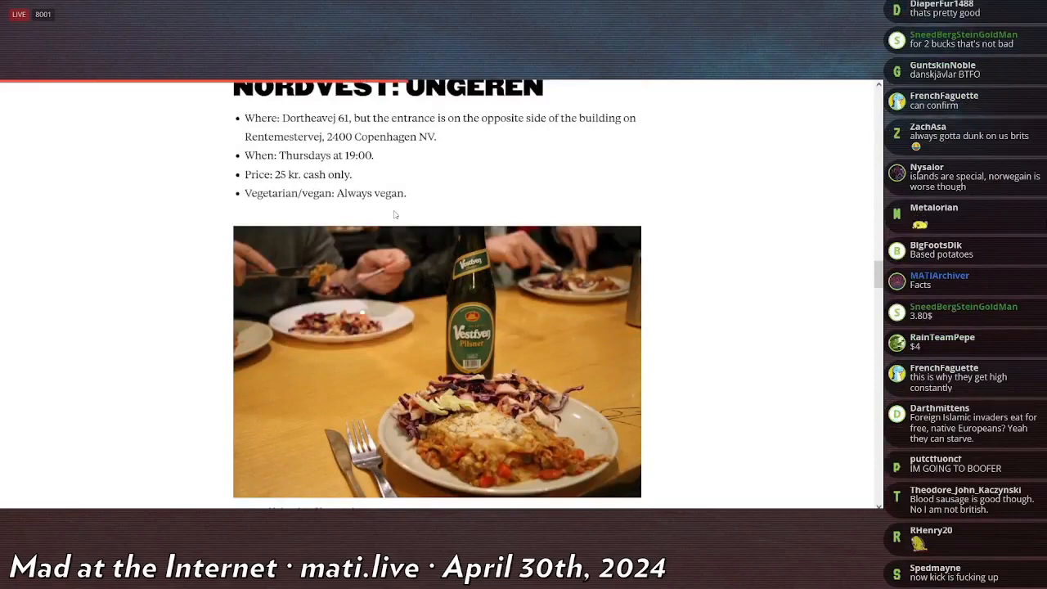
Step: Highlight Ungeren's large-portions paragraph, then scroll to the Vesterbro: Absalon entry (50 kr.)
scroll(down, 3)
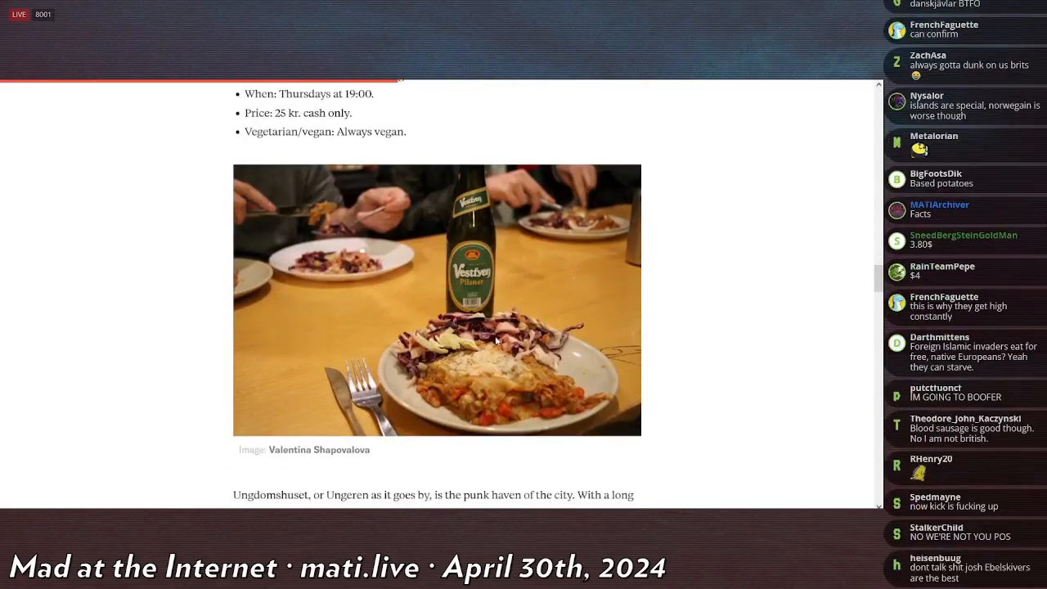
mouse_move(466, 326)
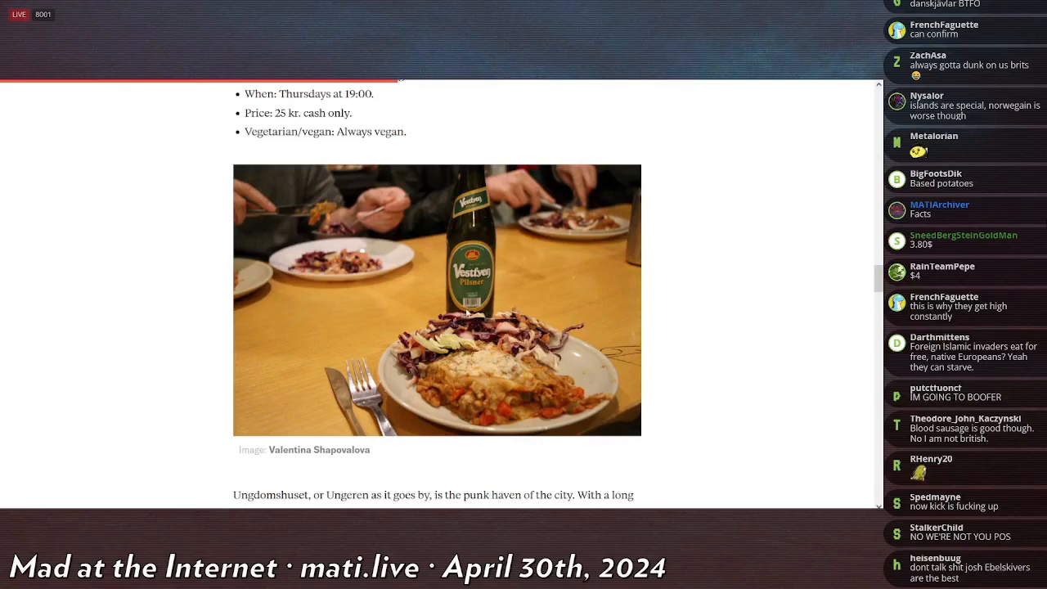
scroll(down, 3)
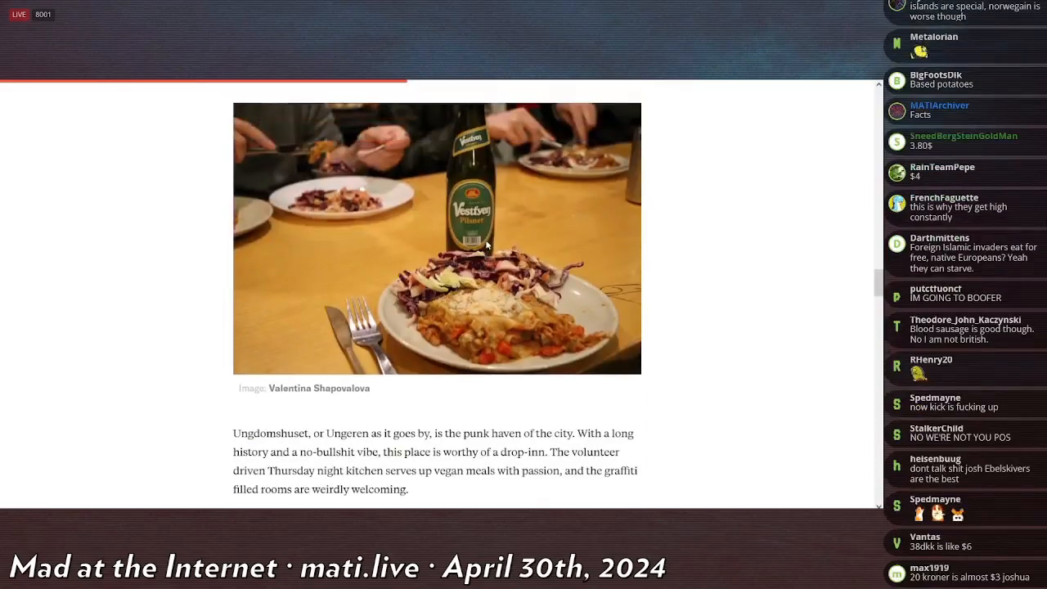
scroll(down, 3)
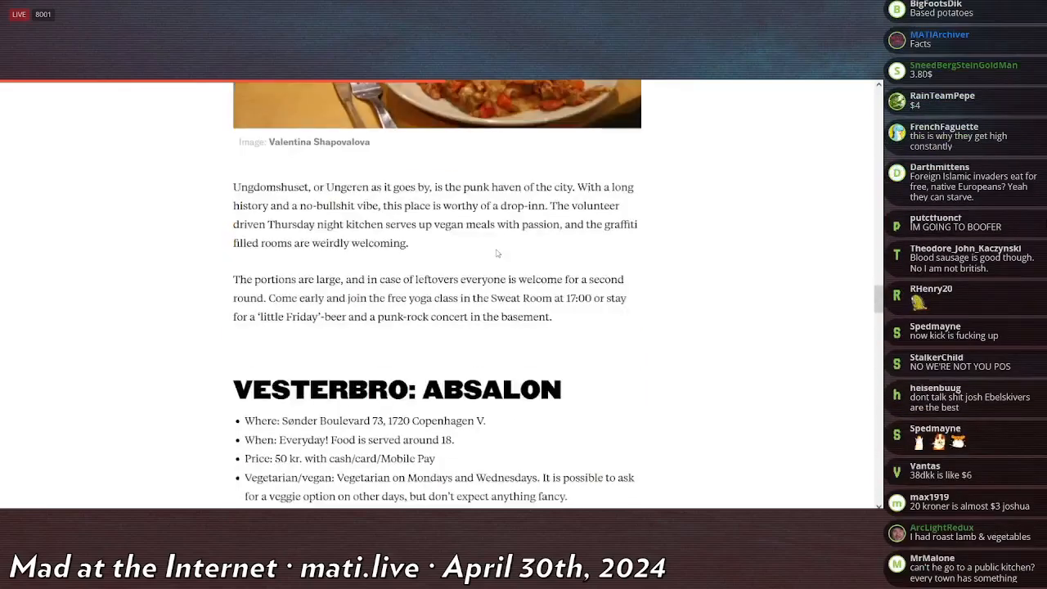
scroll(down, 3)
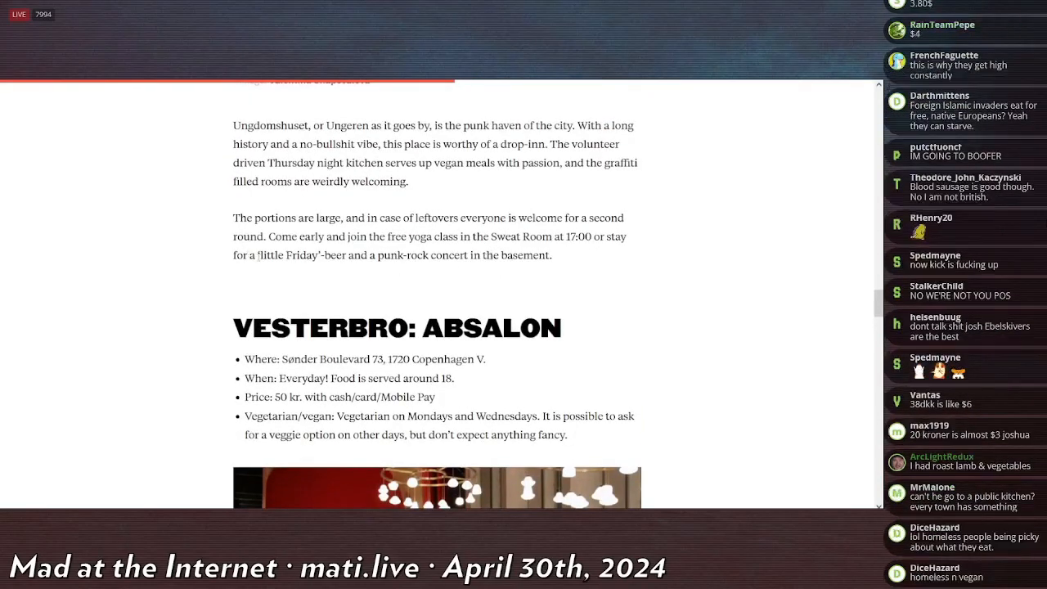
drag(232, 218, 551, 256)
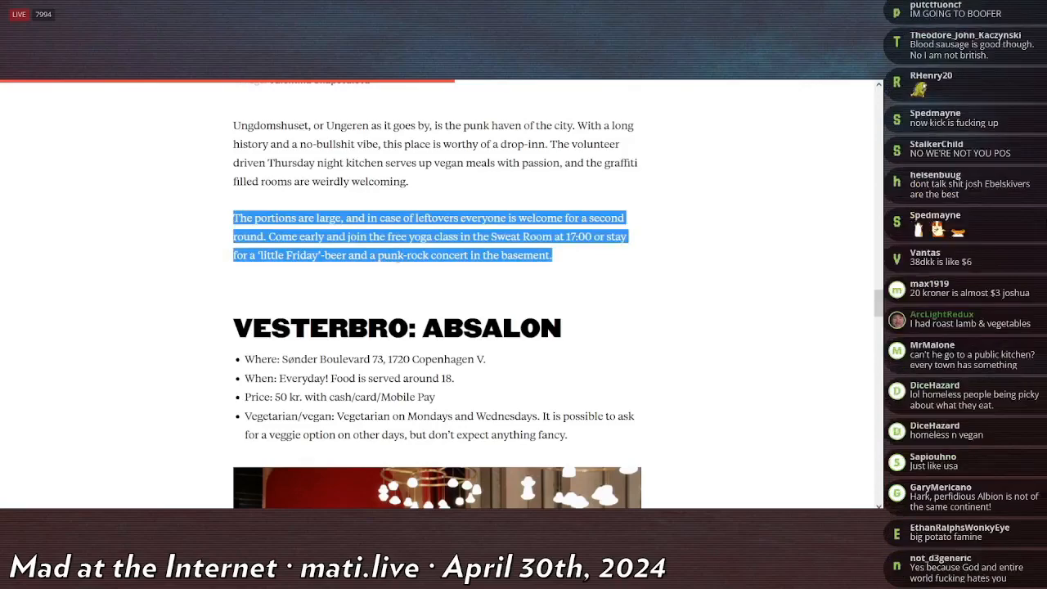
scroll(down, 3)
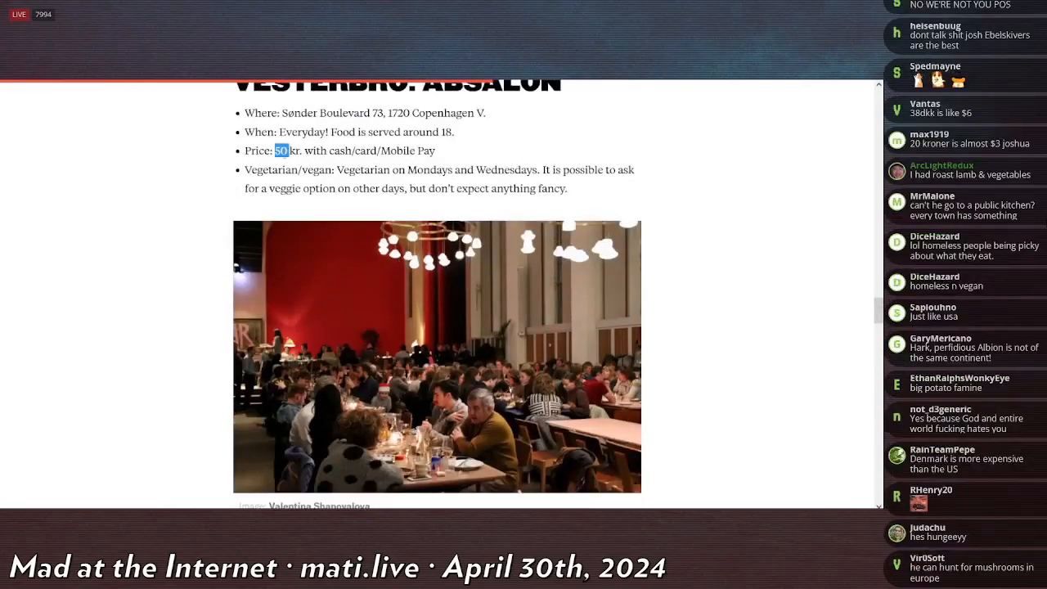
scroll(down, 3)
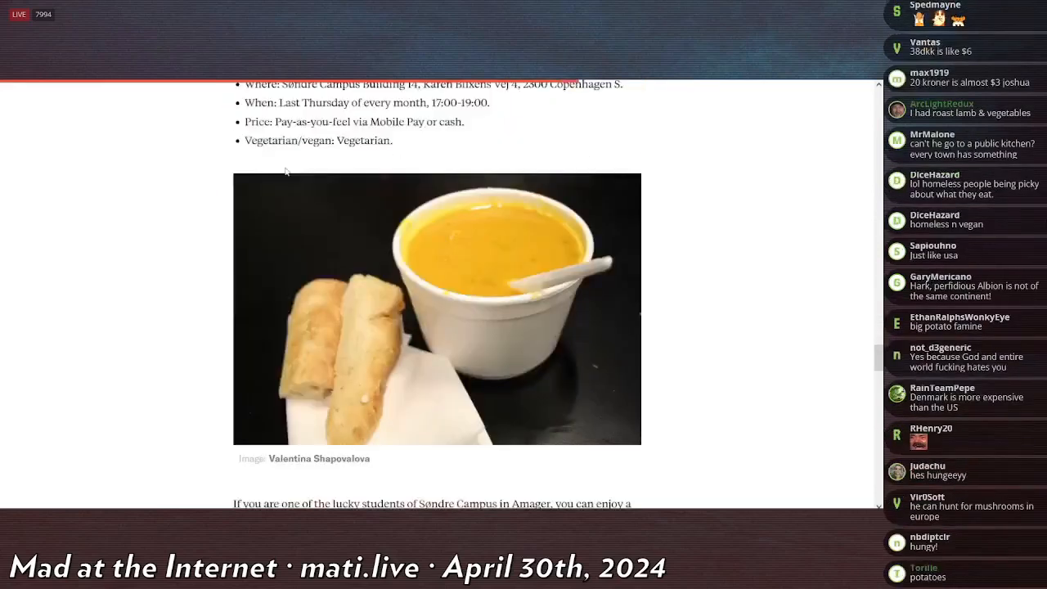
scroll(down, 3)
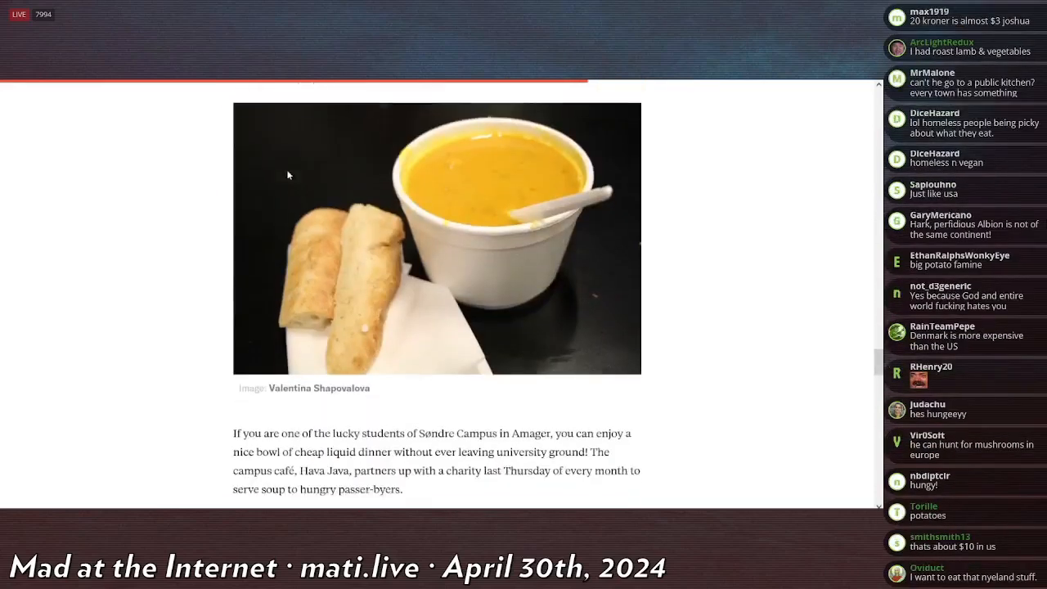
scroll(down, 3)
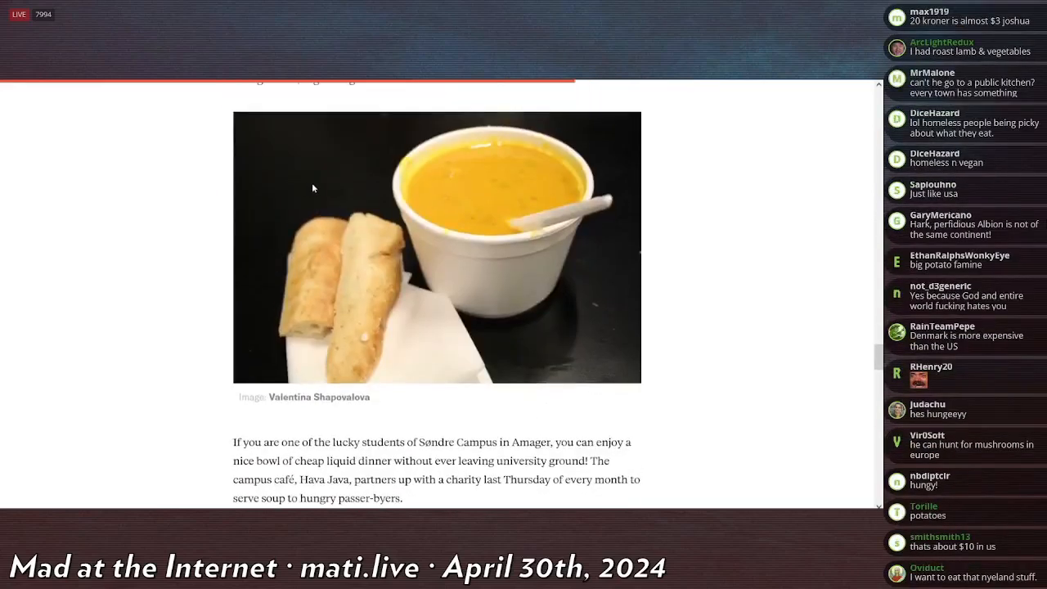
mouse_move(376, 190)
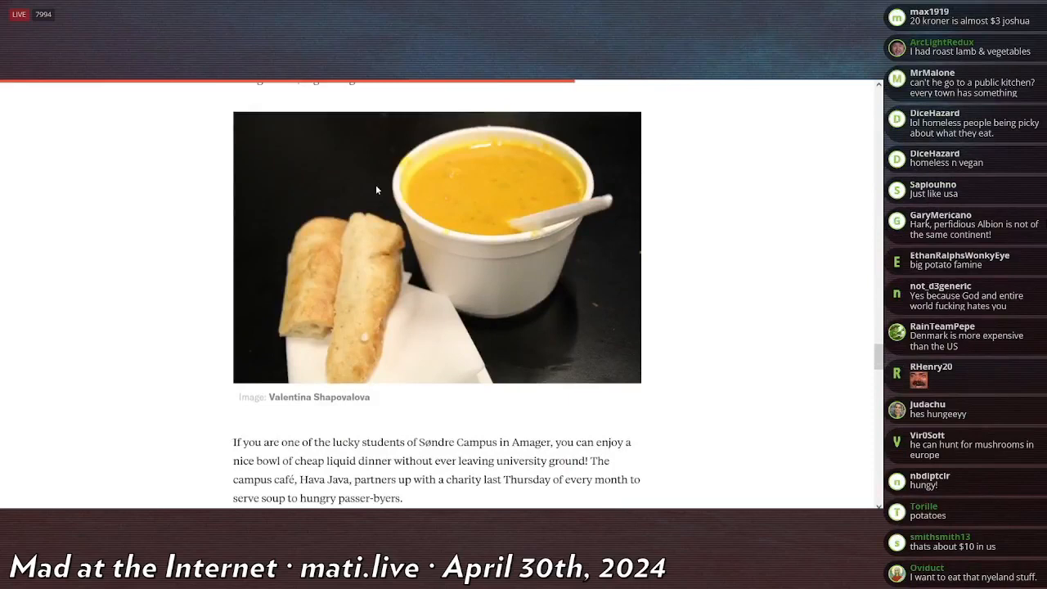
scroll(down, 3)
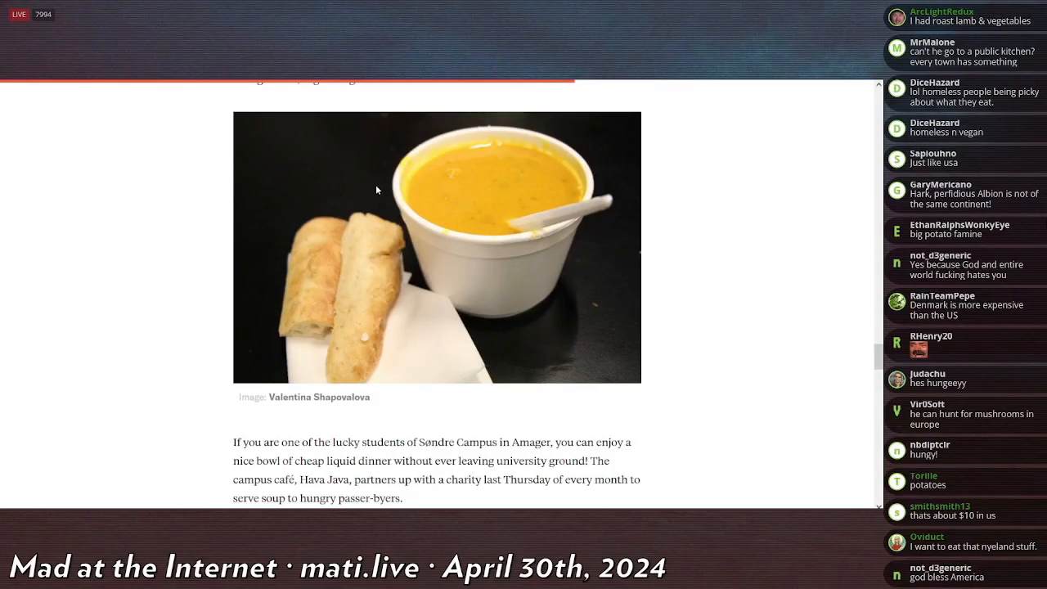
scroll(down, 3)
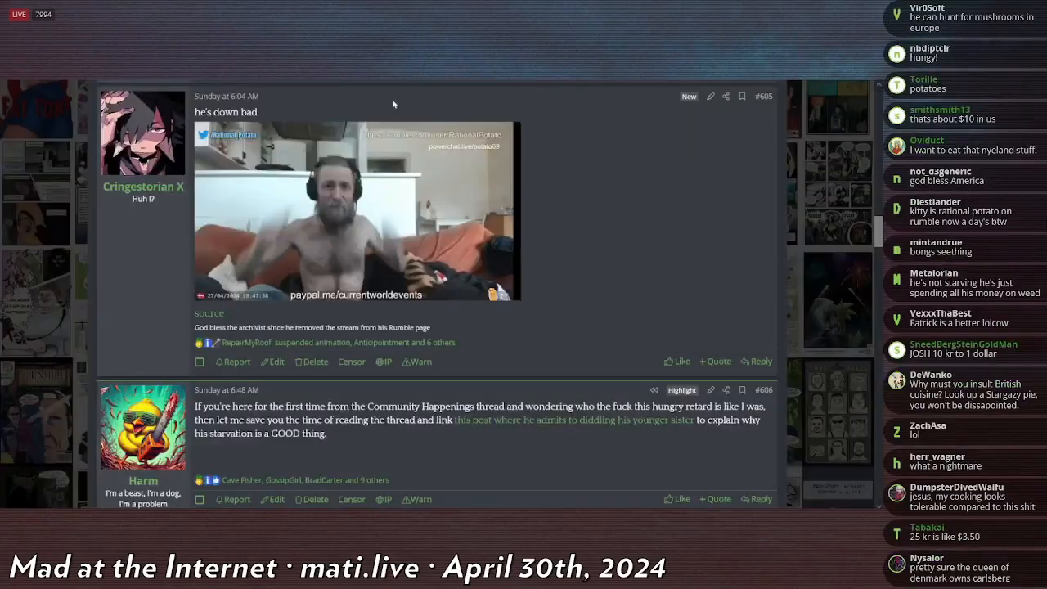
mouse_move(474, 225)
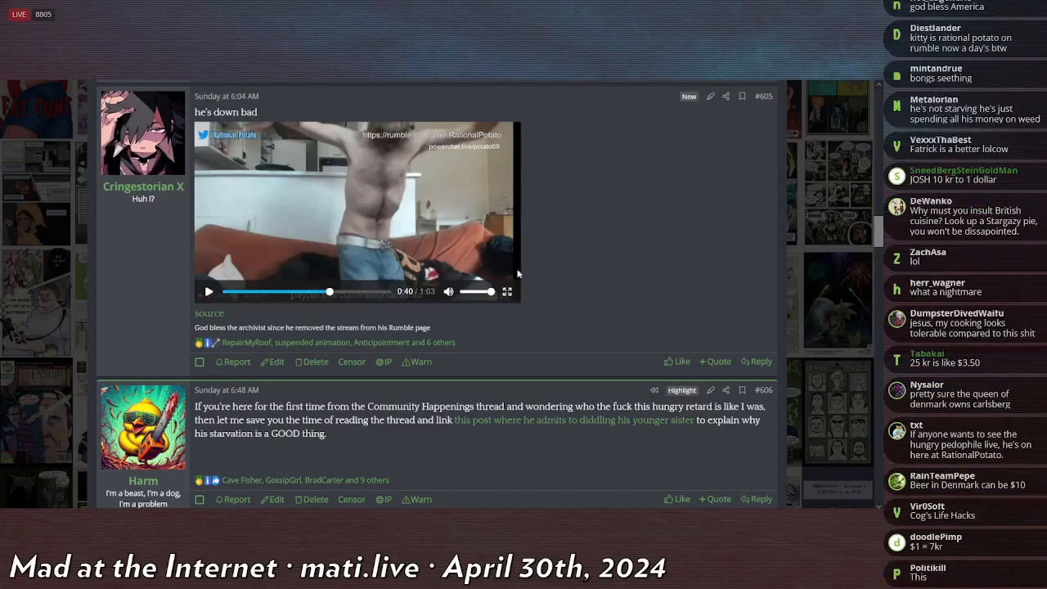
mouse_move(539, 254)
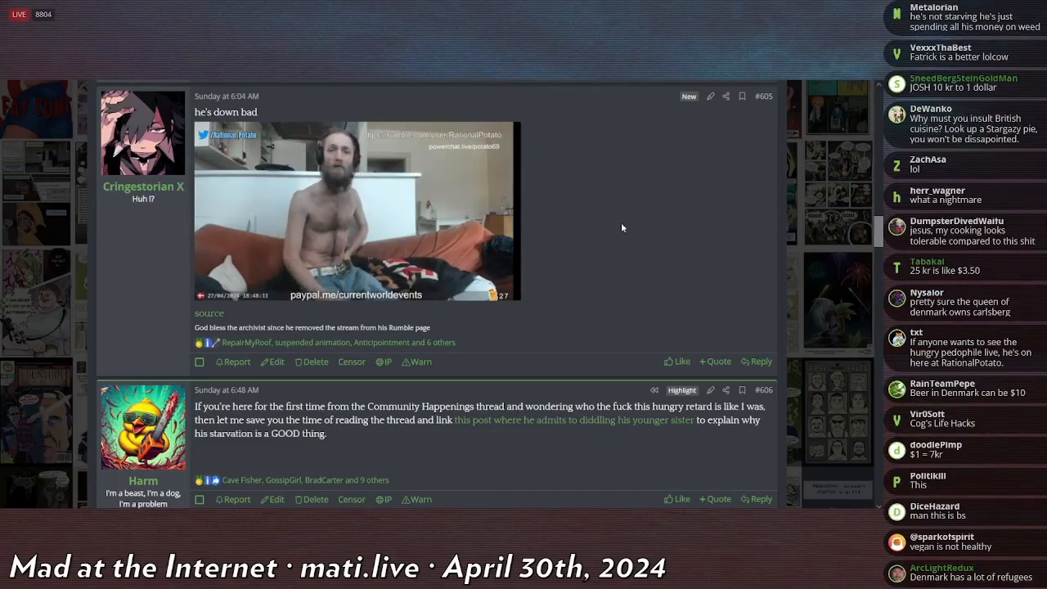
Step: Play post #605's video full screen, ending at the 'no supported video format' error
scroll(down, 3)
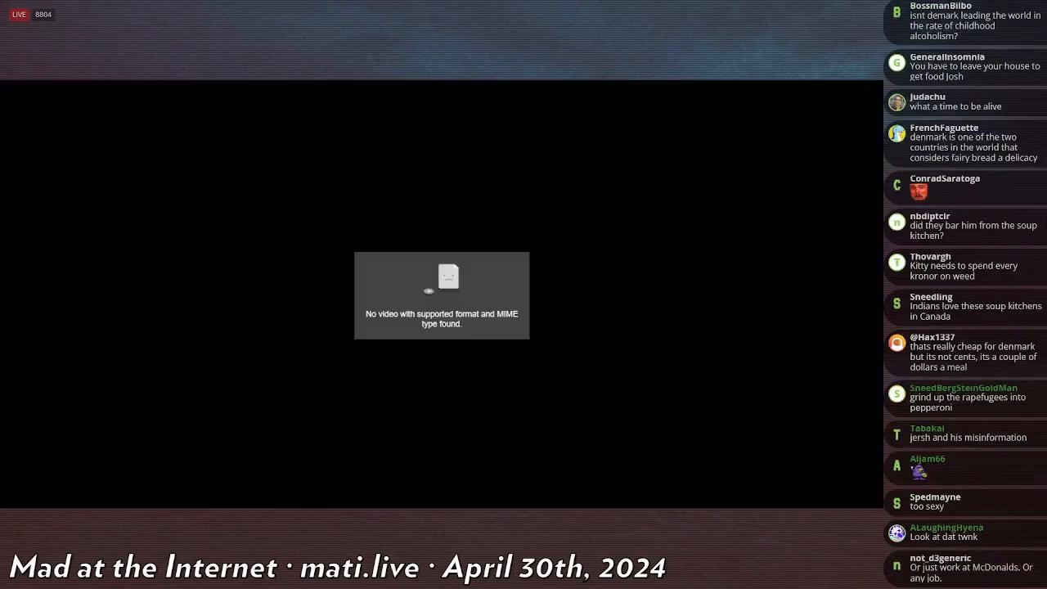
Step: Leave the failed video player and show the Mad at the Internet title card
scroll(down, 3)
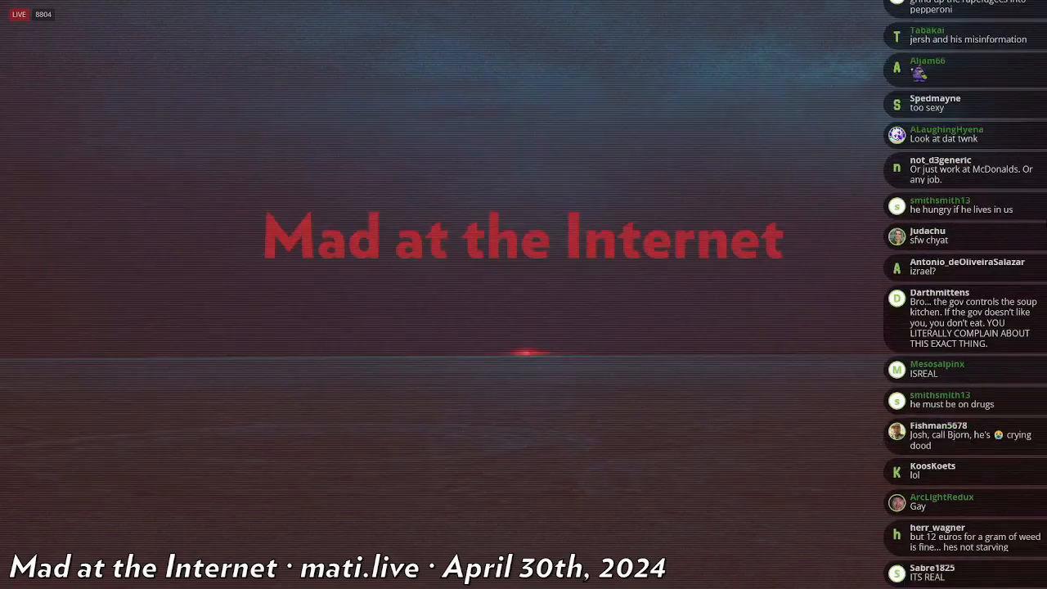
scroll(down, 3)
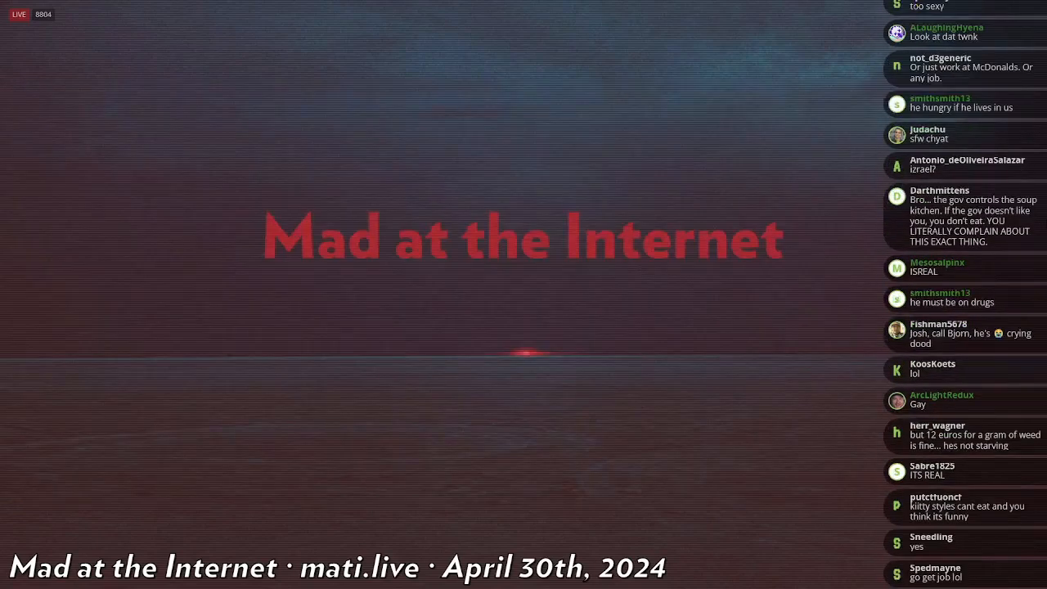
scroll(down, 3)
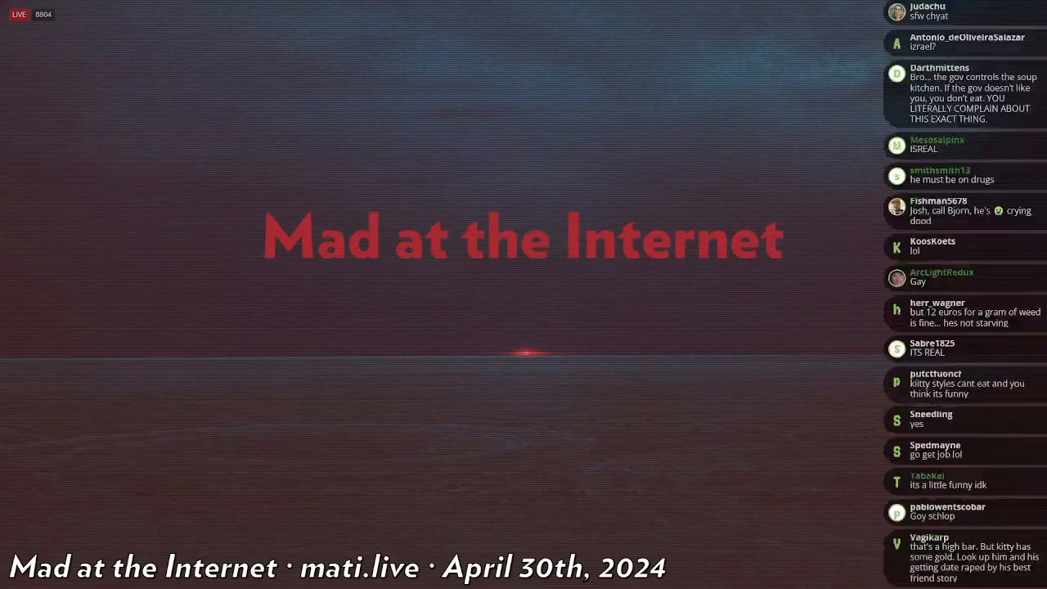
scroll(down, 3)
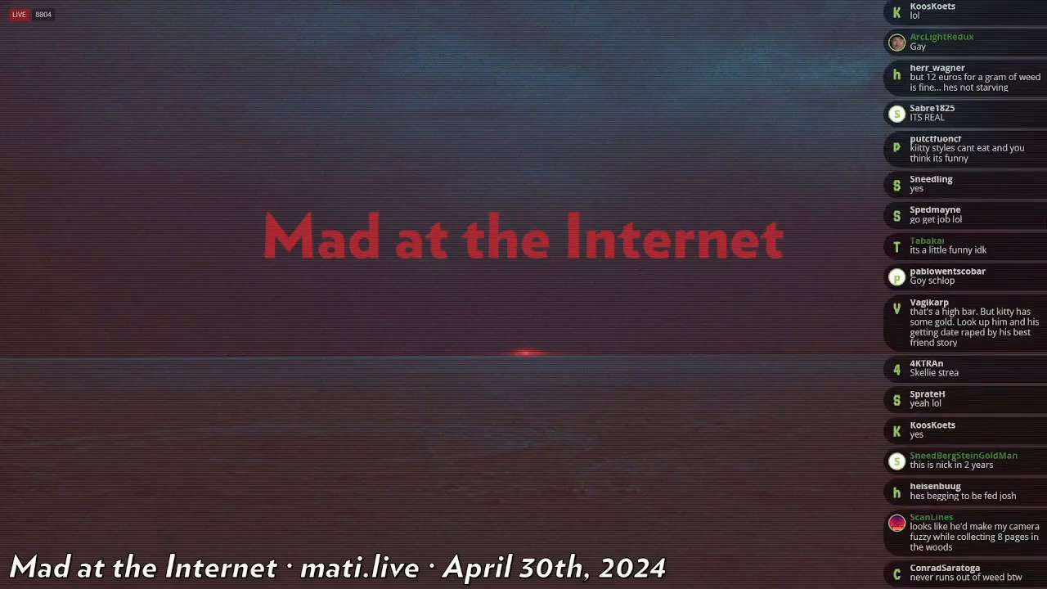
scroll(down, 3)
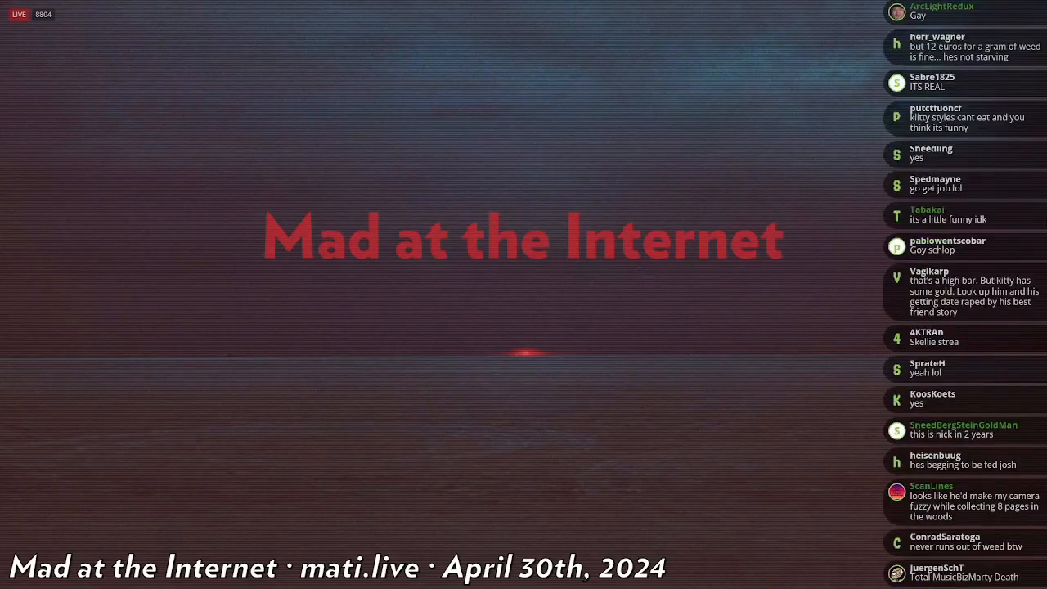
scroll(down, 3)
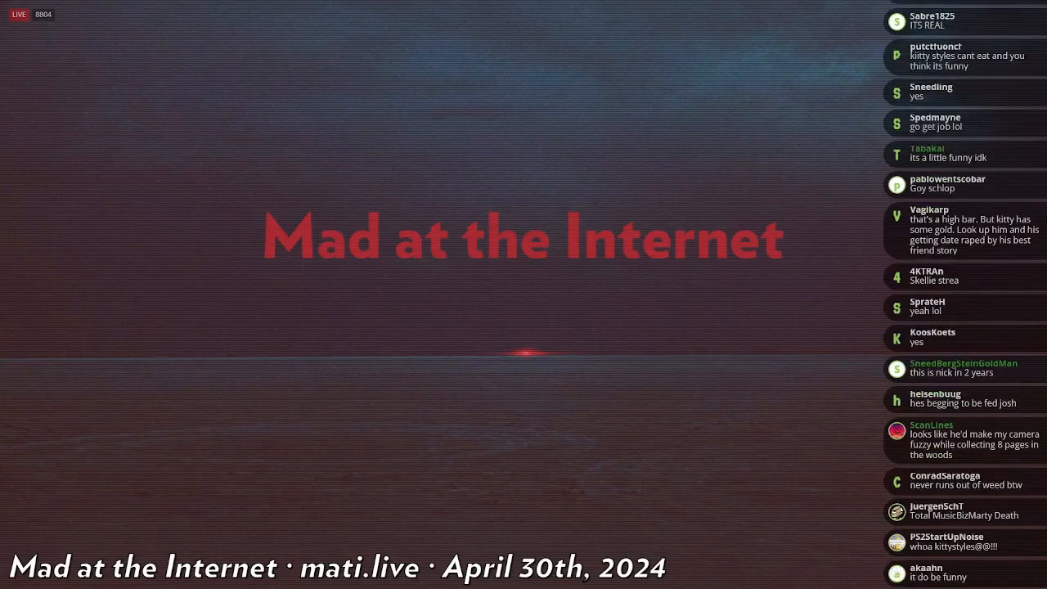
scroll(down, 3)
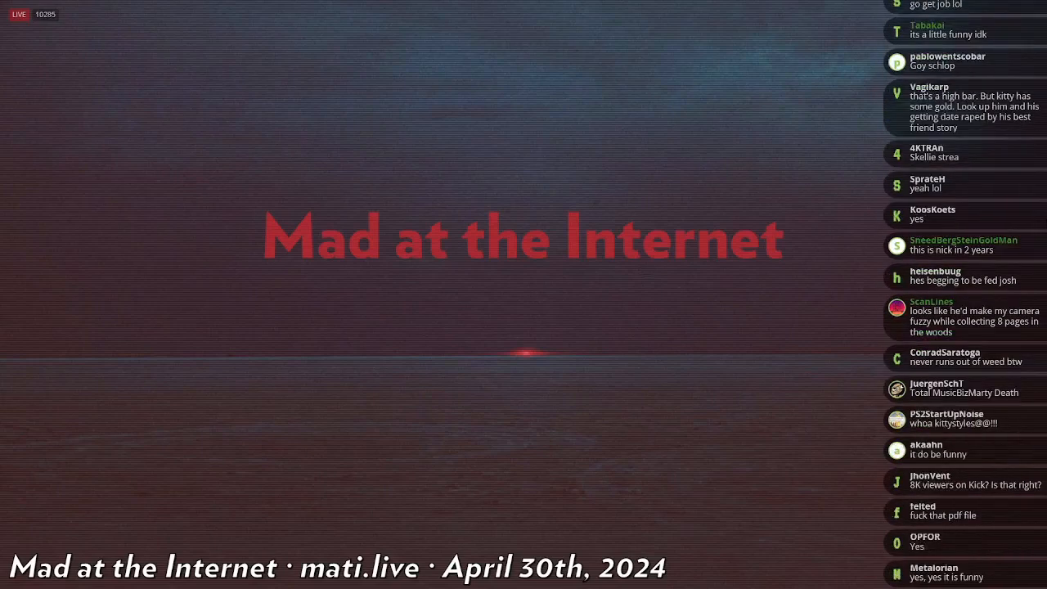
scroll(down, 3)
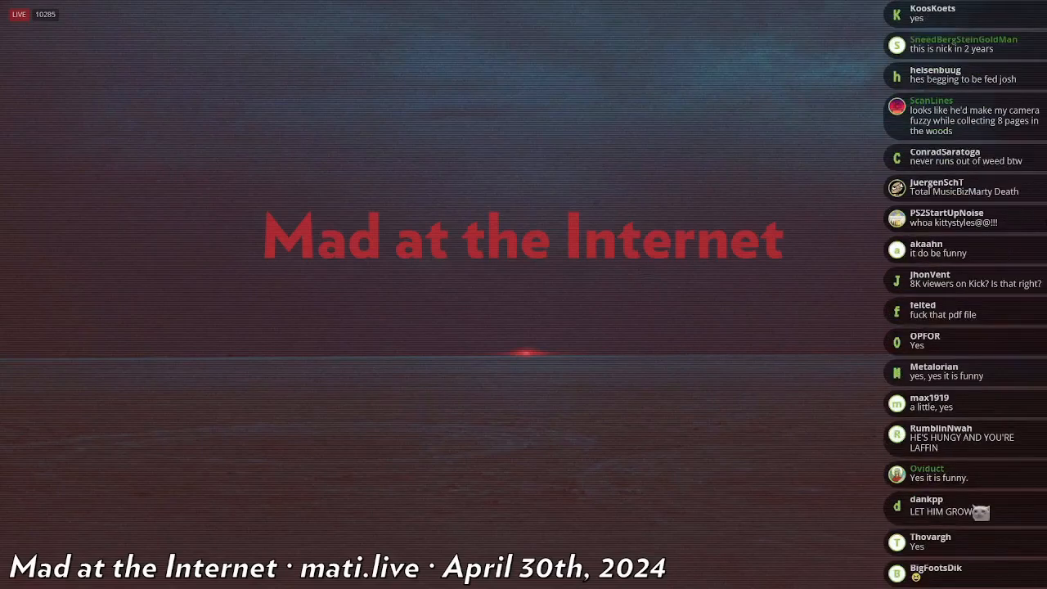
scroll(down, 3)
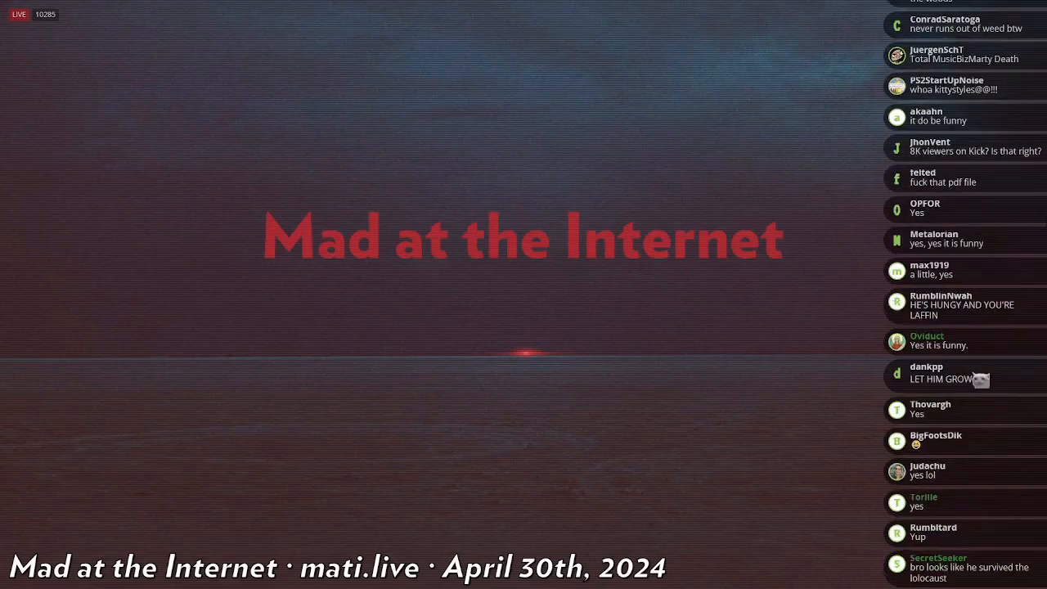
scroll(down, 3)
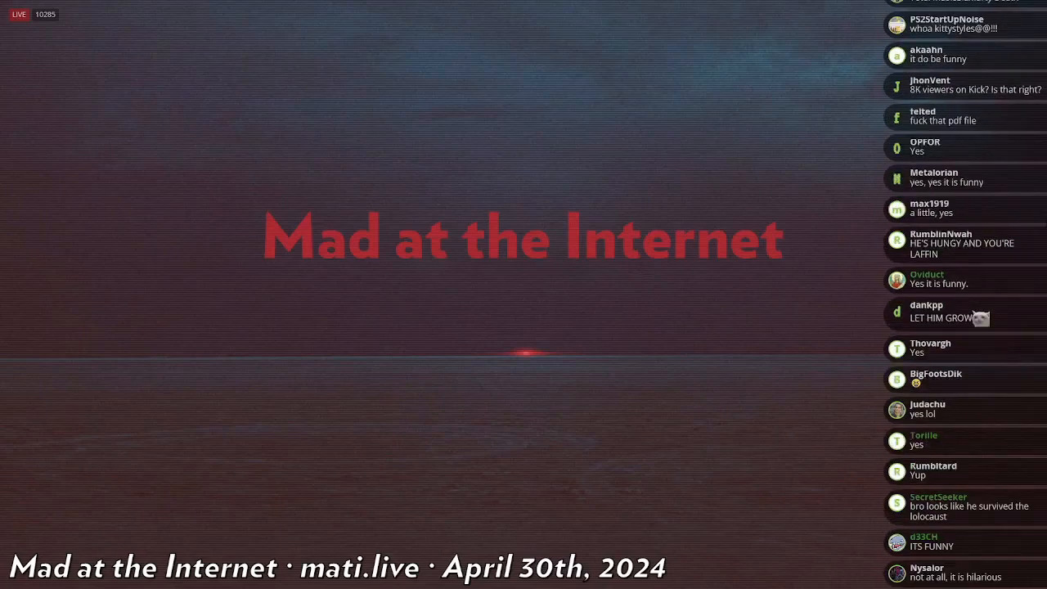
scroll(down, 3)
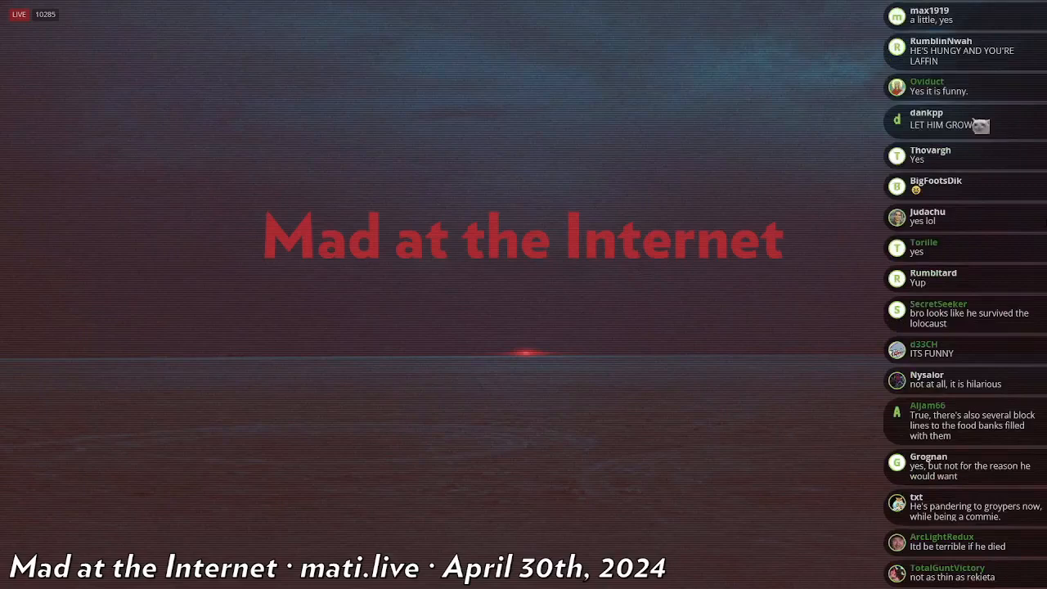
scroll(down, 3)
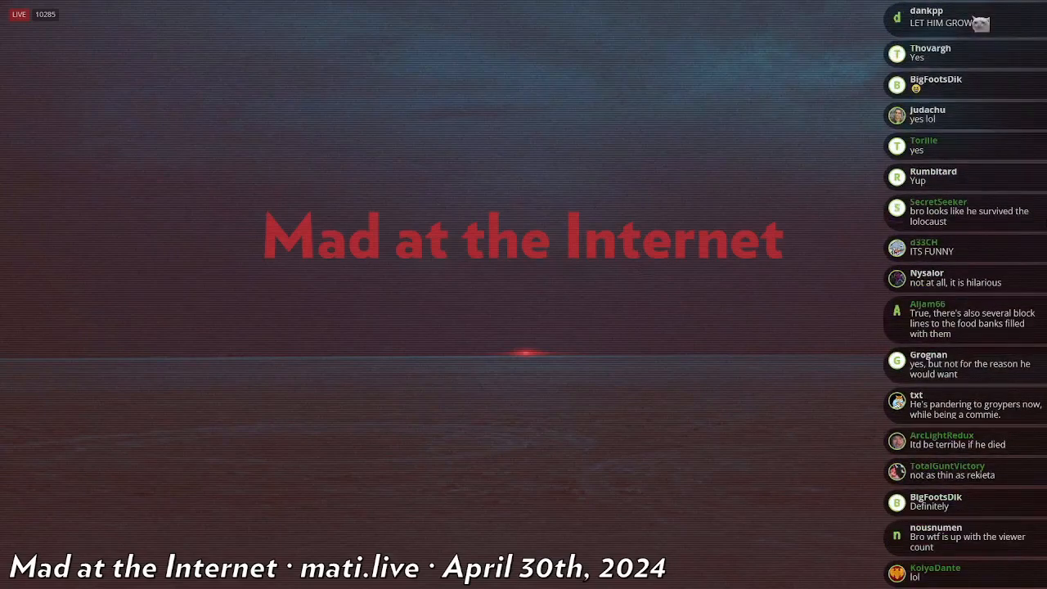
scroll(down, 3)
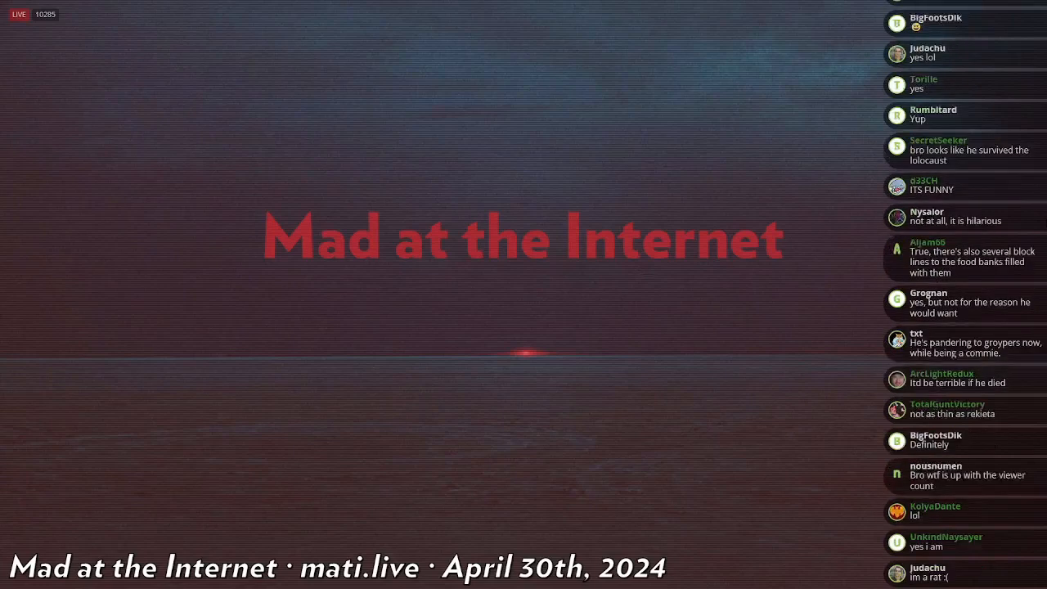
scroll(down, 3)
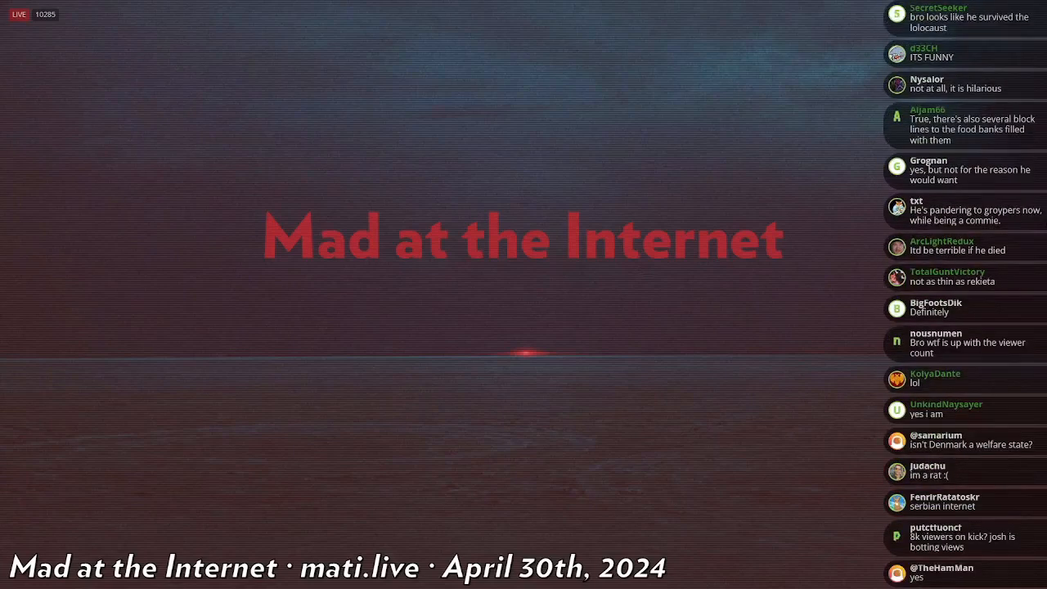
scroll(down, 3)
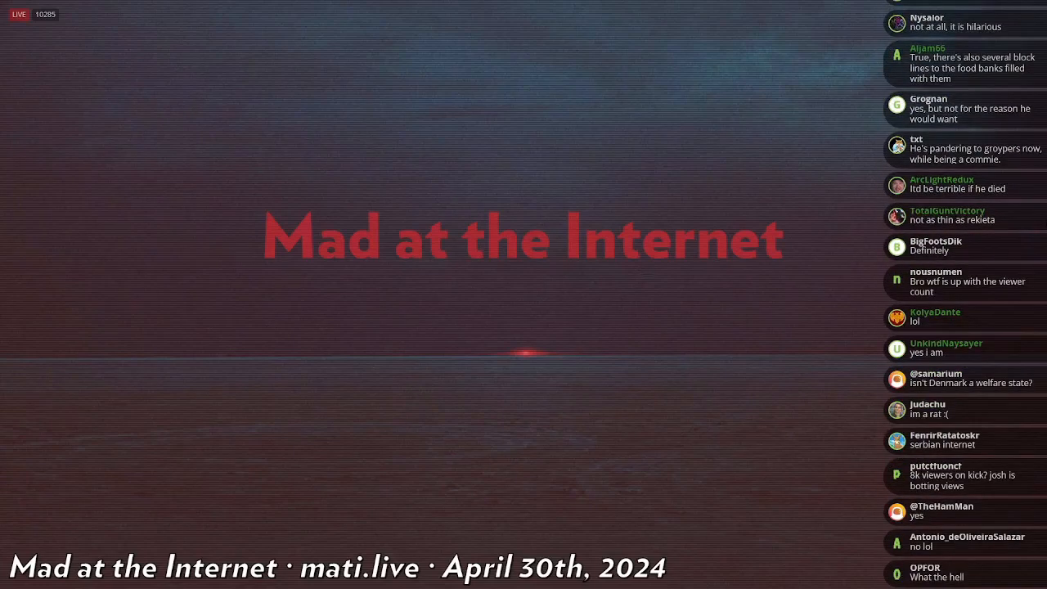